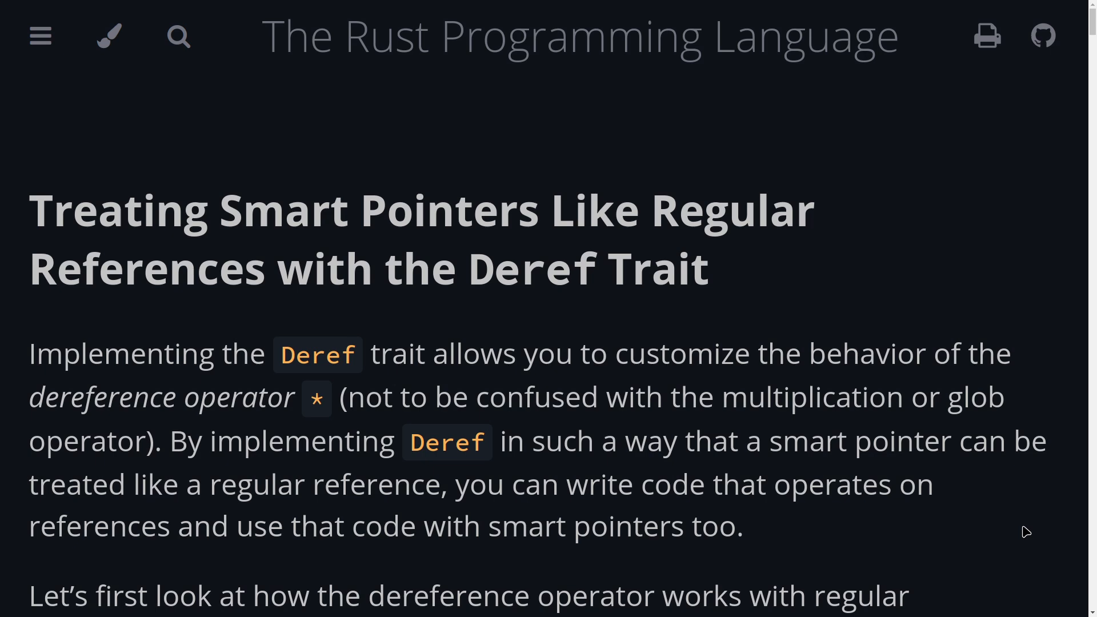
Step: Toggle CoC inlay hints off so `let x = 5;` and `let y = &x;` show untyped
scroll(down, 3)
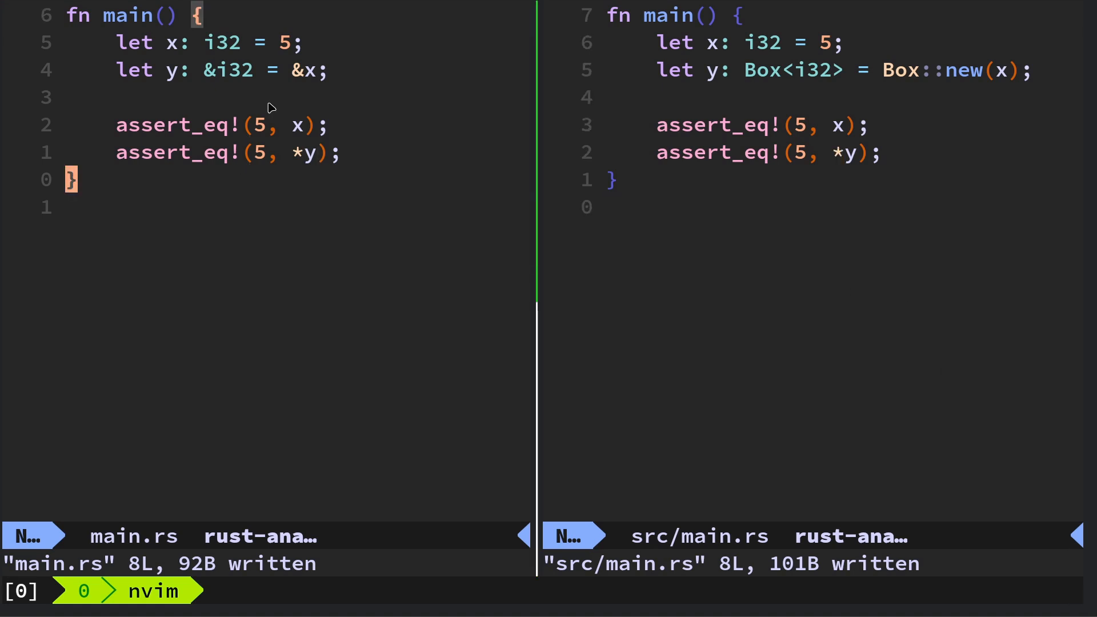
mouse_move(302, 61)
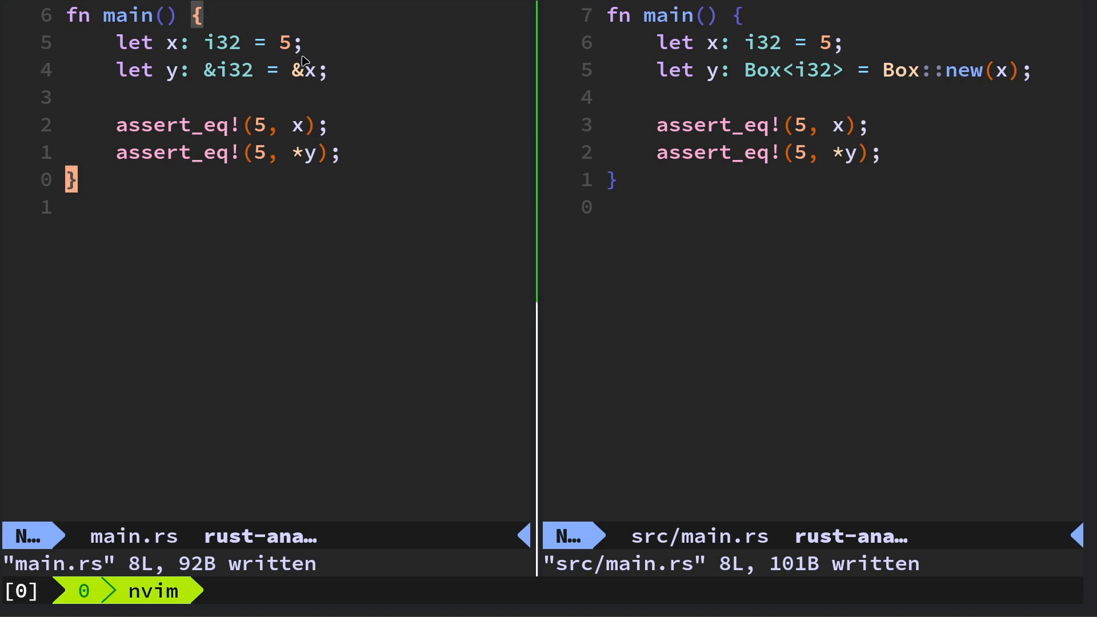
mouse_move(329, 225)
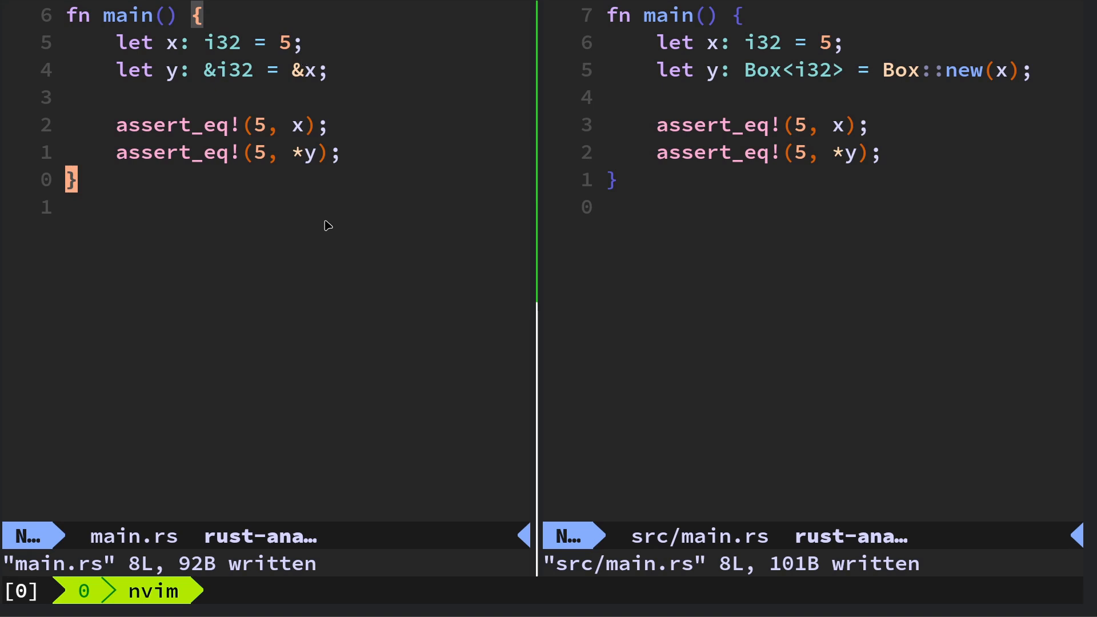
mouse_move(132, 43)
text(:CocCommand document.toggleInlayHint)
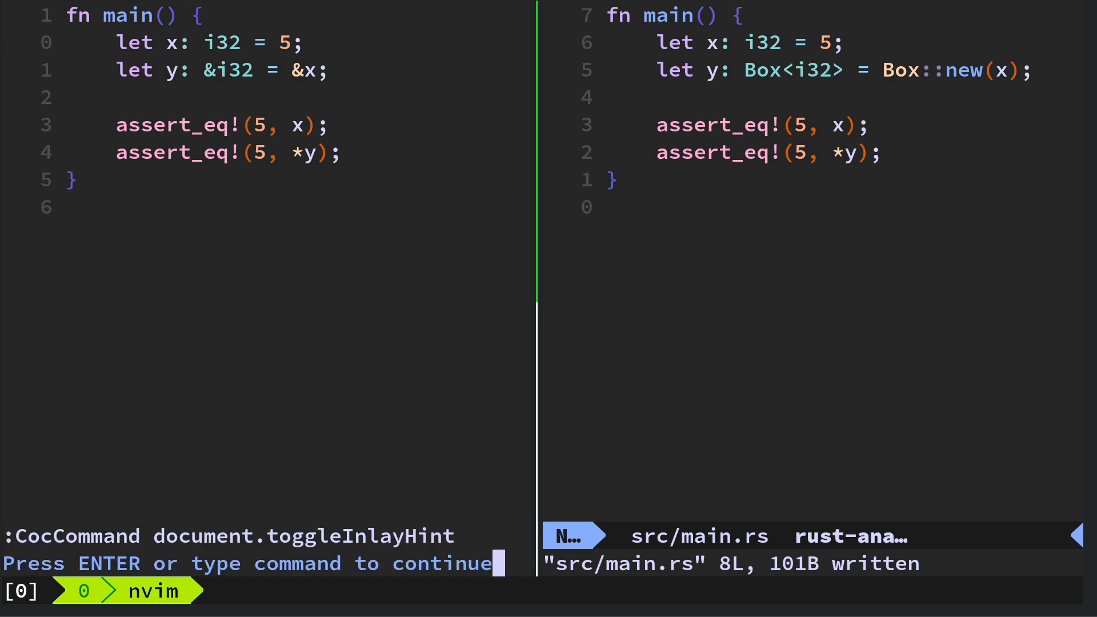
key(Enter)
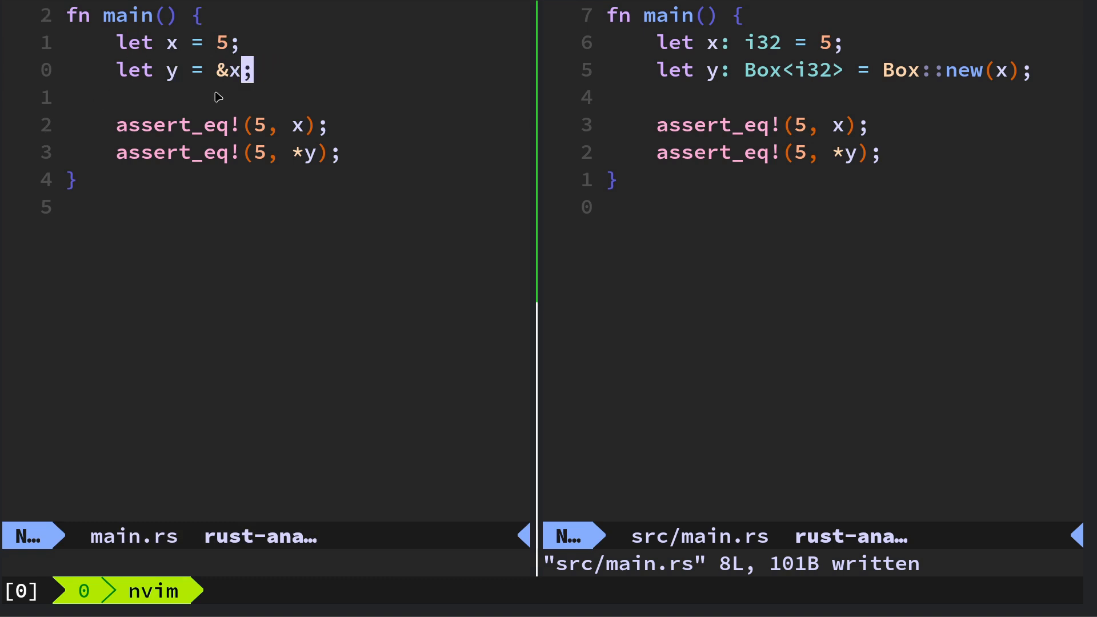
mouse_move(194, 87)
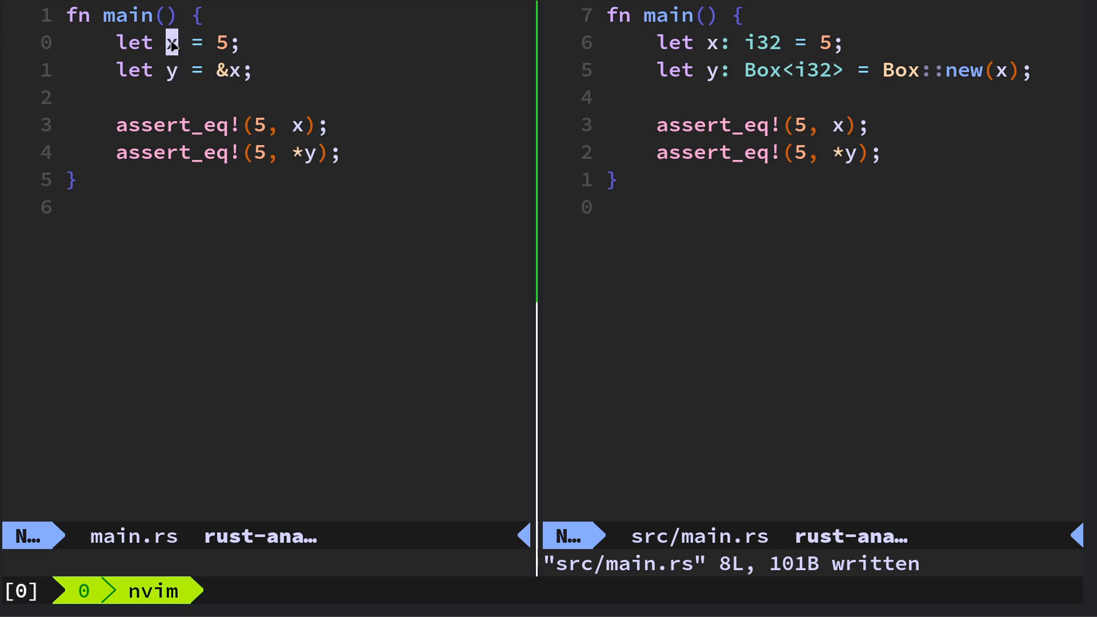
key(j)
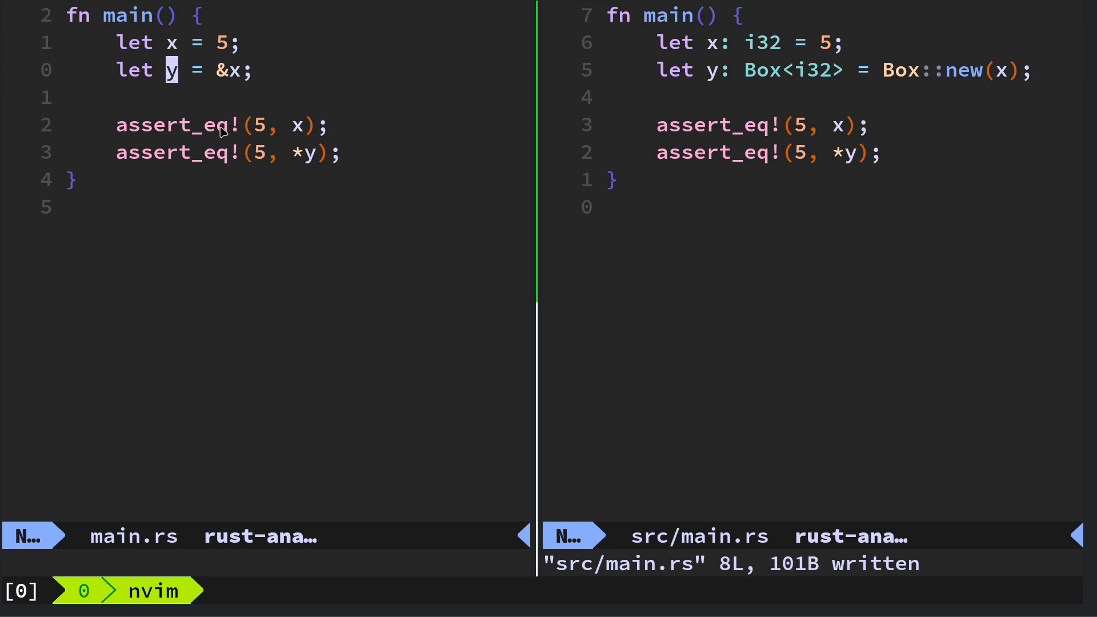
mouse_move(300, 159)
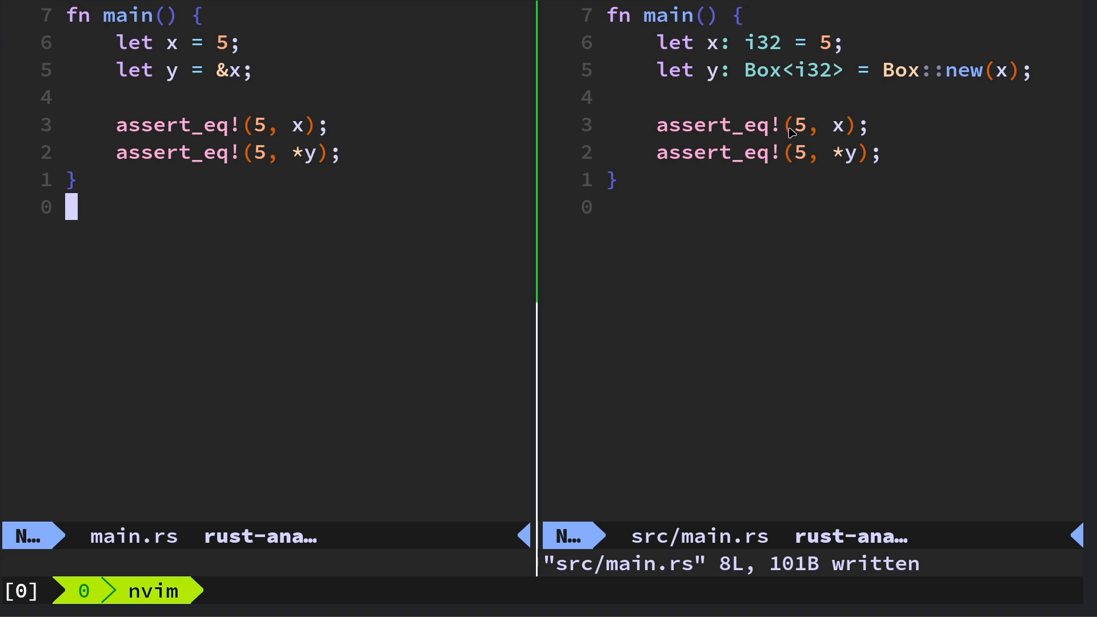
mouse_move(582, 197)
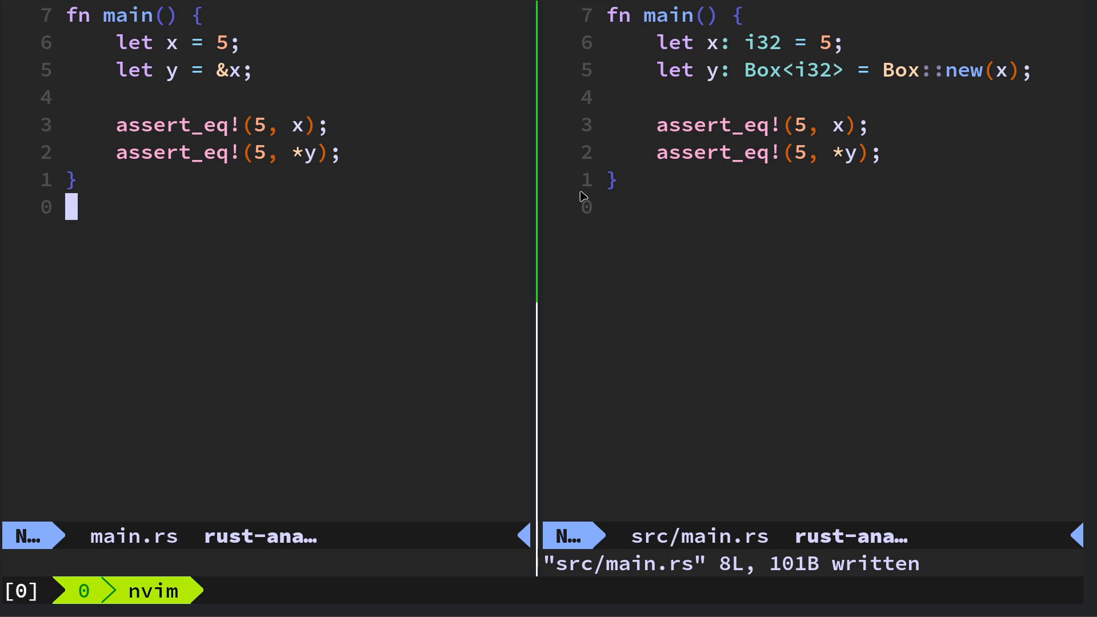
mouse_move(275, 160)
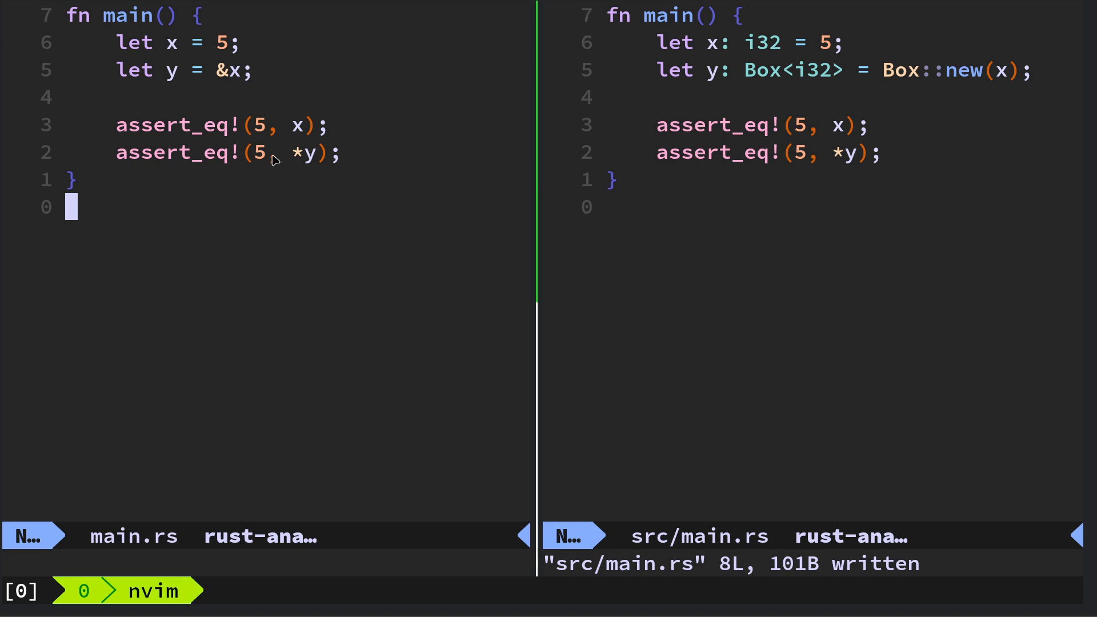
mouse_move(302, 161)
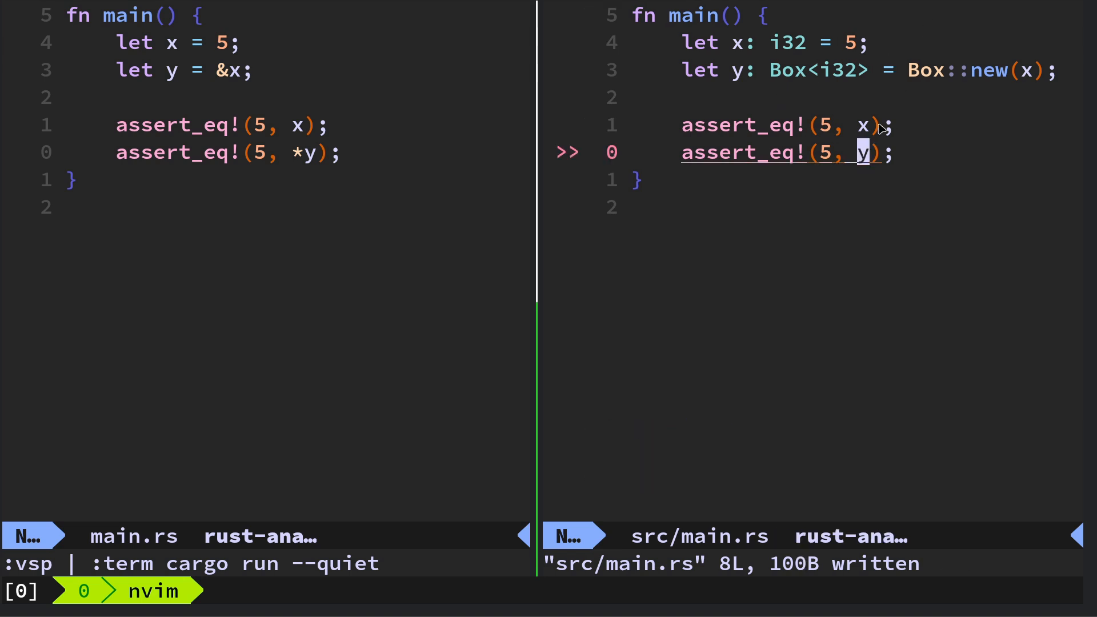
mouse_move(836, 155)
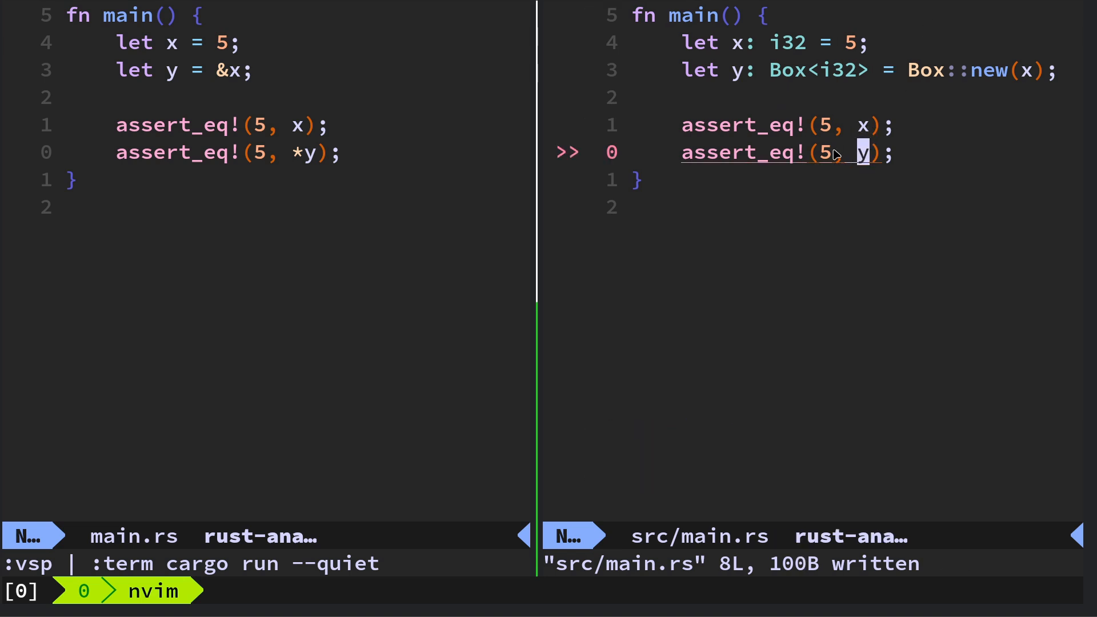
mouse_move(801, 163)
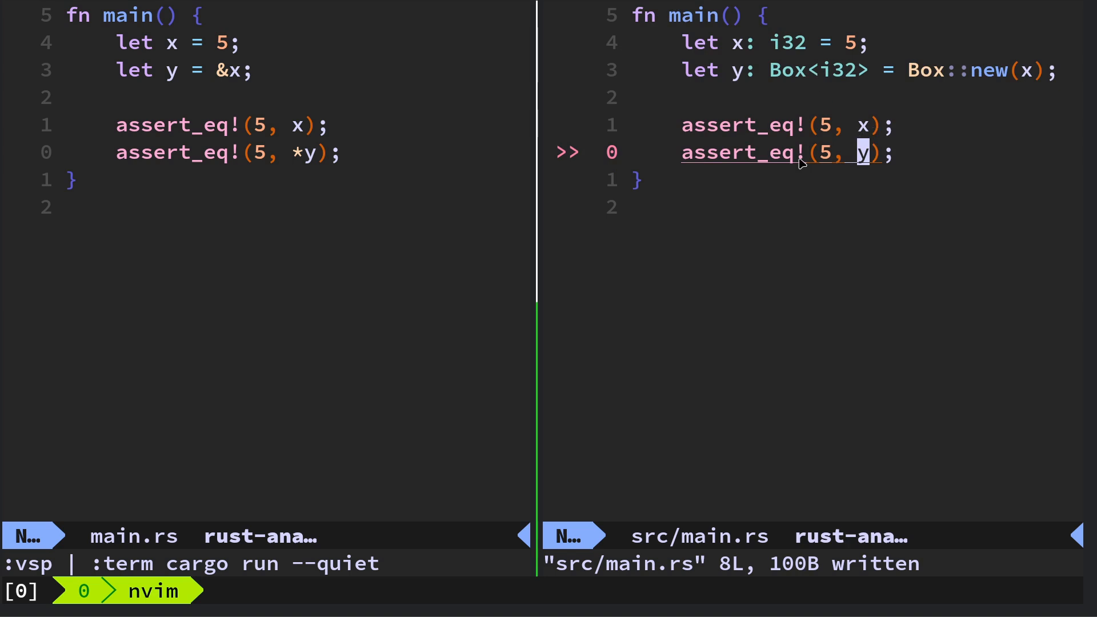
mouse_move(825, 158)
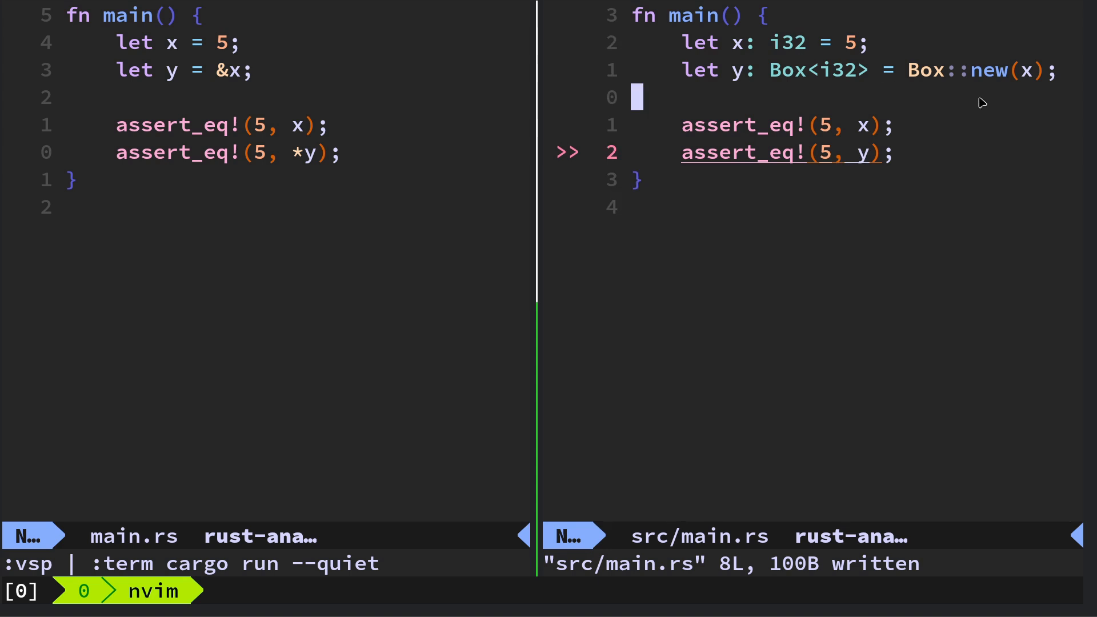
mouse_move(855, 49)
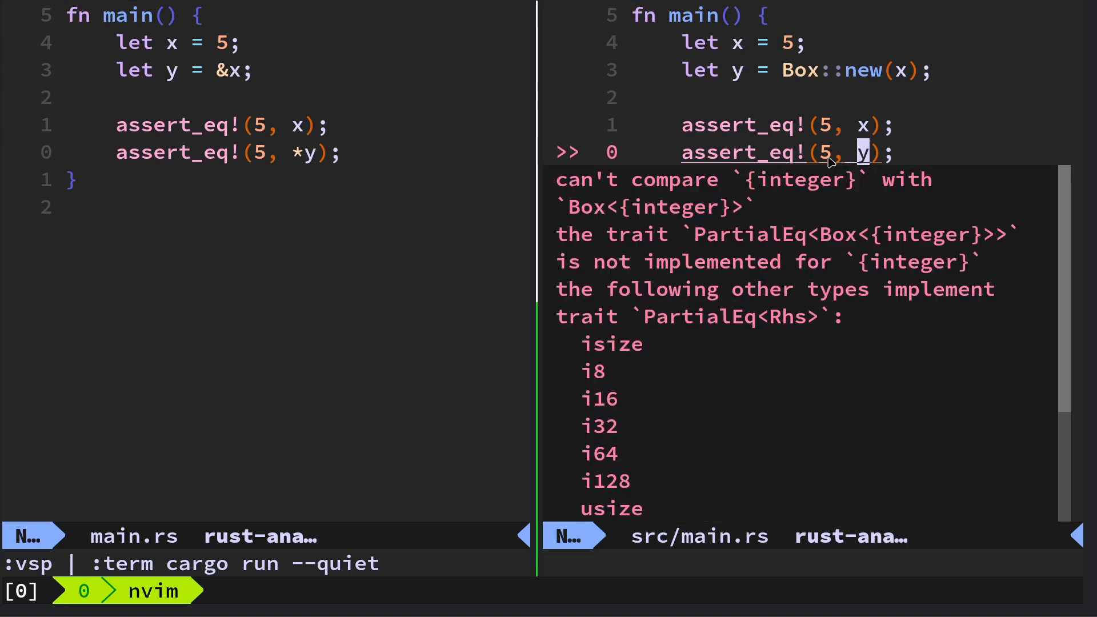
mouse_move(861, 160)
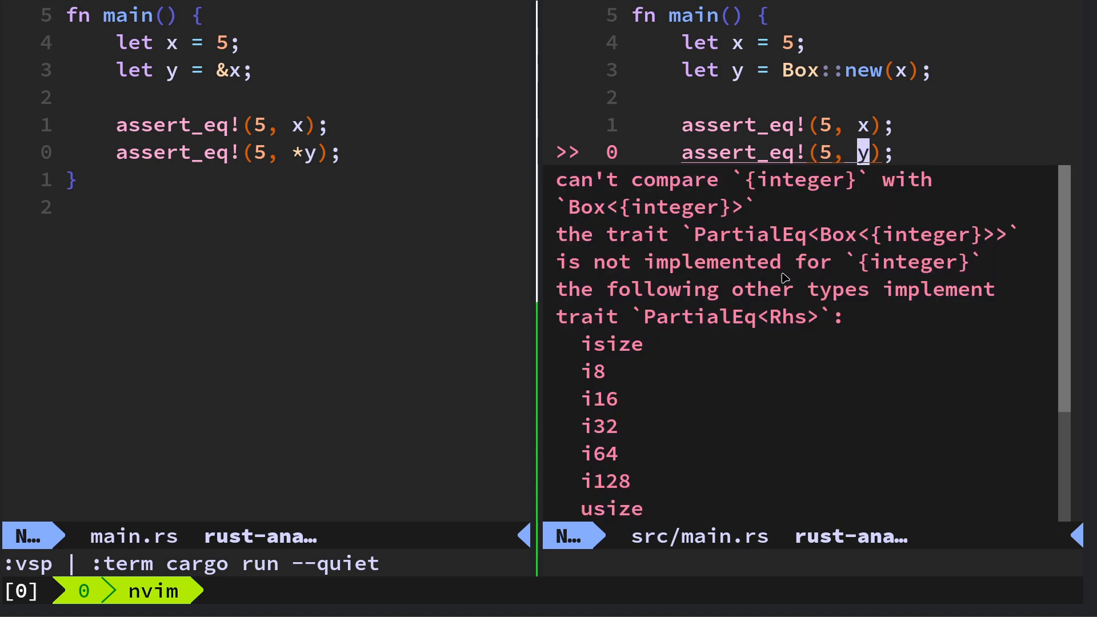
mouse_move(734, 333)
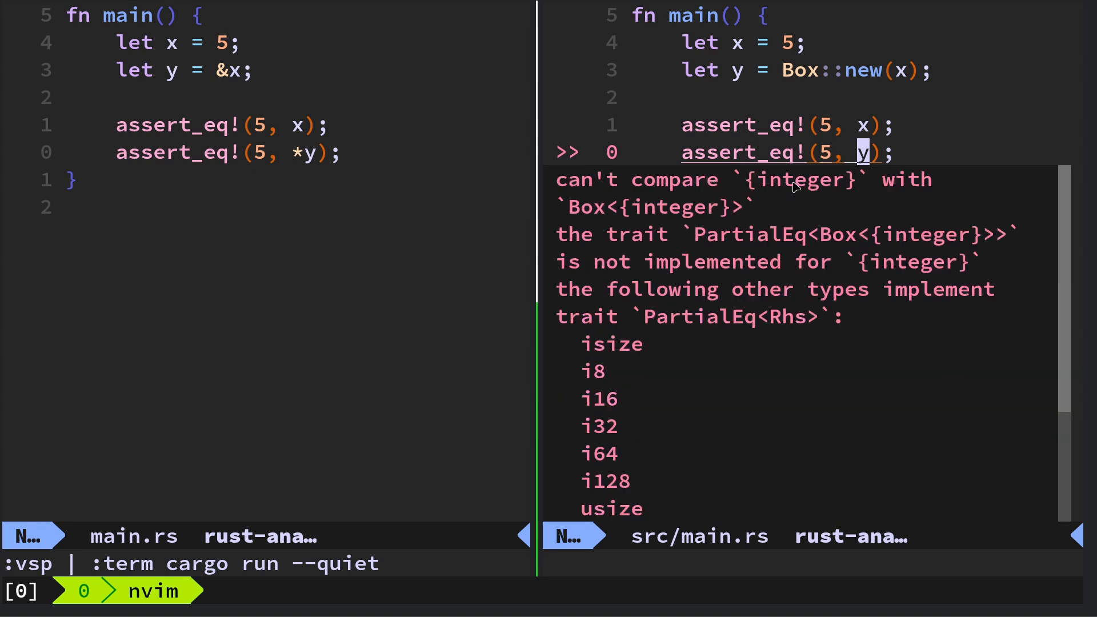
mouse_move(674, 220)
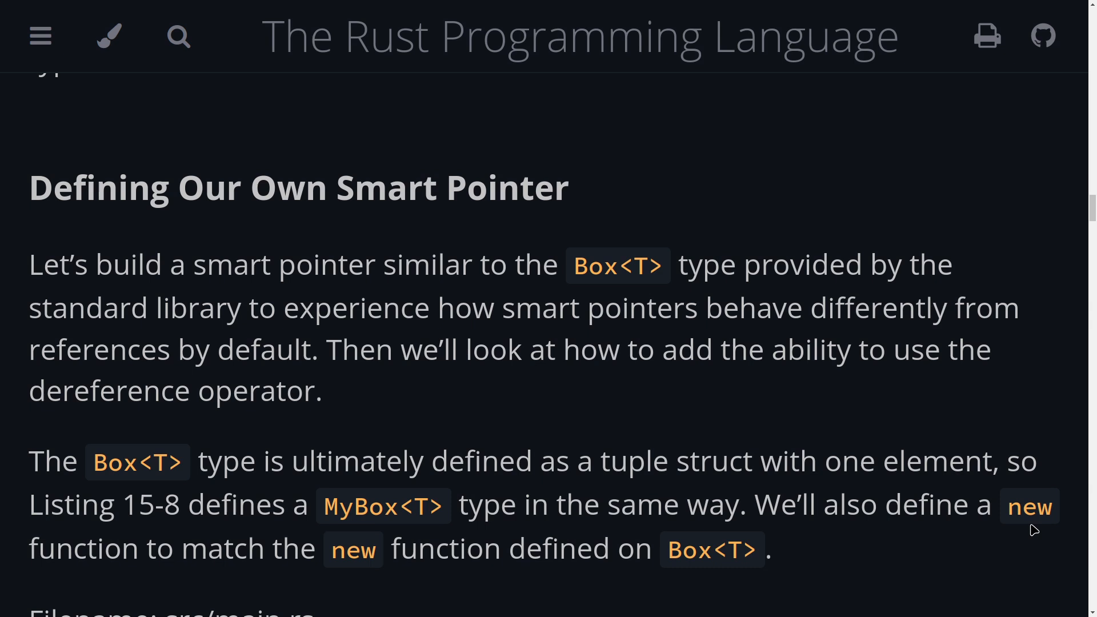
Step: Scroll the Rust Book to Listing 15-10 and highlight the MyBox<T> Deref implementation
scroll(down, 3)
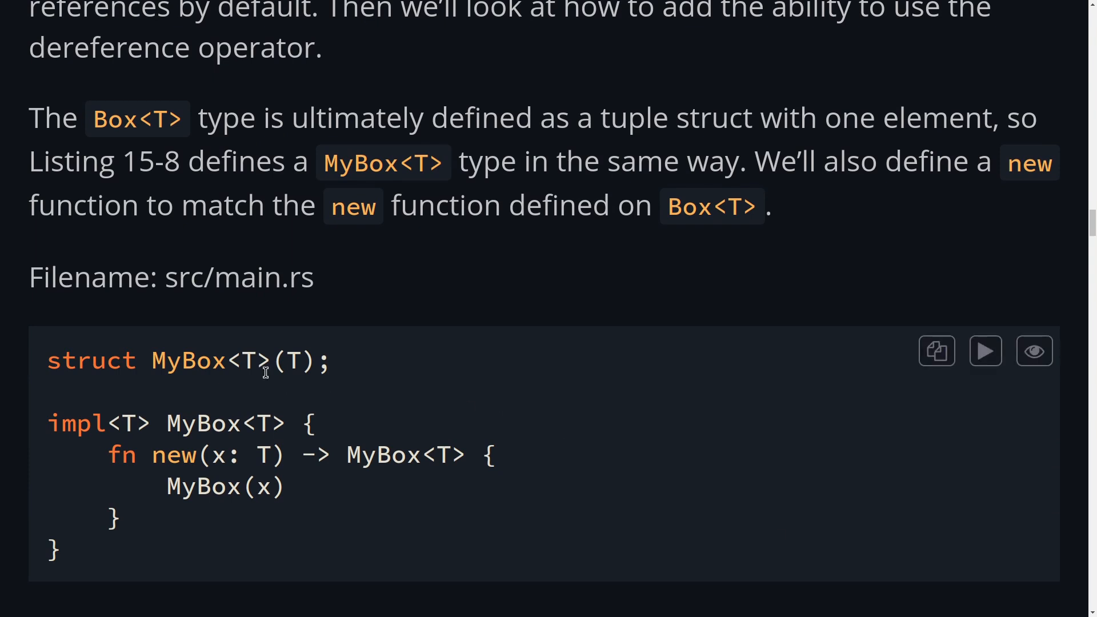
mouse_move(274, 384)
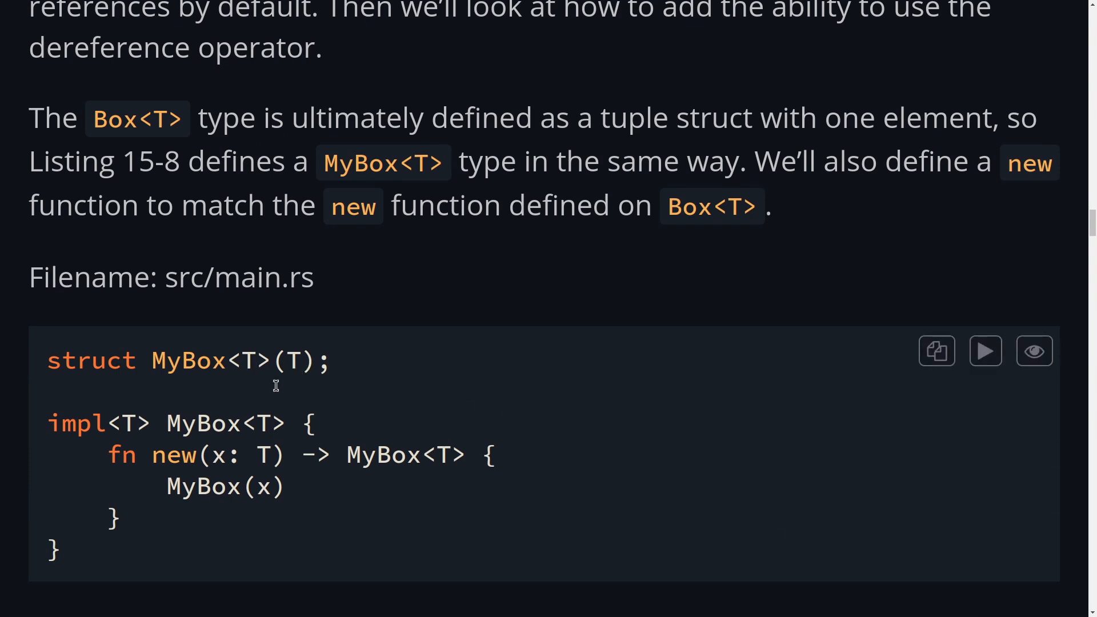
mouse_move(270, 458)
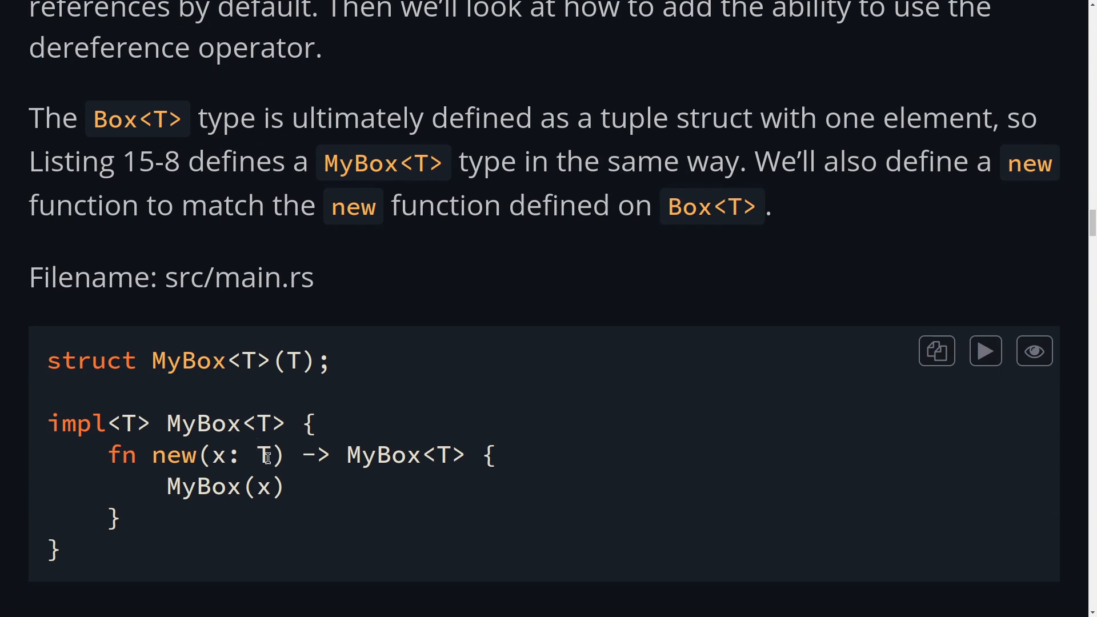
mouse_move(452, 458)
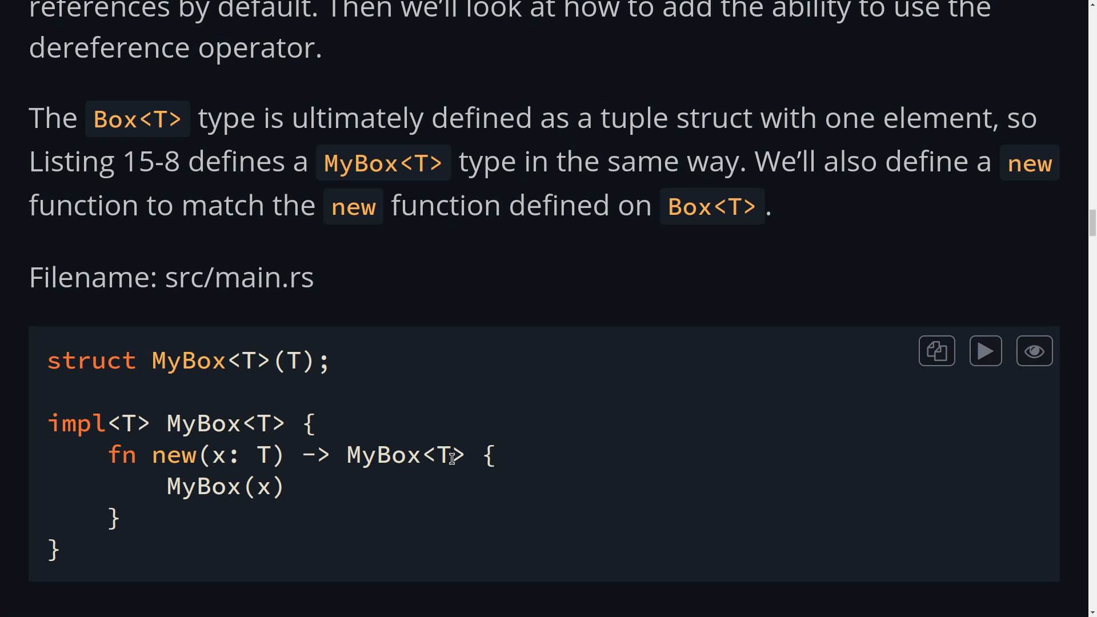
mouse_move(429, 486)
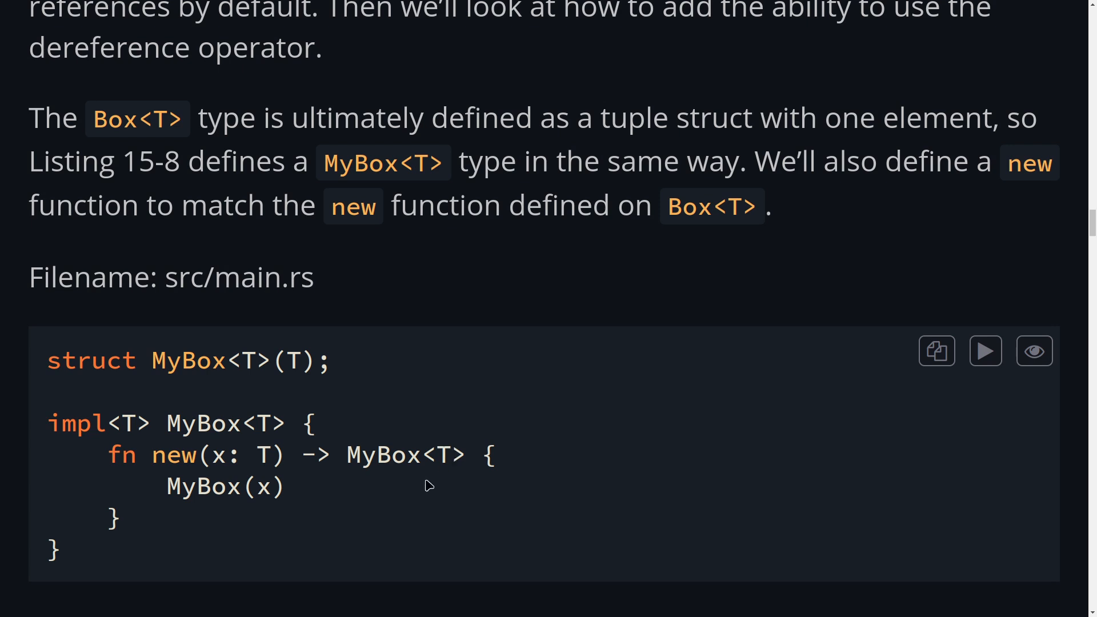
mouse_move(285, 438)
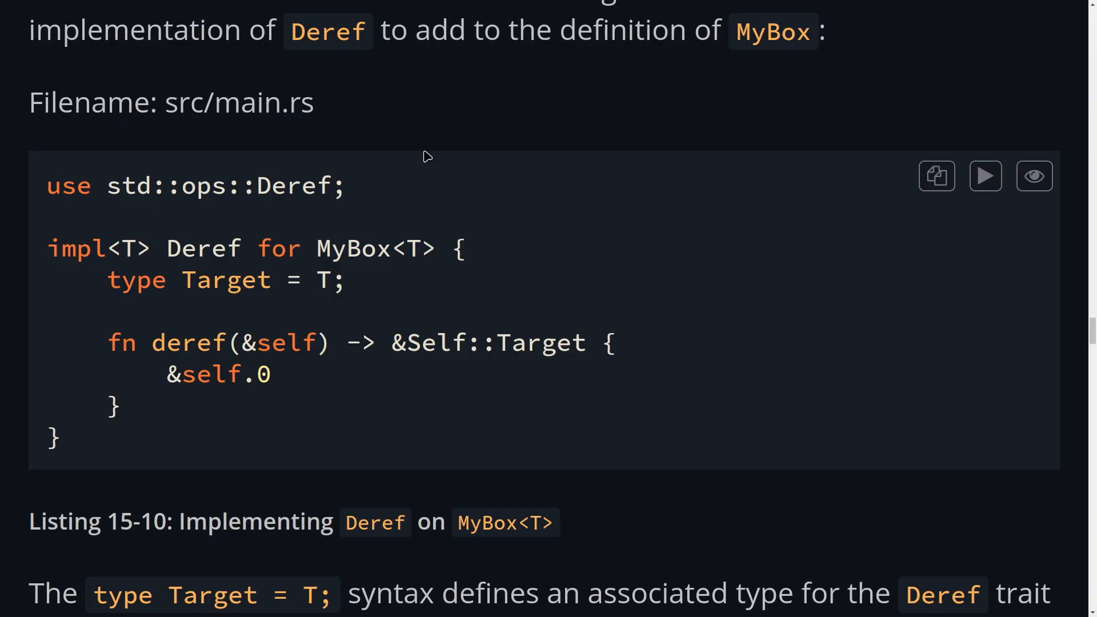
mouse_move(207, 322)
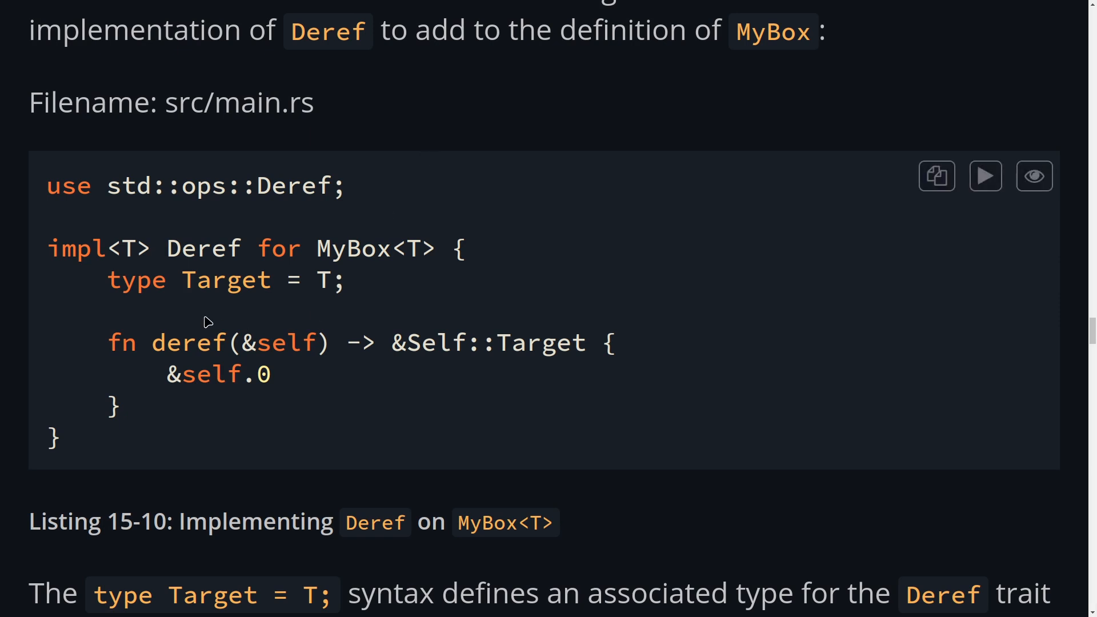
drag(53, 248, 60, 441)
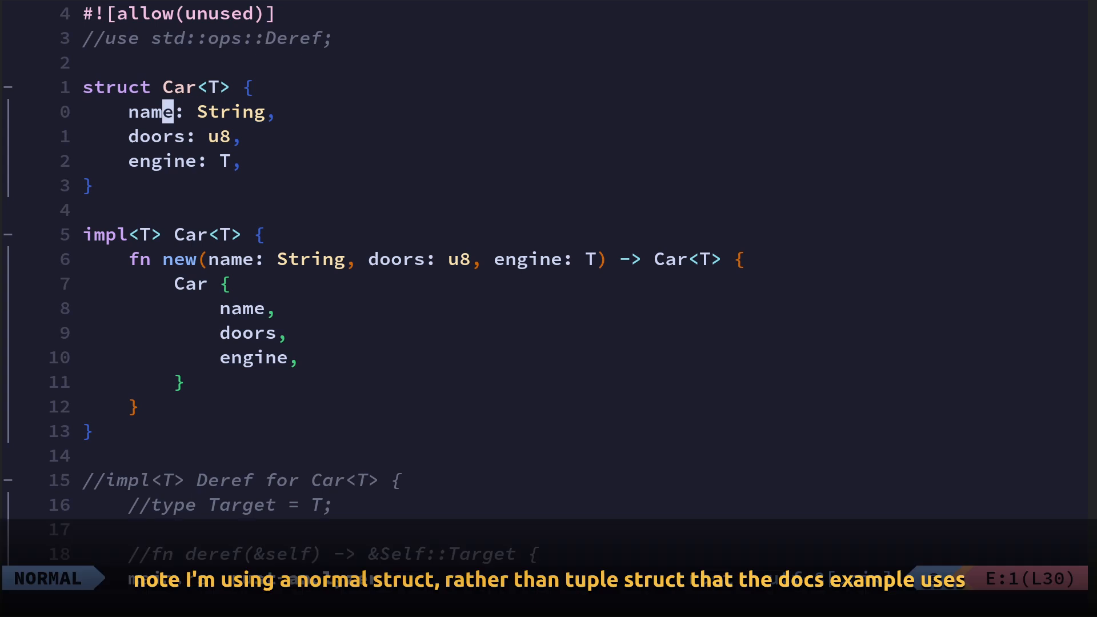
key(j)
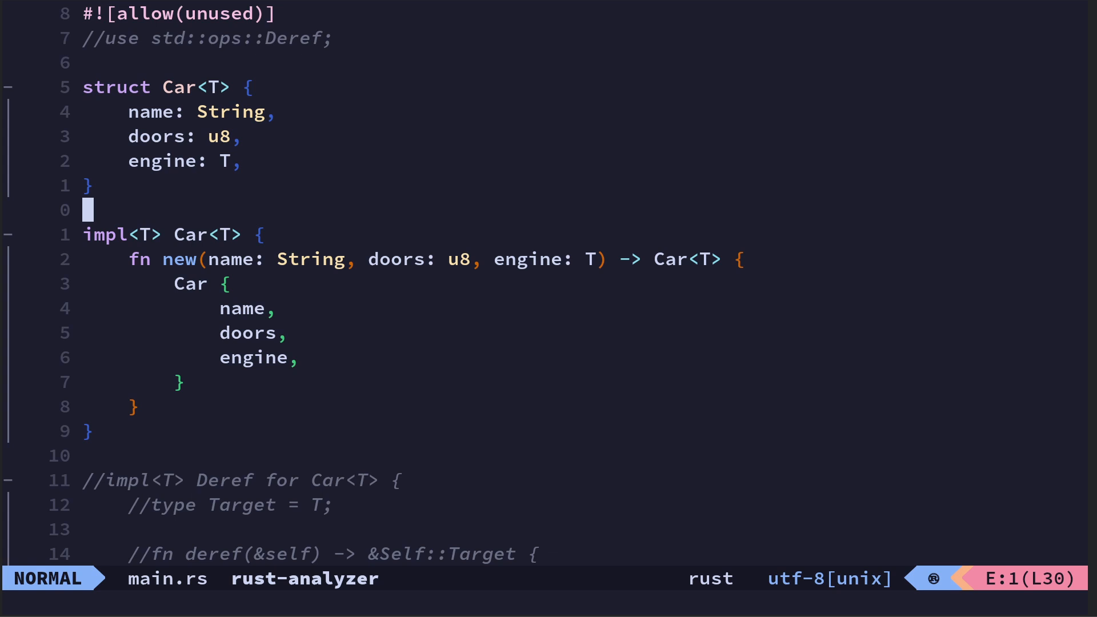
mouse_move(200, 235)
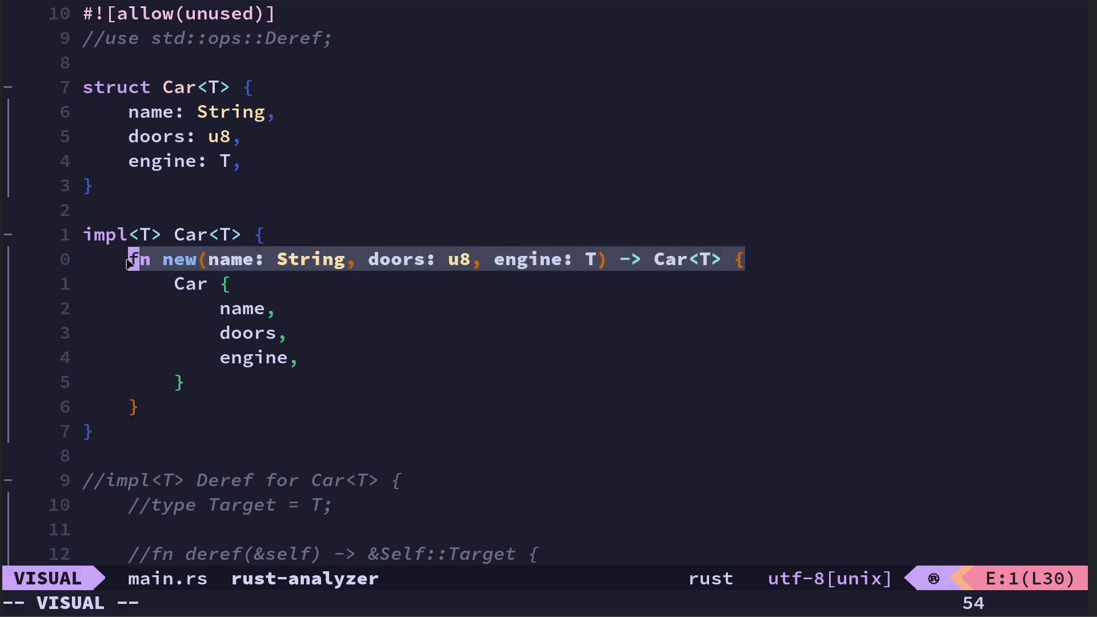
key(Escape)
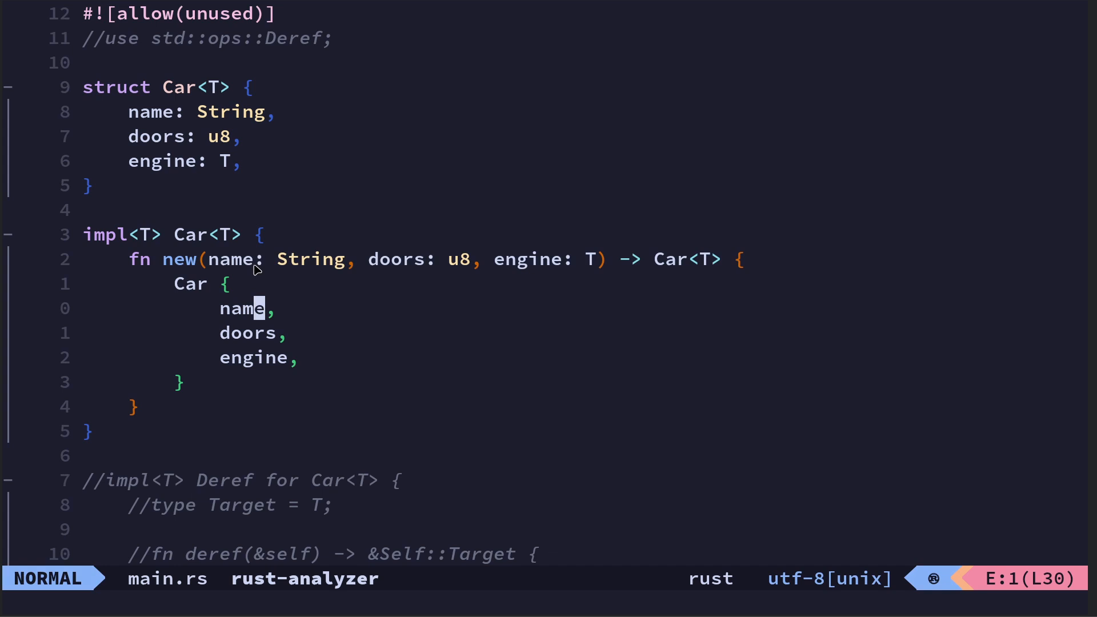
mouse_move(367, 307)
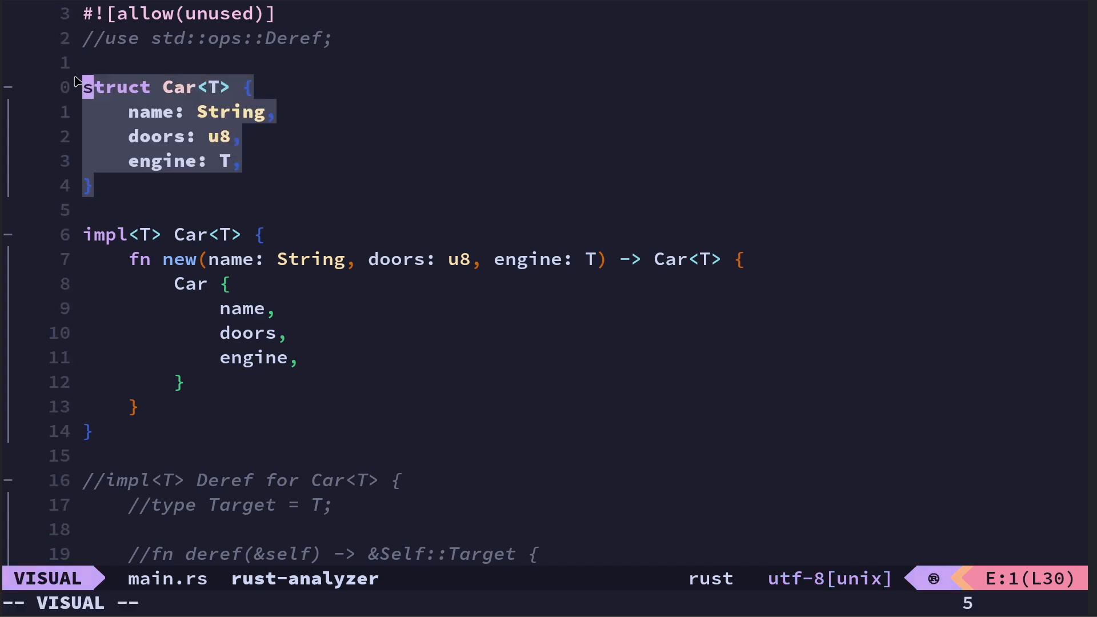
key(Escape)
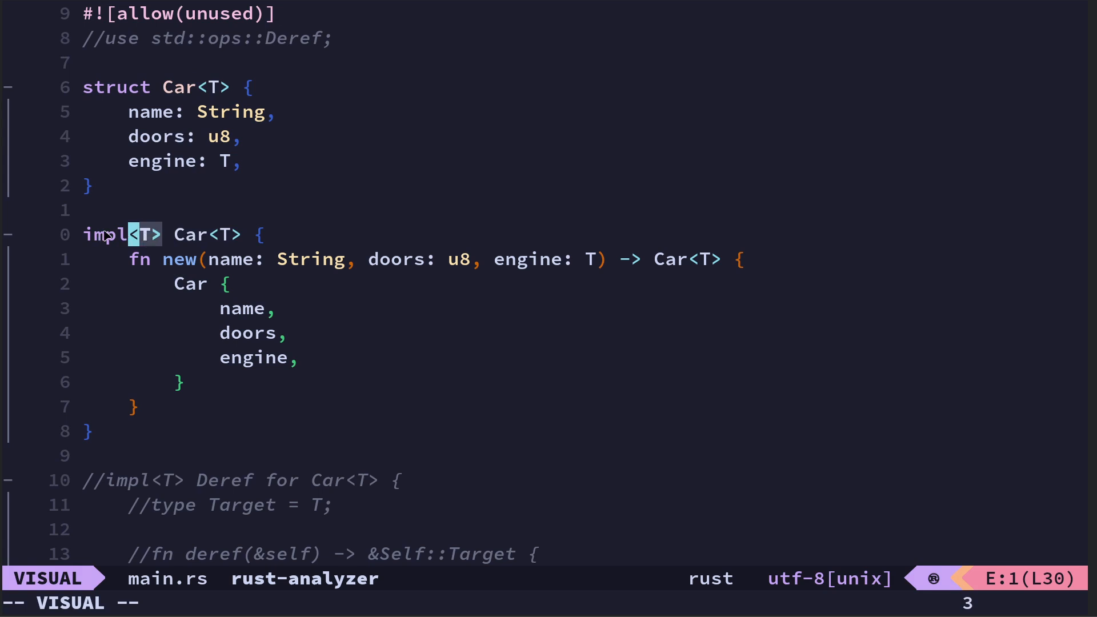
key(Escape)
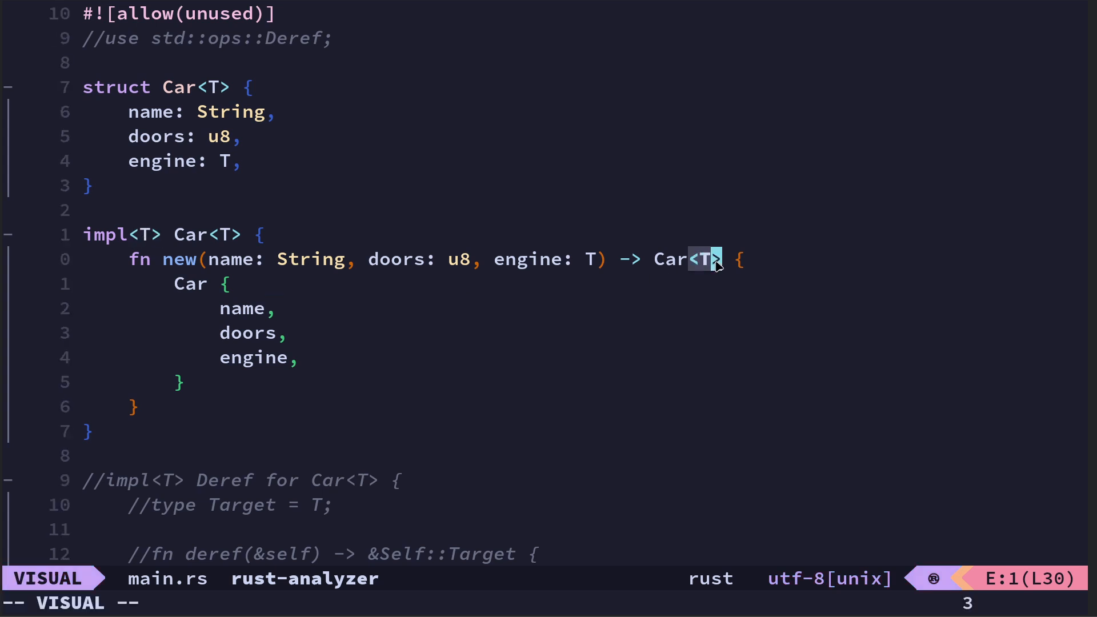
key(Escape)
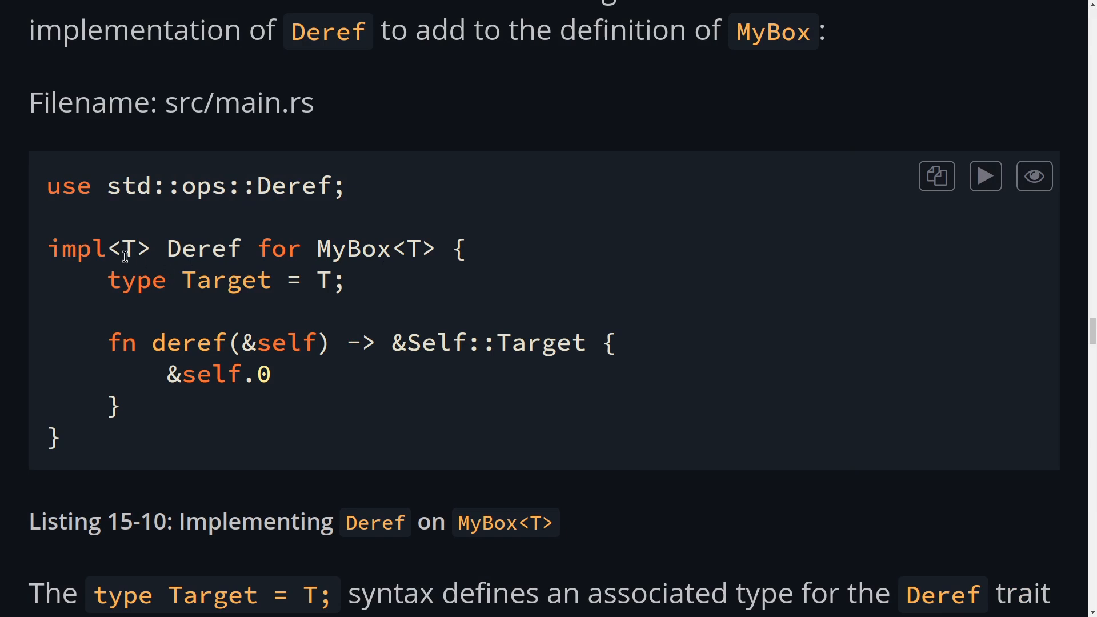
mouse_move(447, 253)
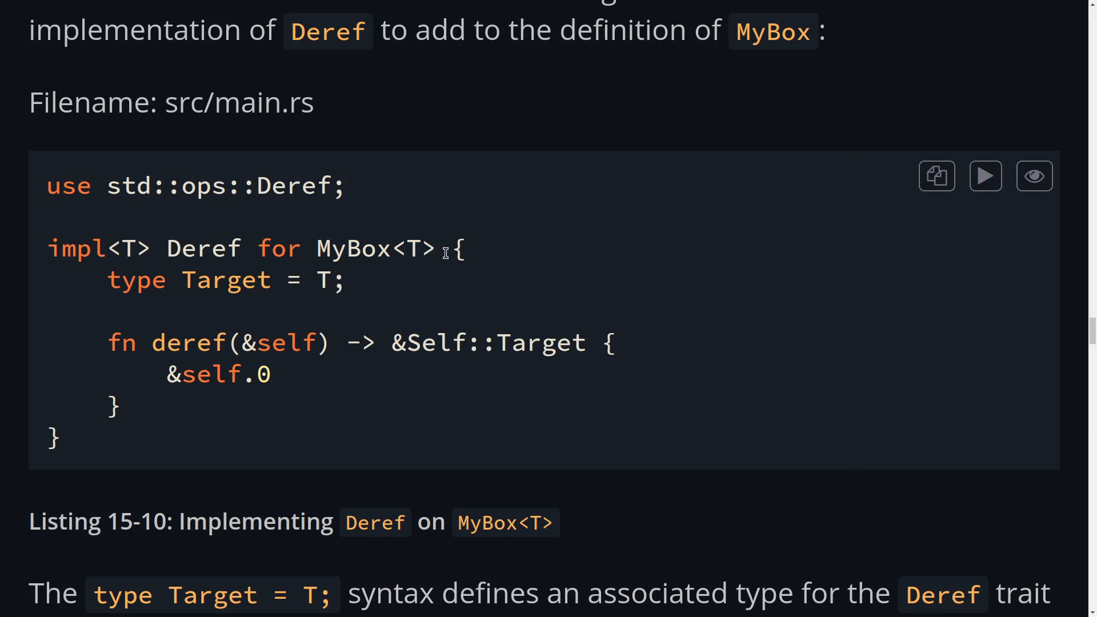
drag(46, 248, 435, 248)
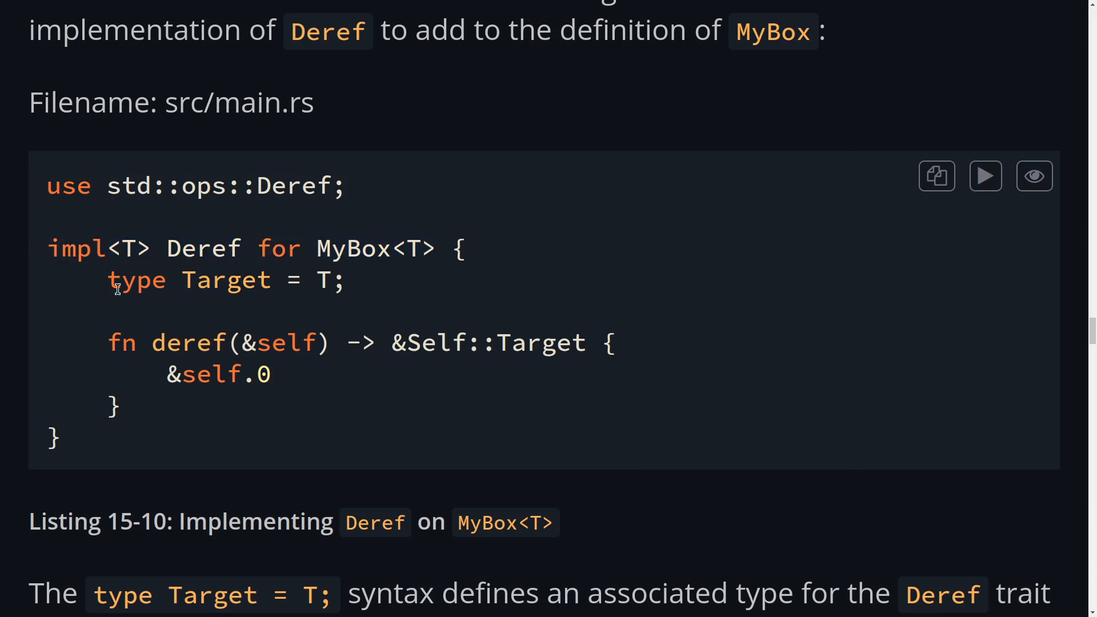
drag(108, 280, 343, 280)
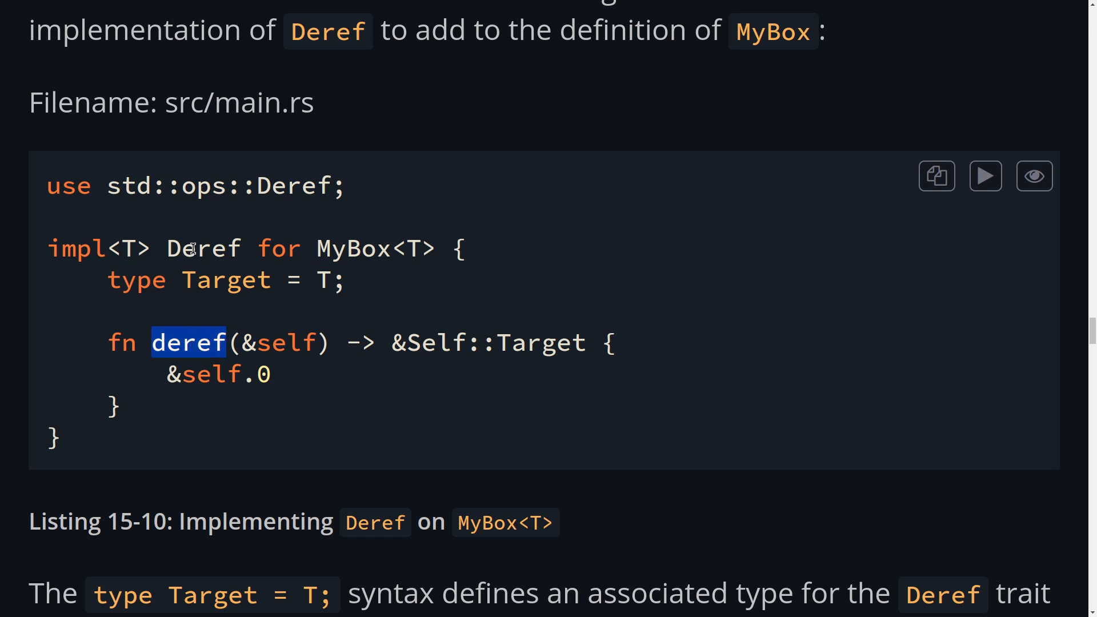
double_click(203, 248)
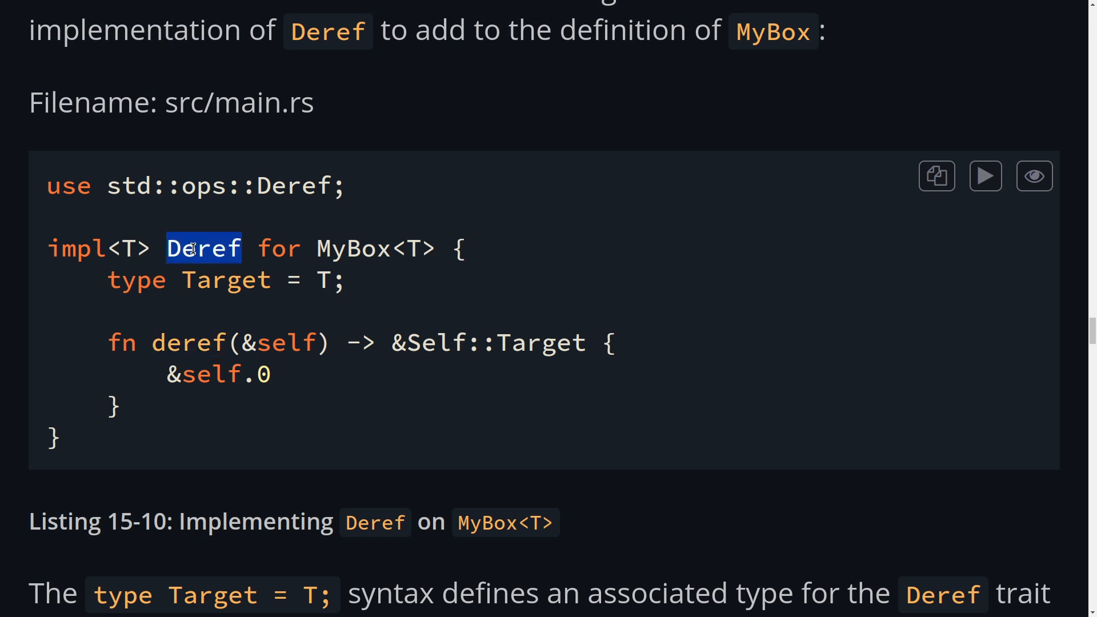
double_click(188, 343)
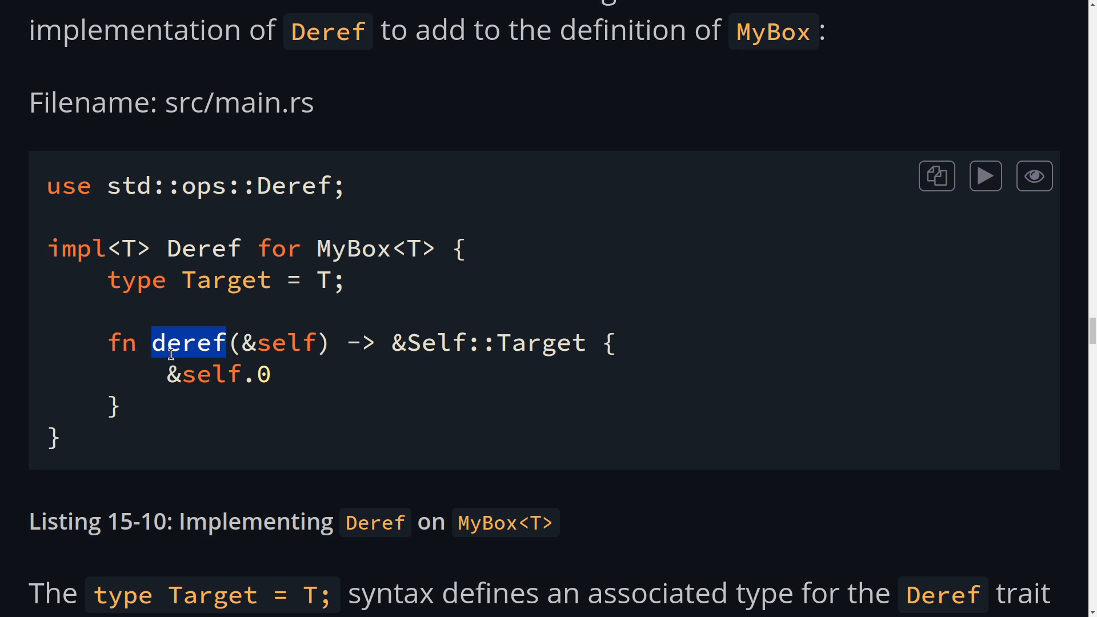
double_click(204, 248)
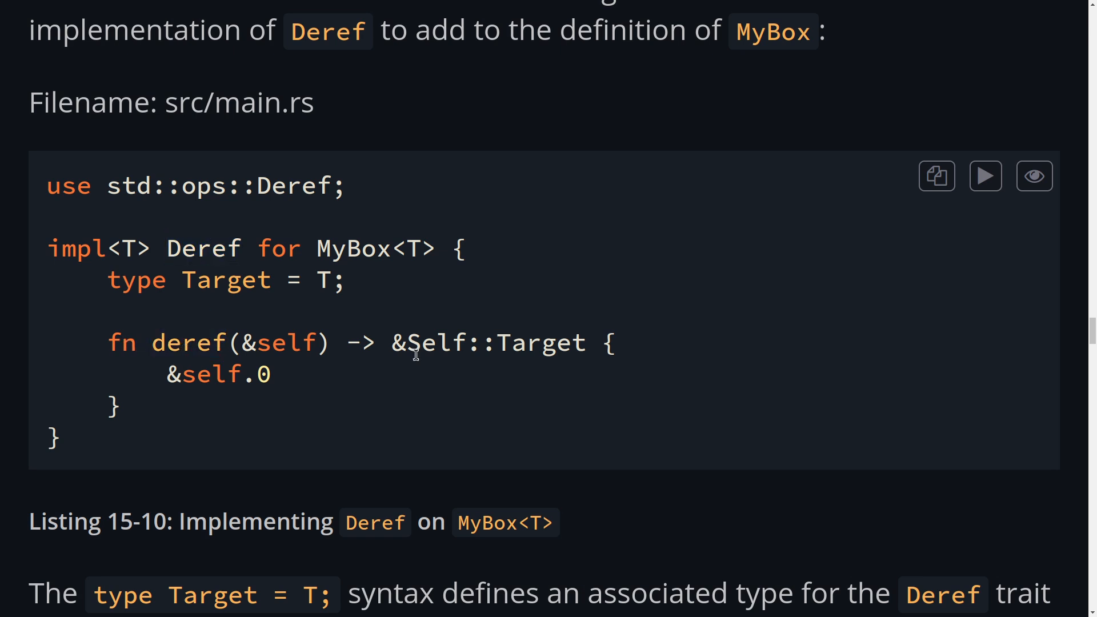
double_click(427, 342)
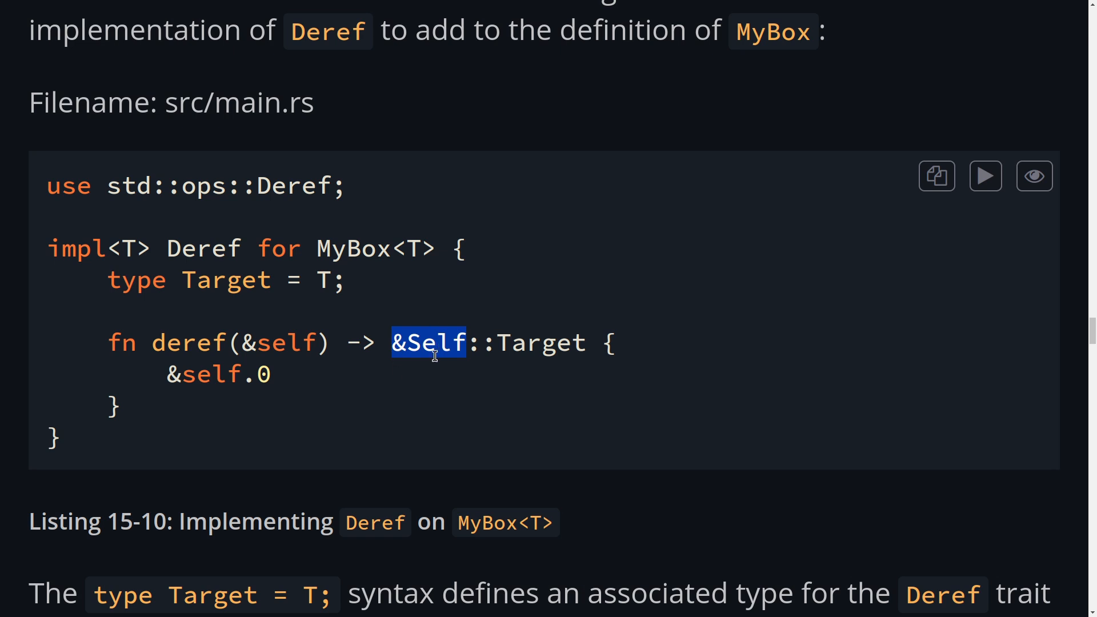
mouse_move(273, 336)
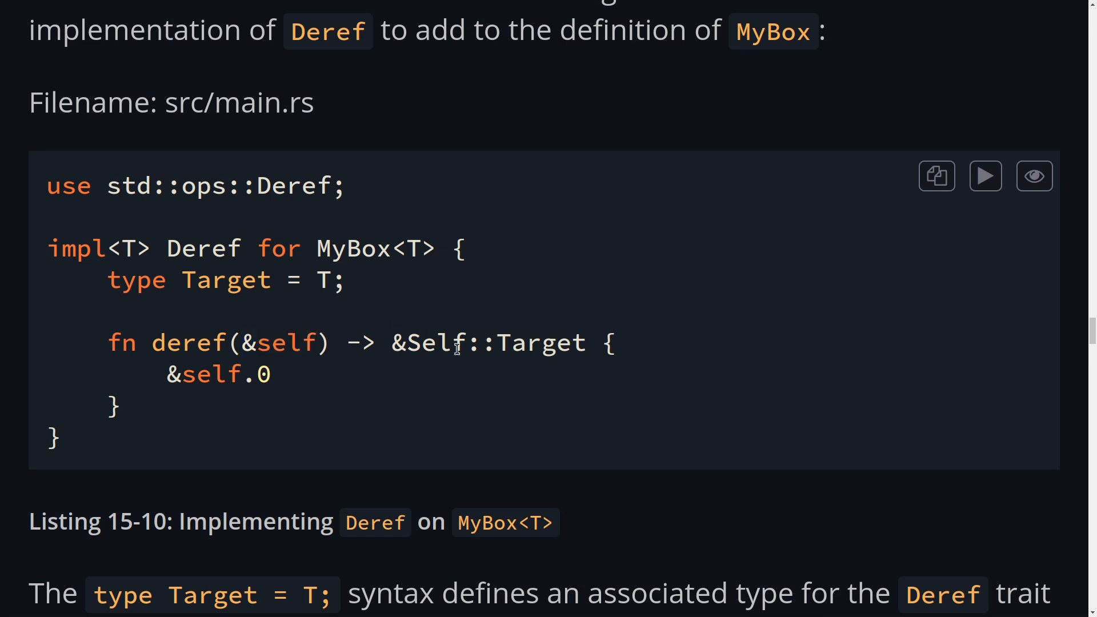
double_click(541, 342)
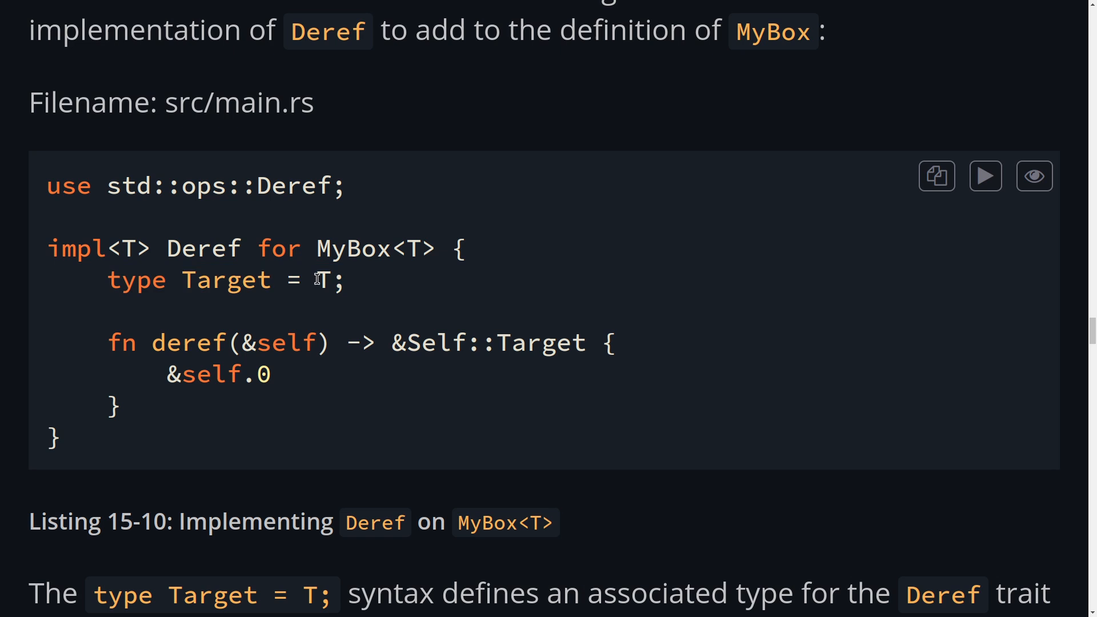
mouse_move(406, 346)
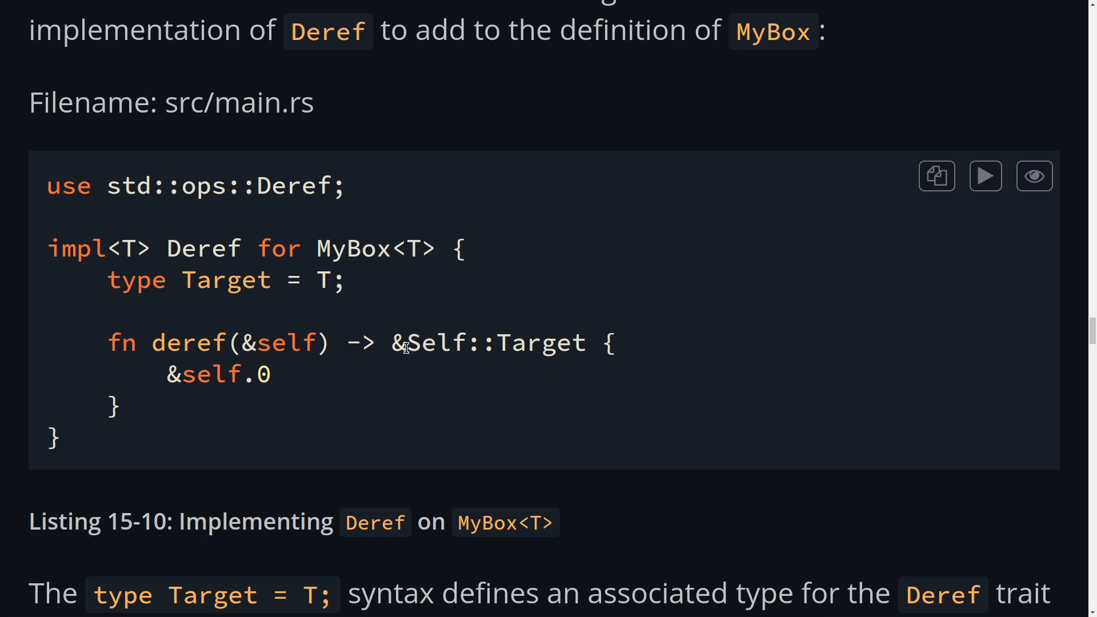
mouse_move(264, 387)
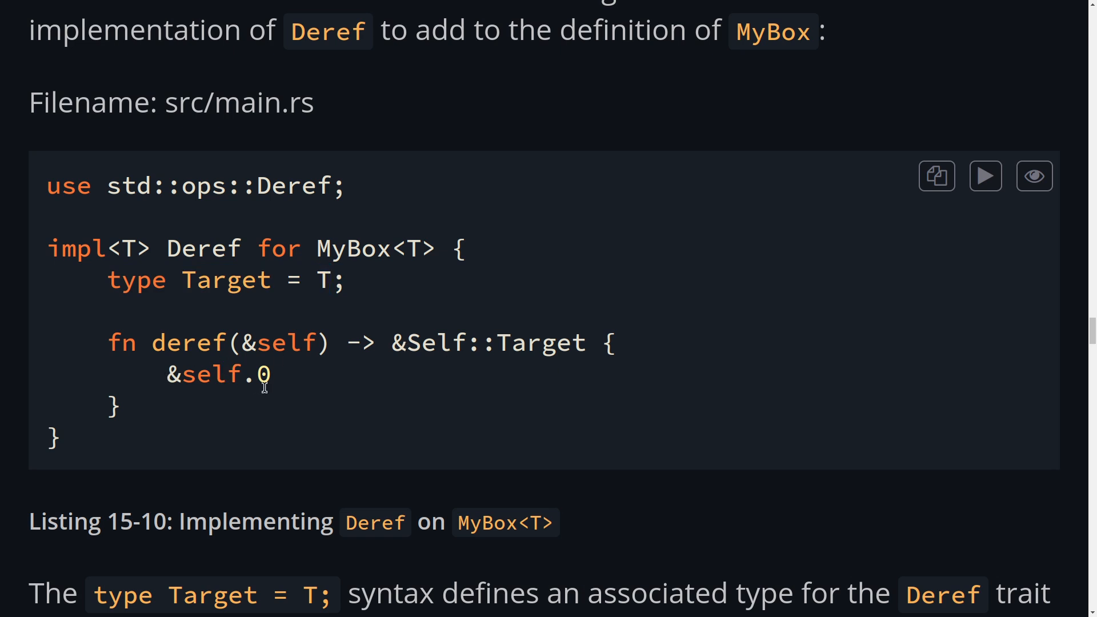
drag(166, 375, 271, 375)
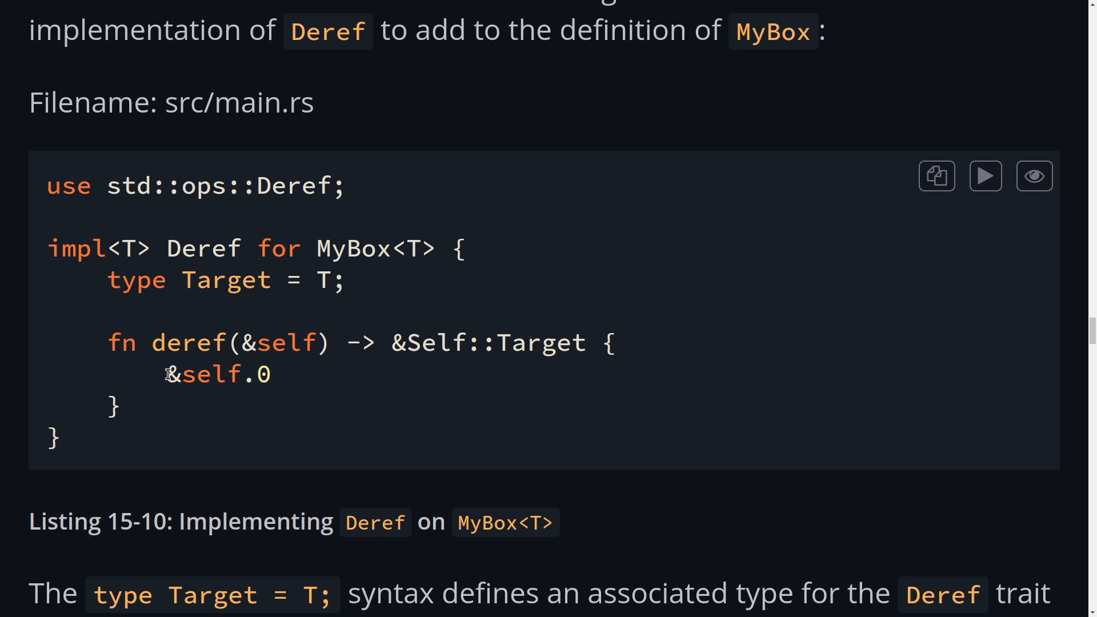
double_click(203, 374)
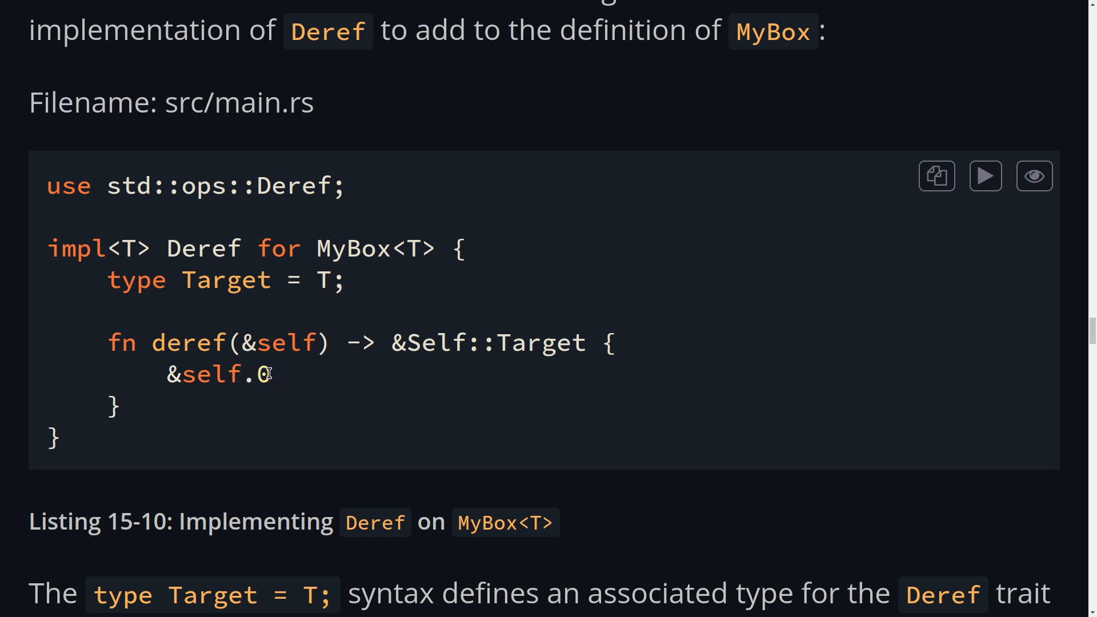
double_click(217, 373)
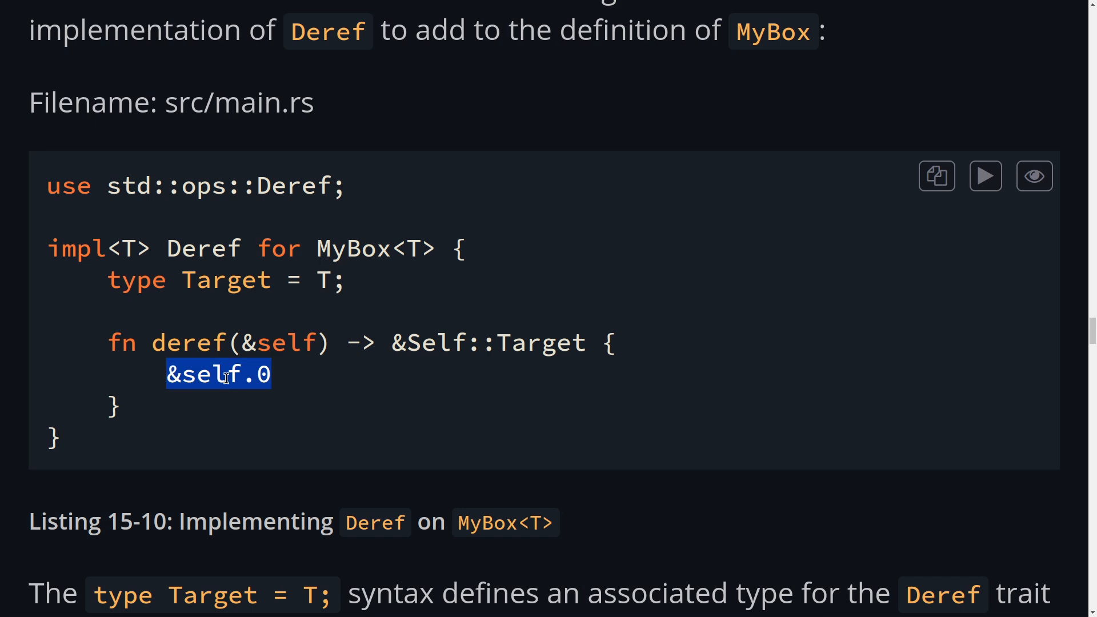
scroll(down, 3)
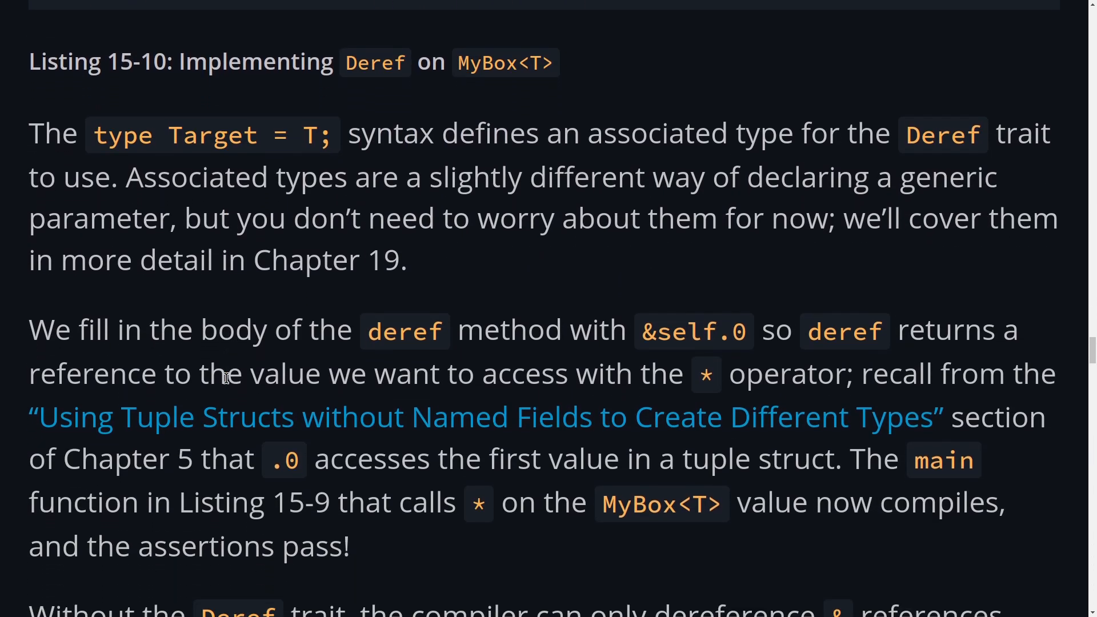
mouse_move(452, 560)
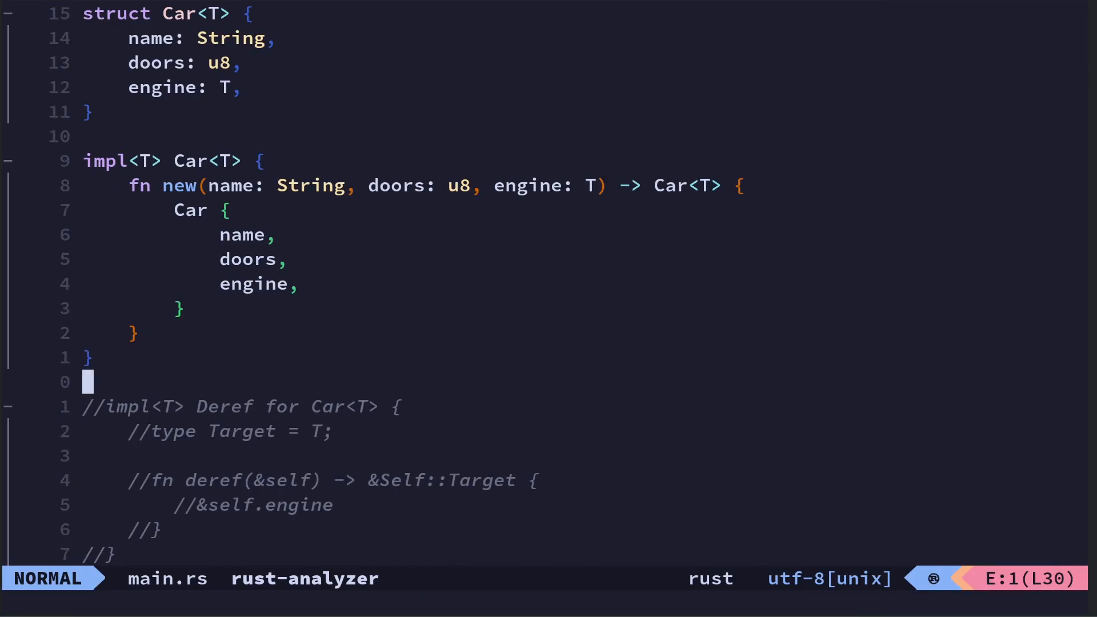
Step: Move into the commented impl<T> Deref for Car<T> block returning &self.engine
scroll(down, 3)
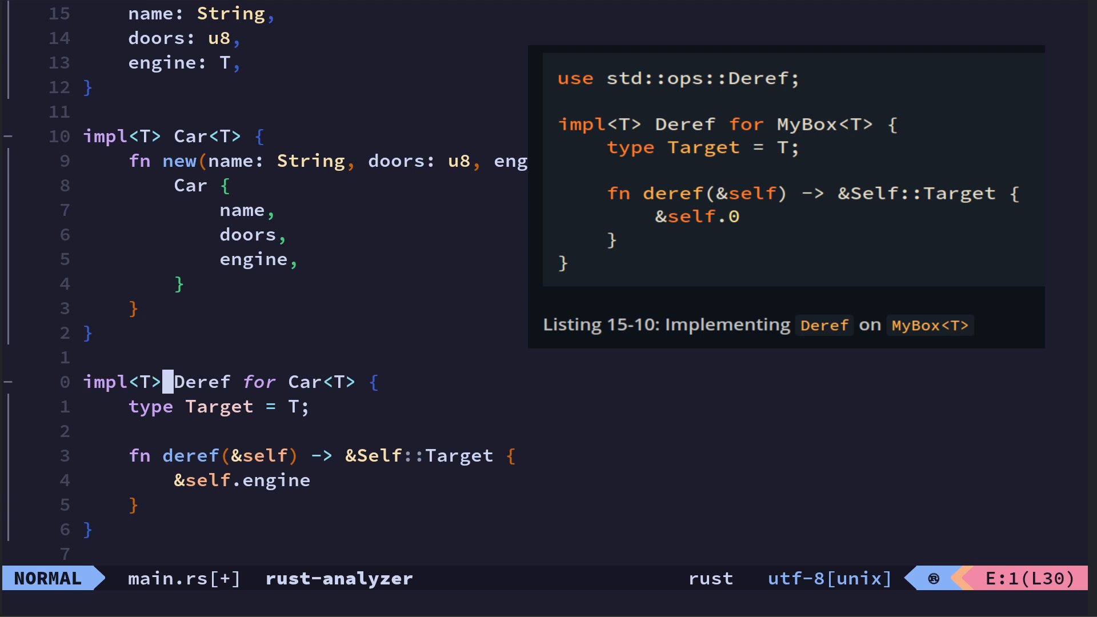
key(l)
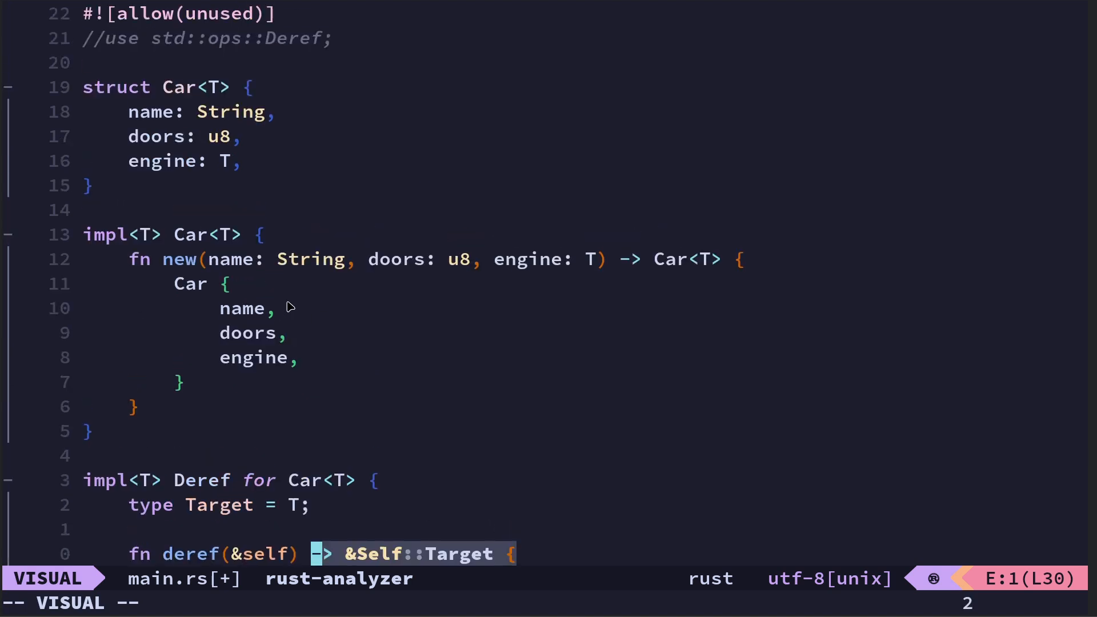
mouse_move(213, 174)
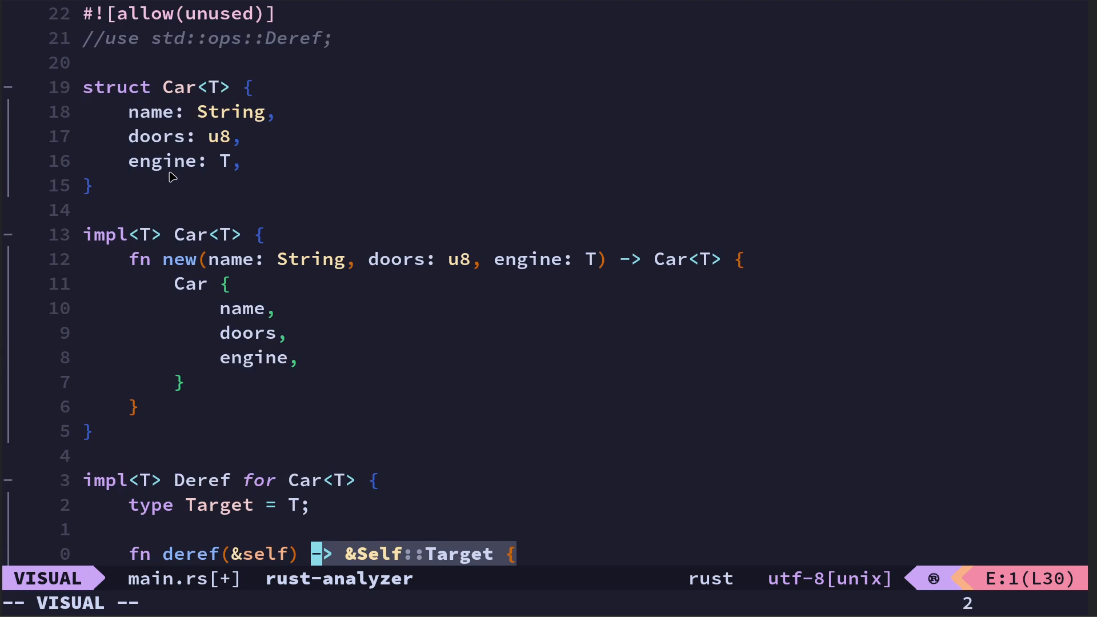
mouse_move(172, 109)
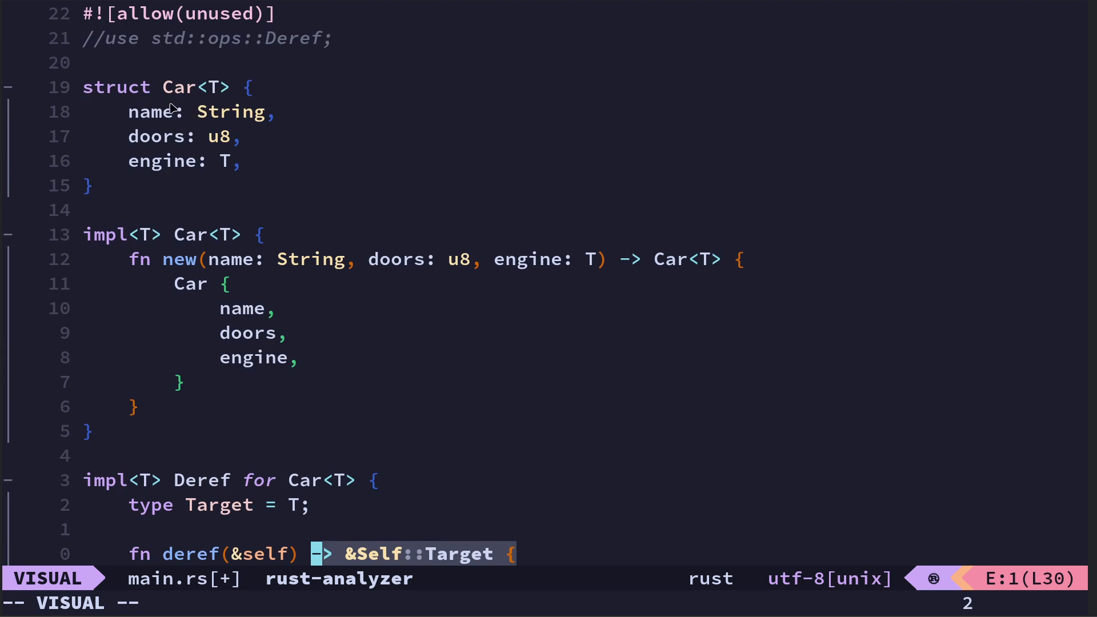
mouse_move(183, 147)
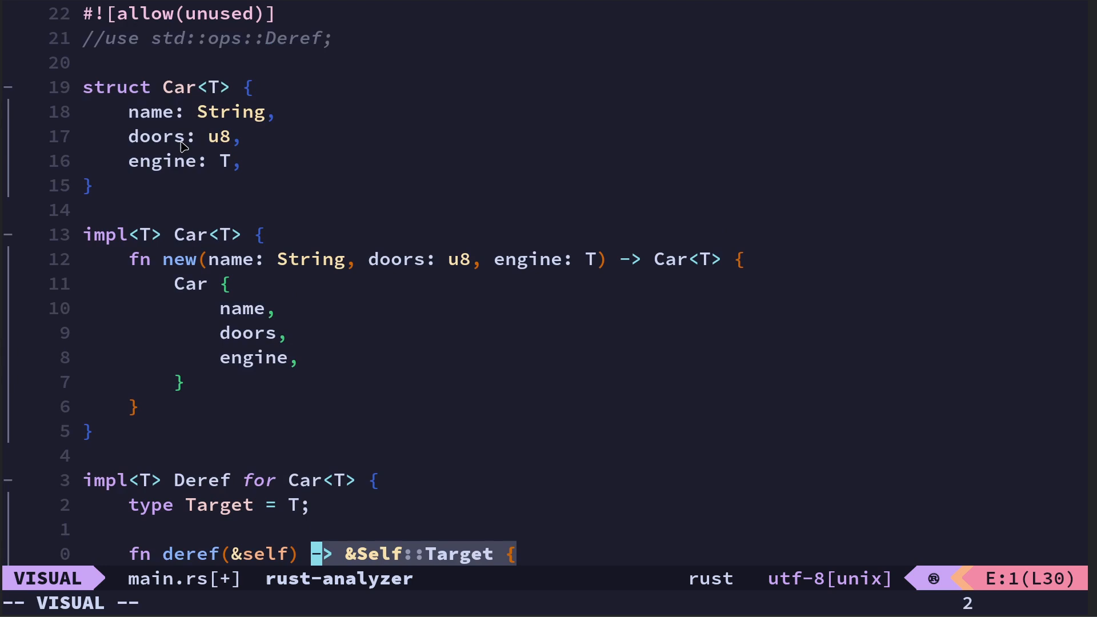
mouse_move(135, 300)
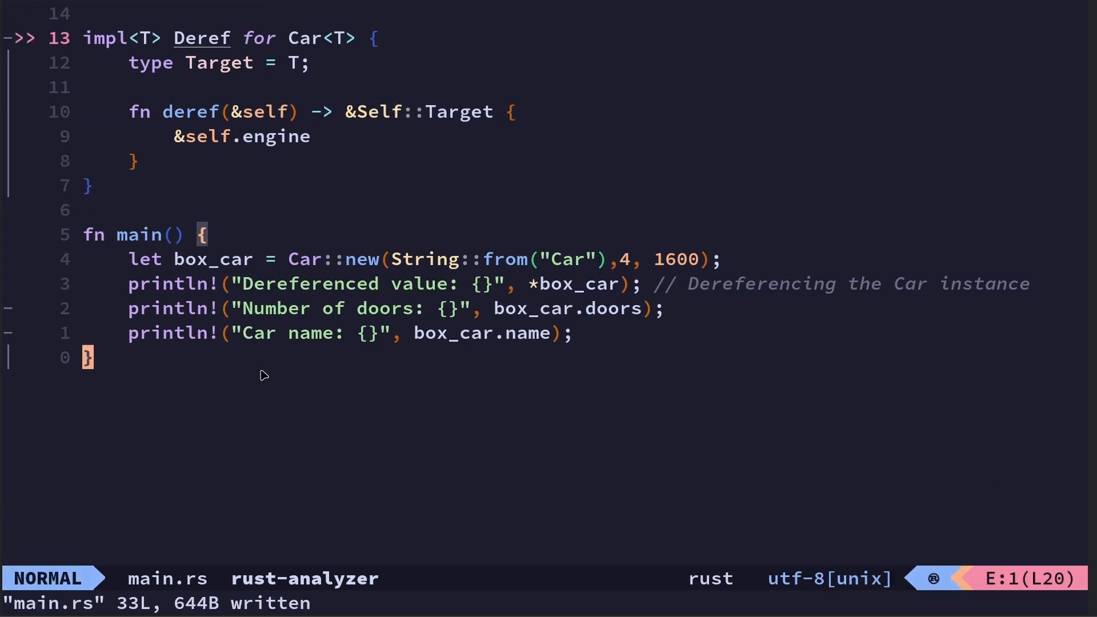
mouse_move(49, 291)
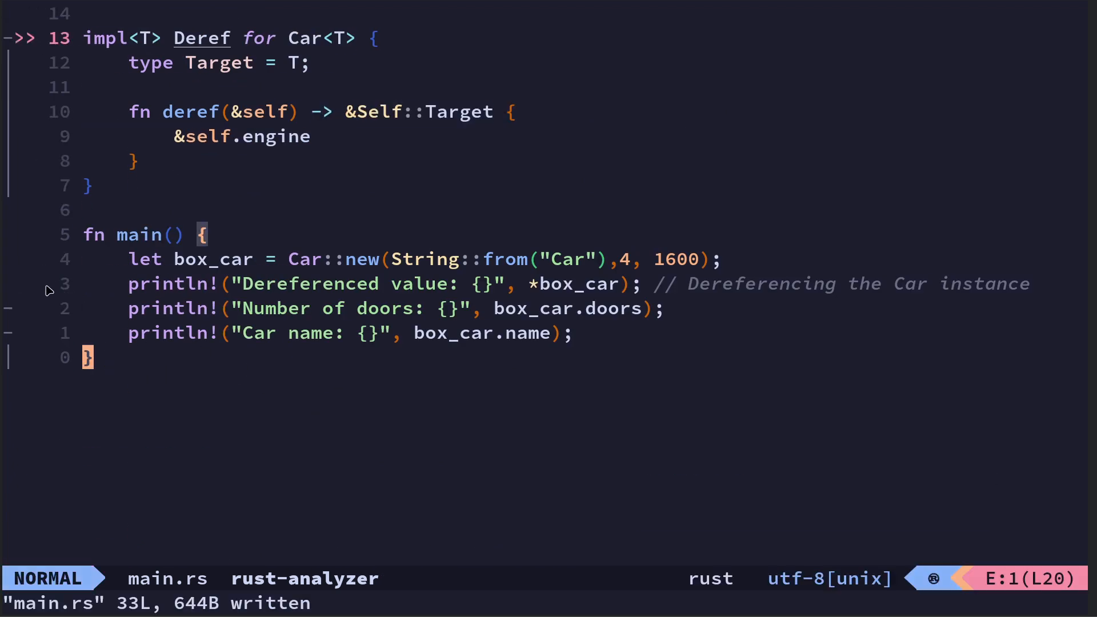
mouse_move(534, 289)
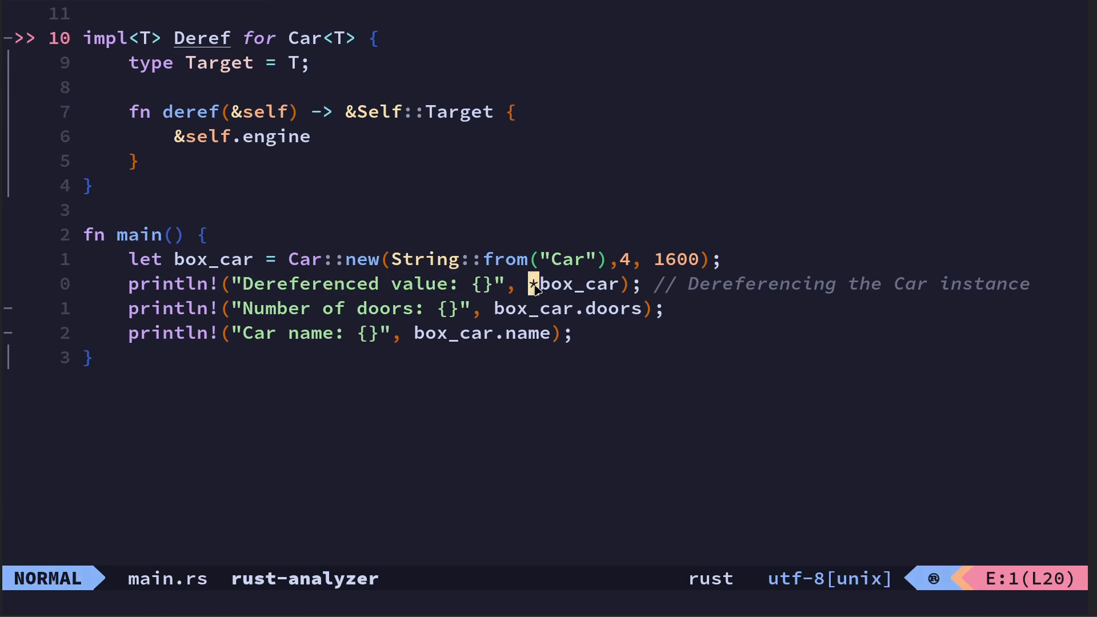
mouse_move(525, 425)
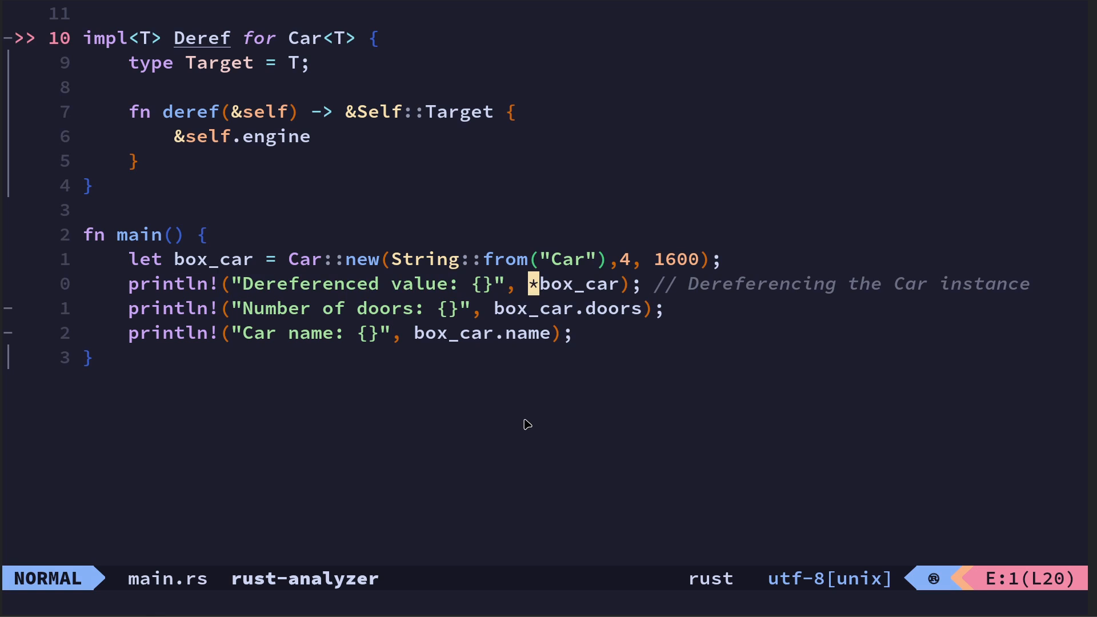
mouse_move(534, 286)
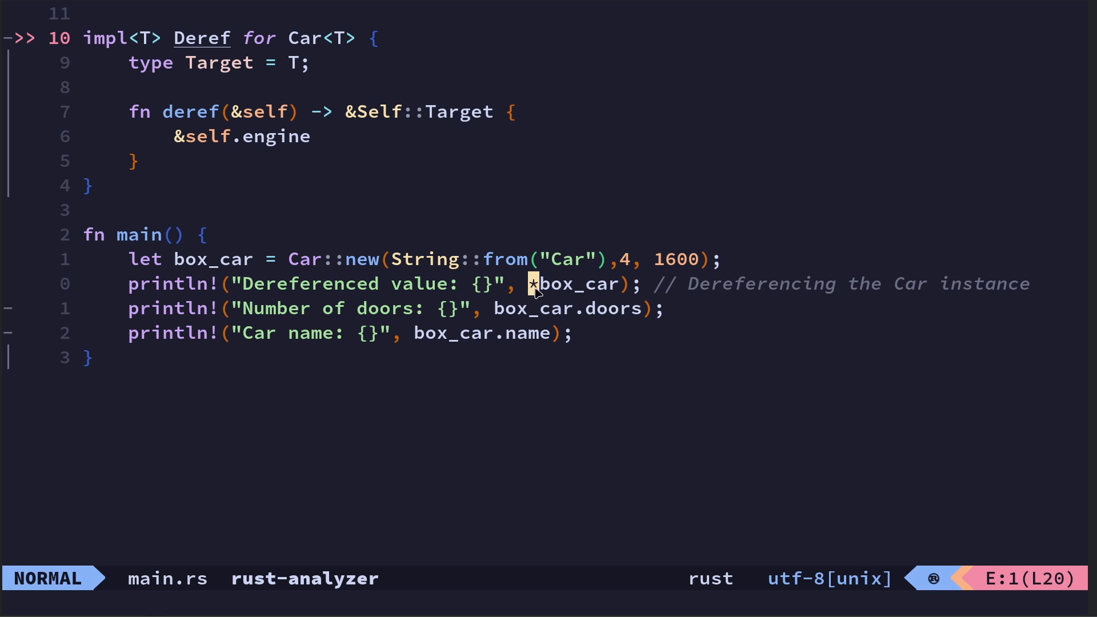
Step: Uncomment `use std::ops::Deref;`, save main.rs and select the engine field name
scroll(down, 3)
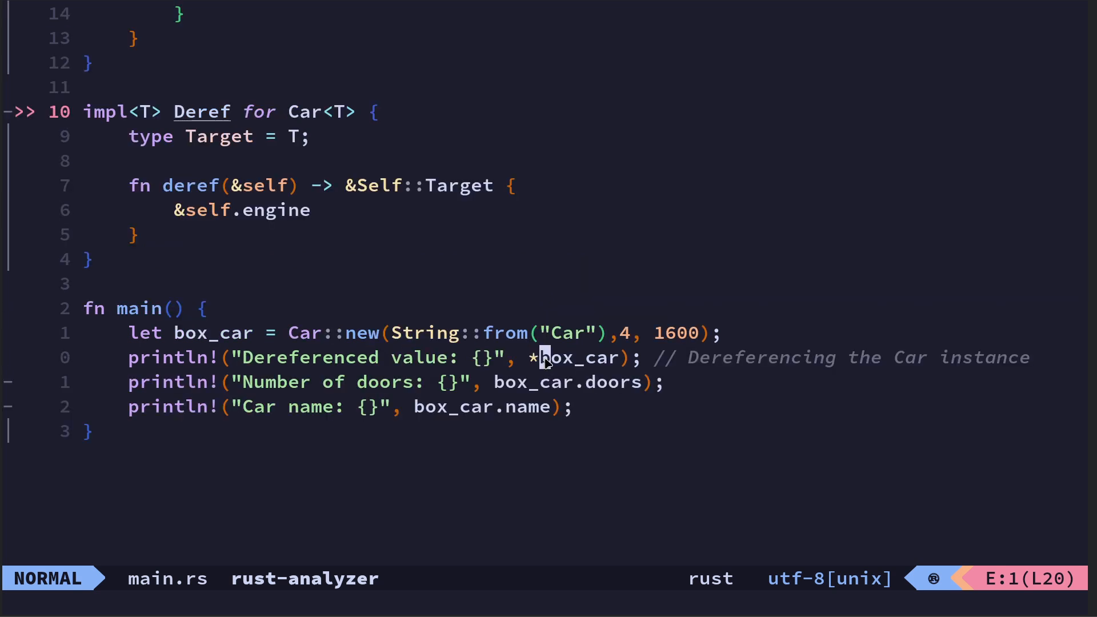
mouse_move(319, 314)
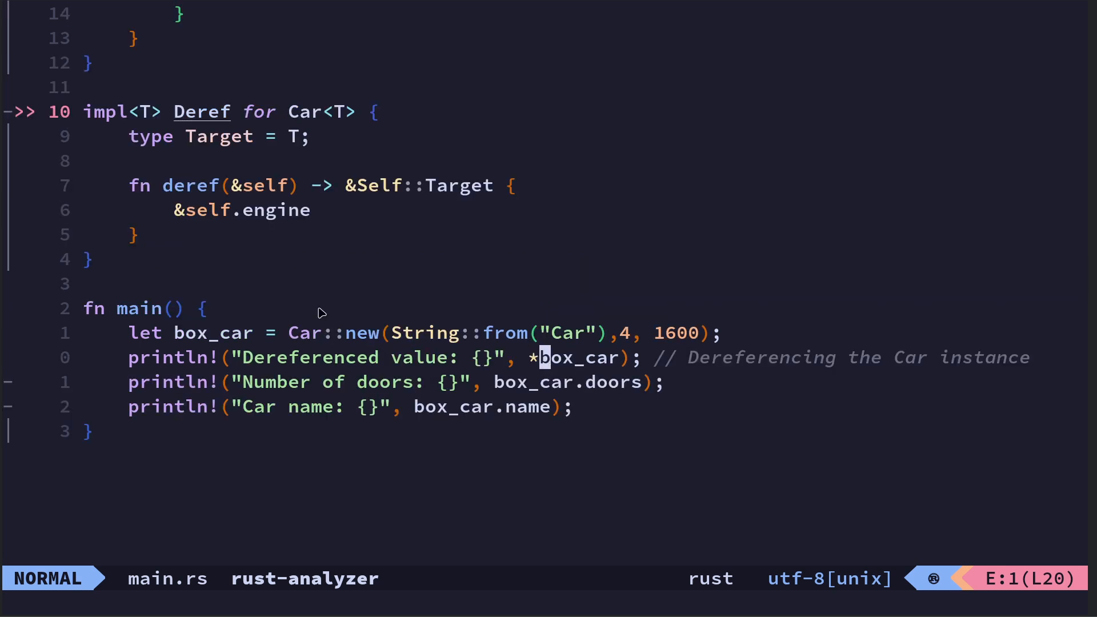
mouse_move(367, 334)
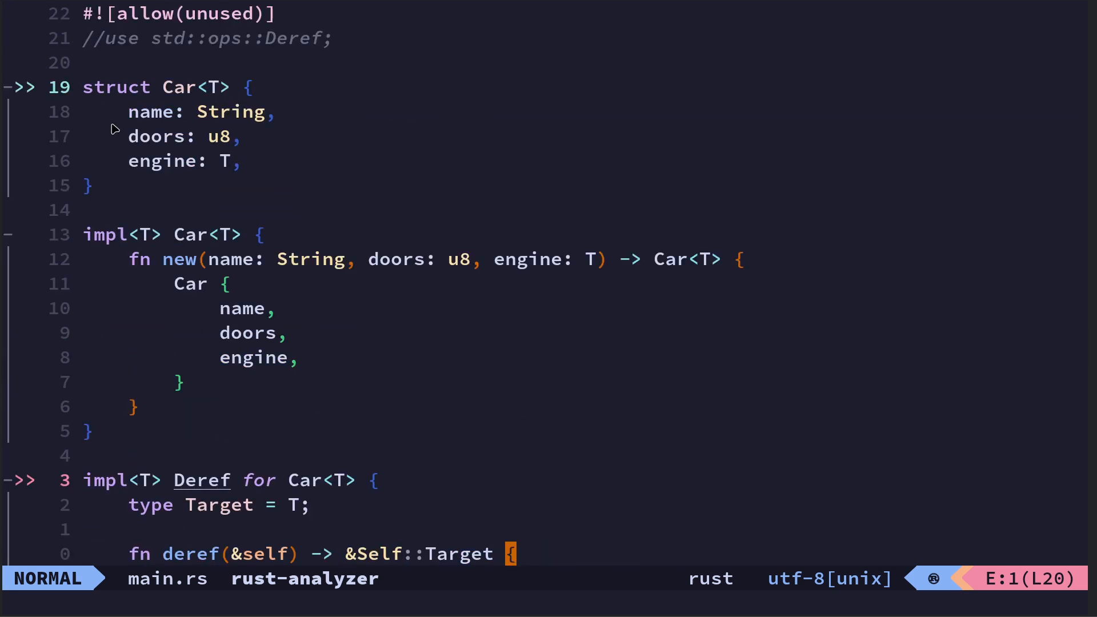
mouse_move(194, 322)
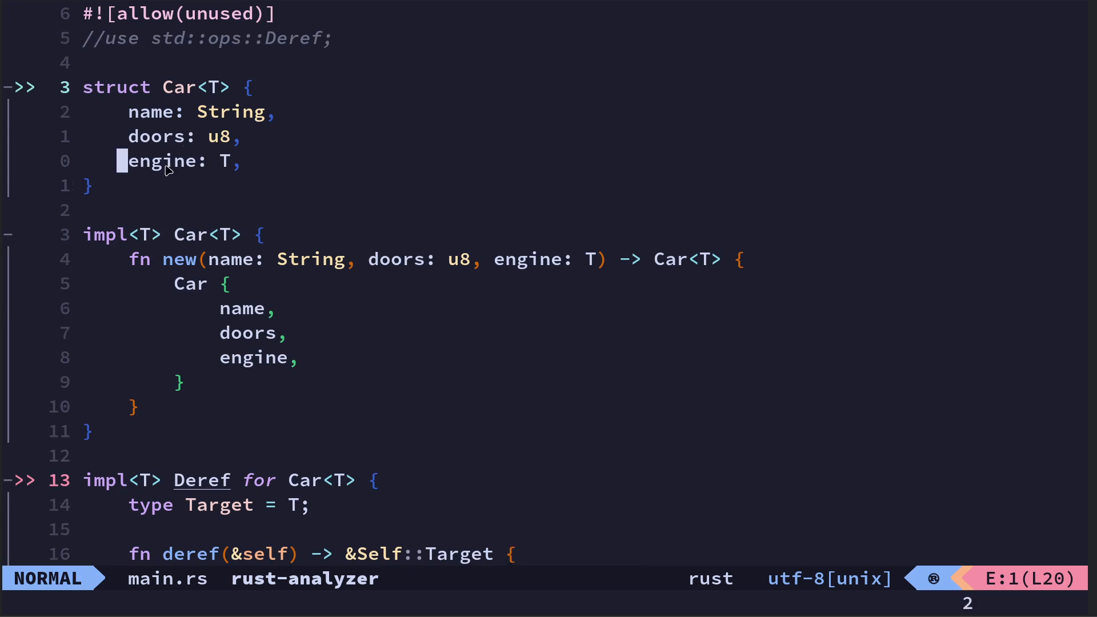
key(v)
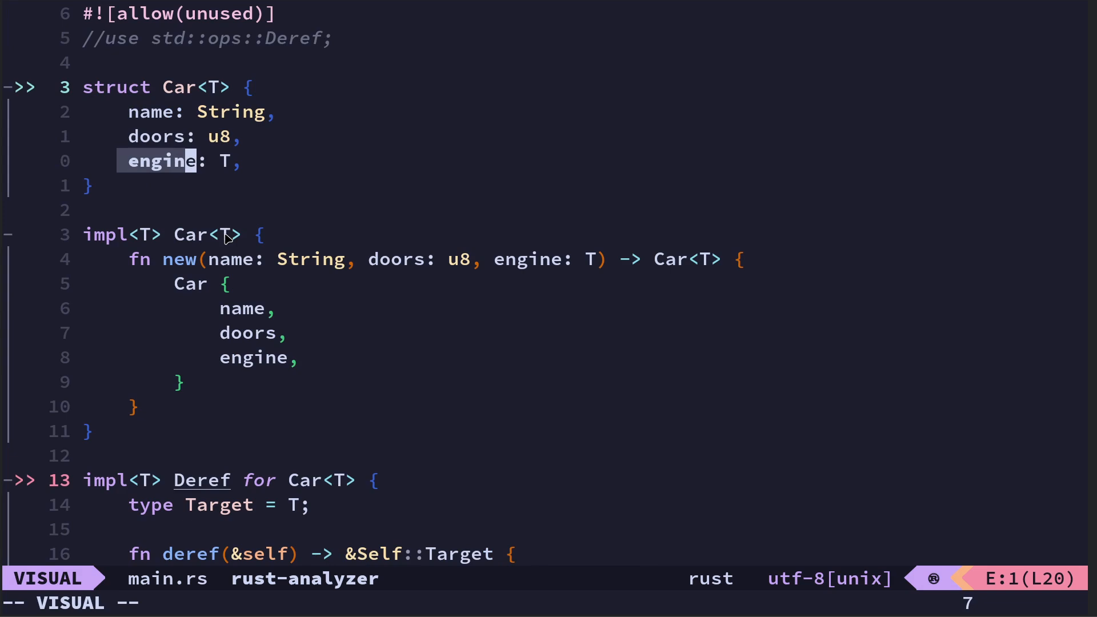
scroll(down, 3)
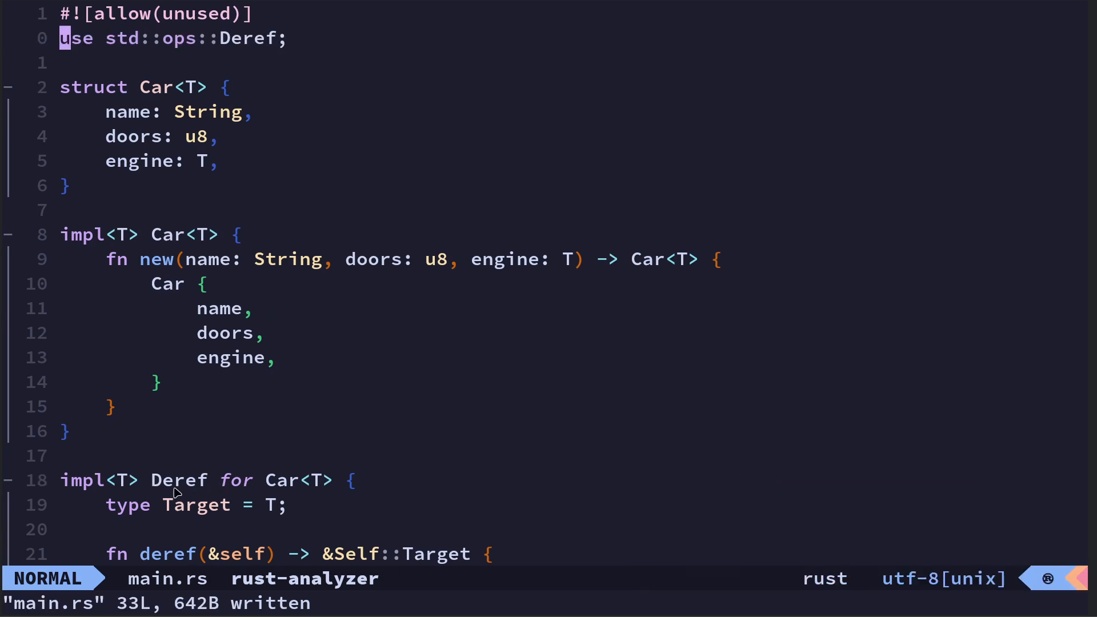
mouse_move(177, 534)
text(:vsp | :term cargo run --quiet)
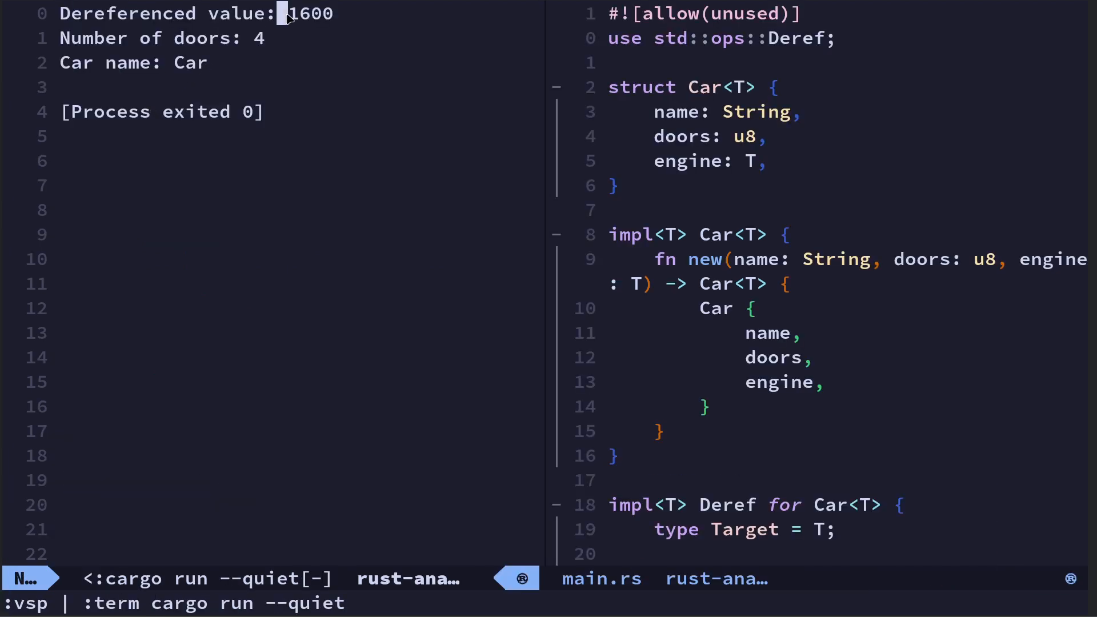
key(v)
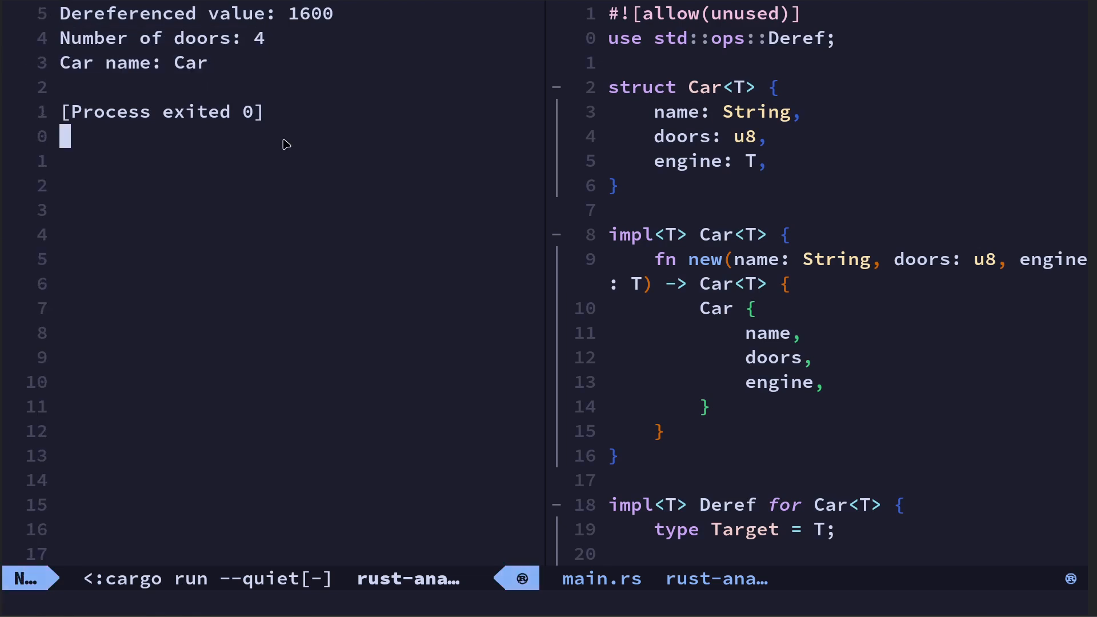
key(v)
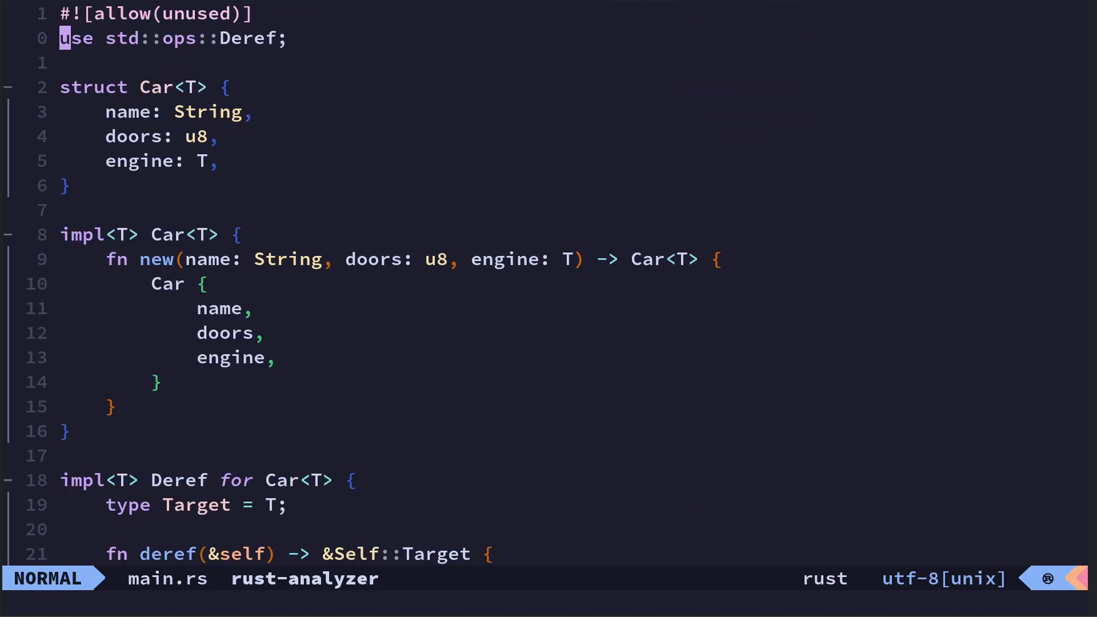
scroll(down, 3)
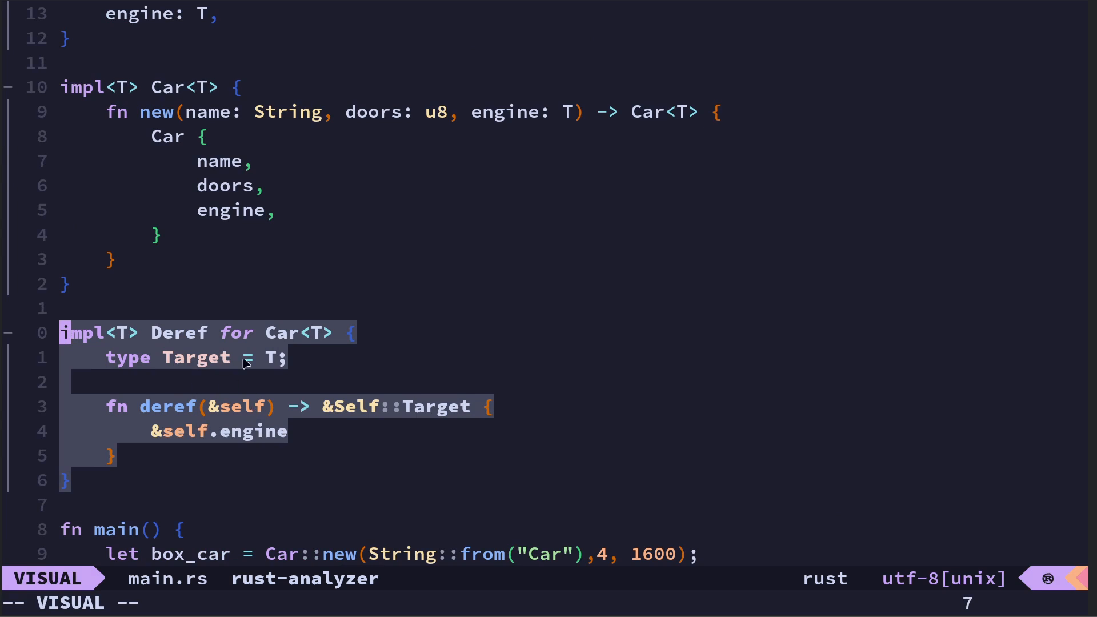
mouse_move(221, 446)
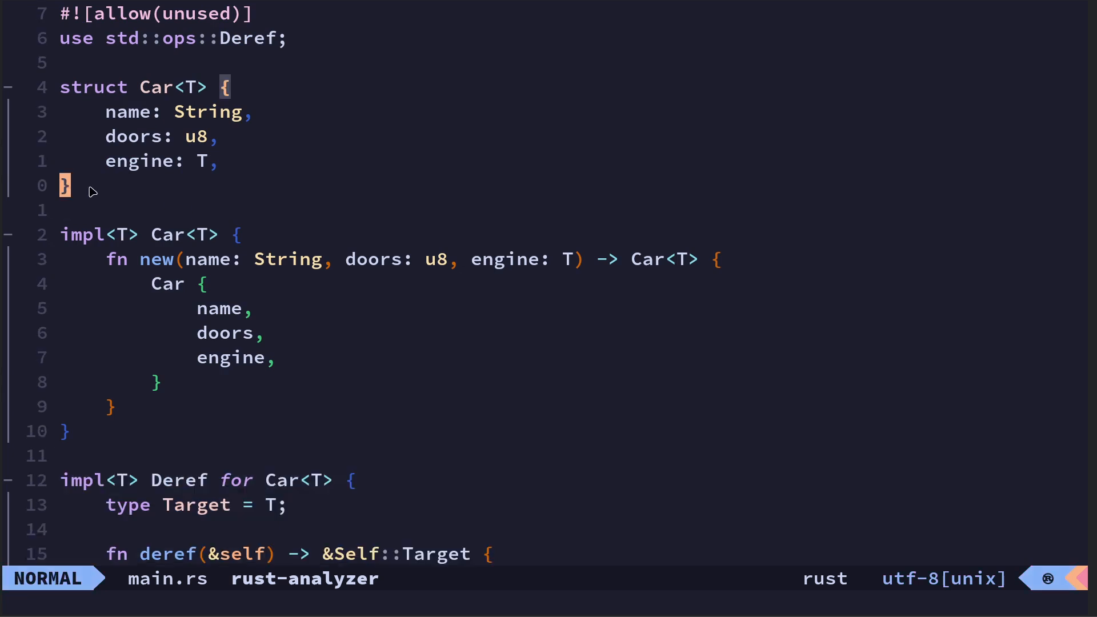
key(v)
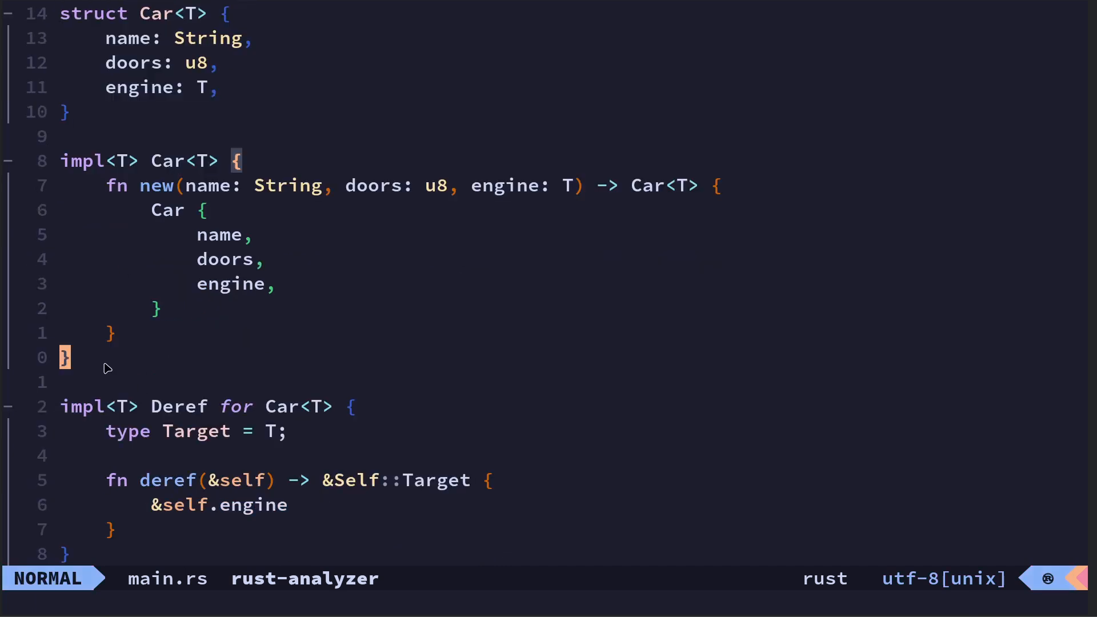
key(v)
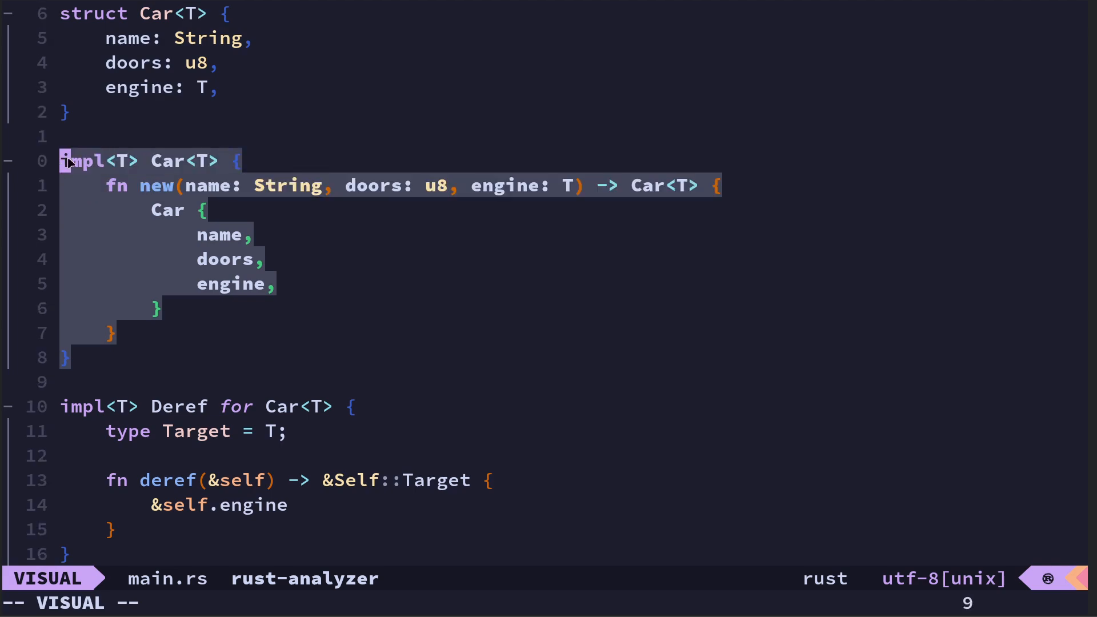
mouse_move(174, 205)
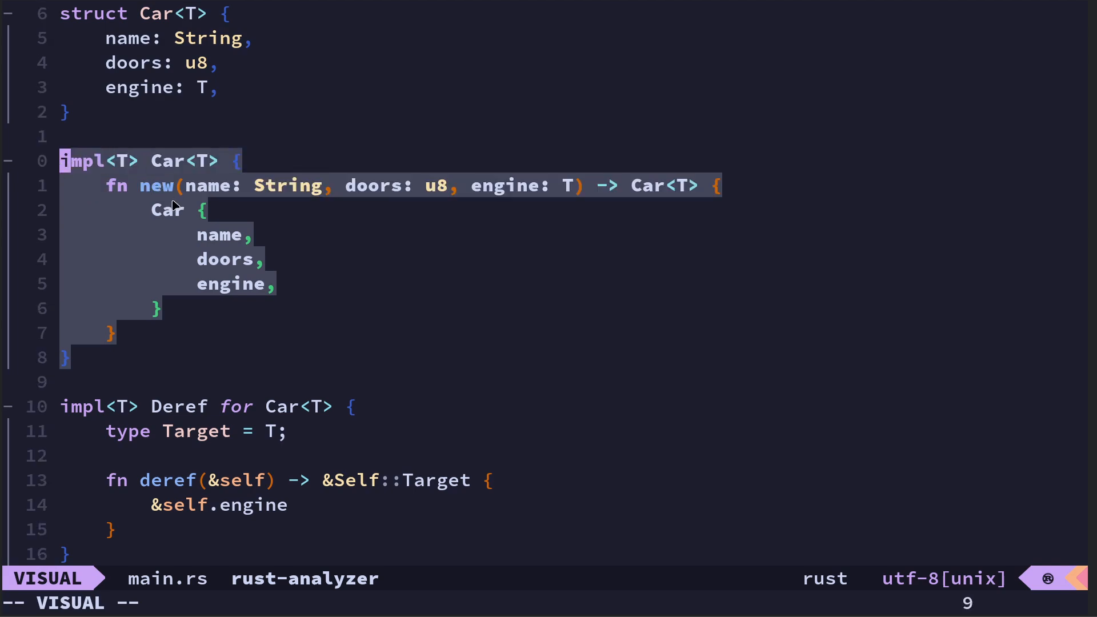
scroll(down, 3)
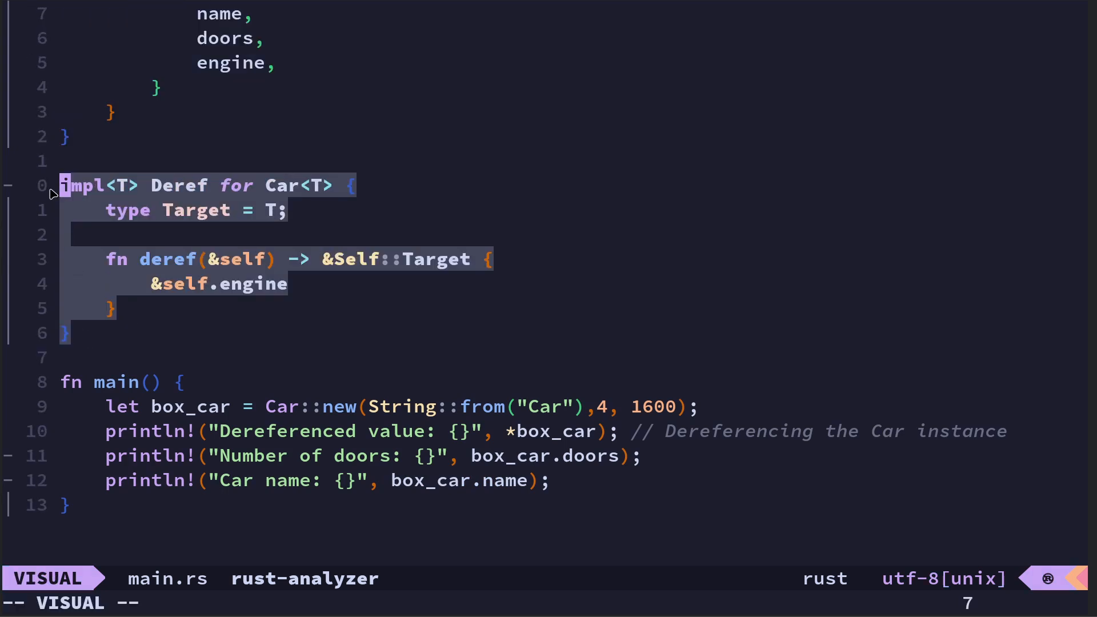
key(Escape)
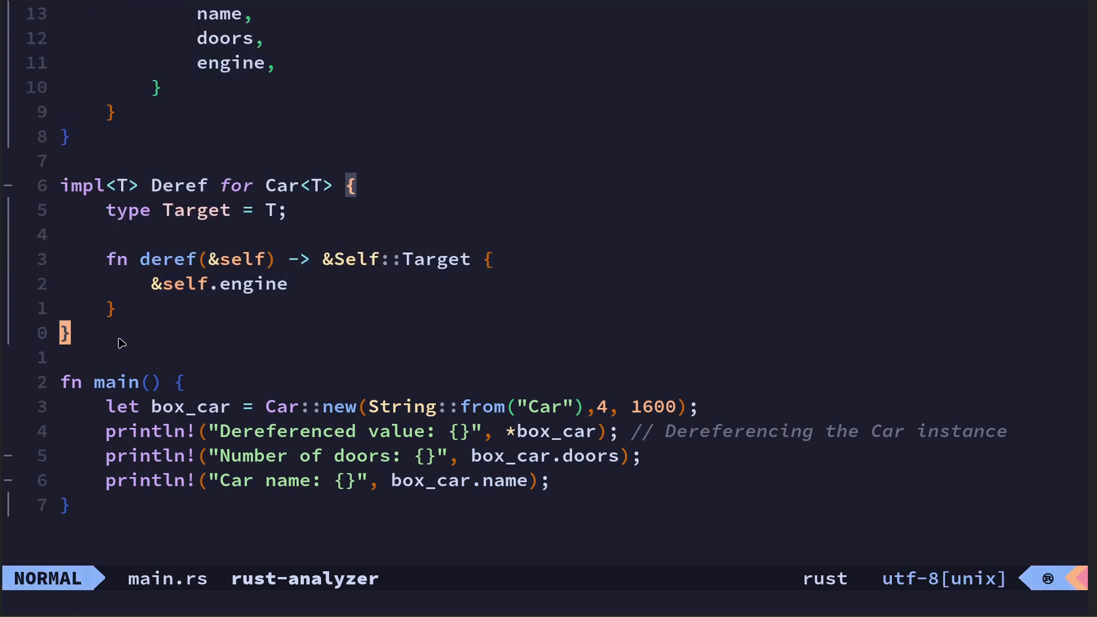
mouse_move(111, 340)
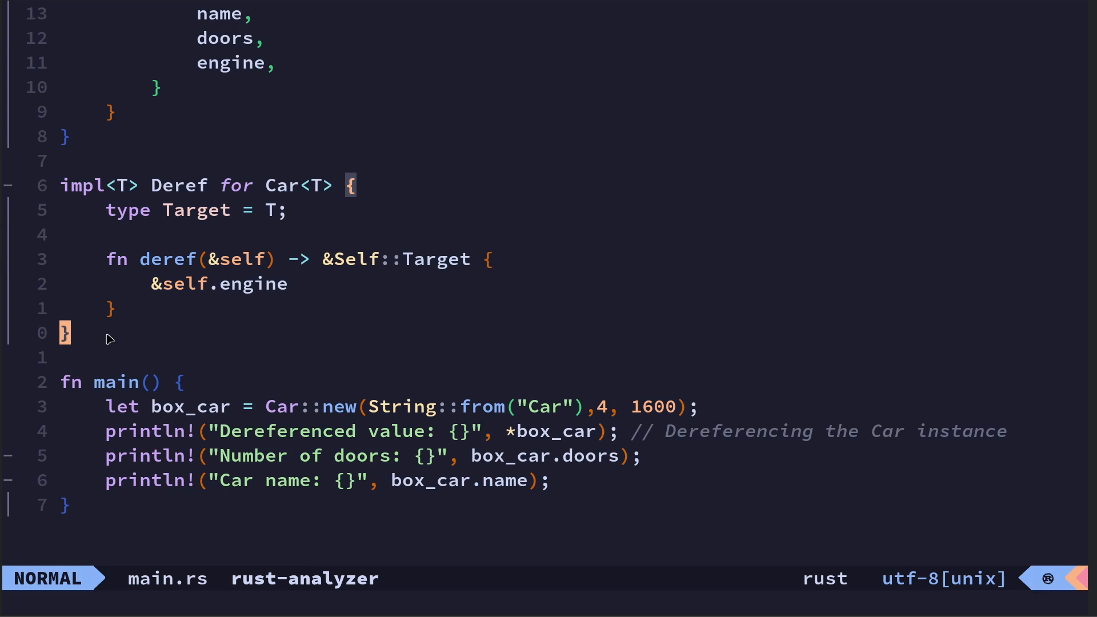
mouse_move(82, 198)
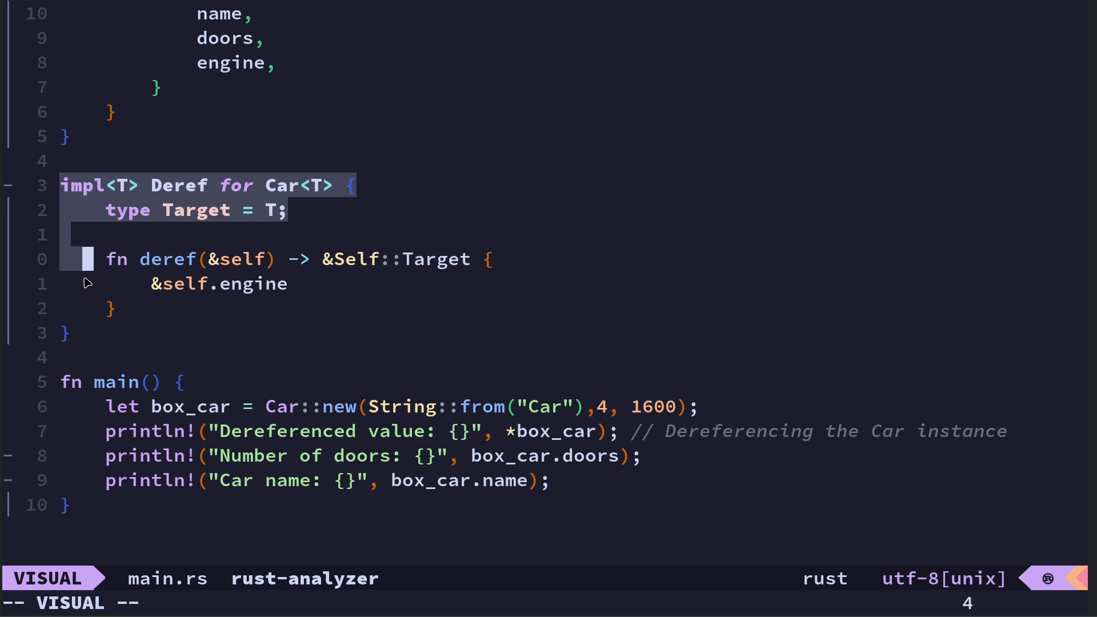
key(j)
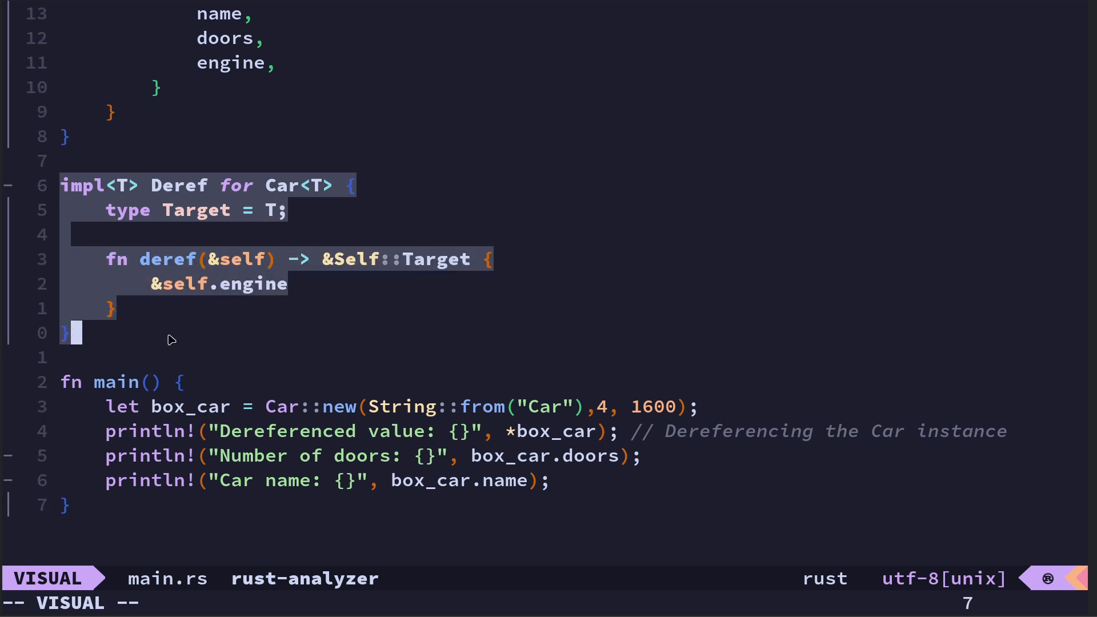
key(Escape)
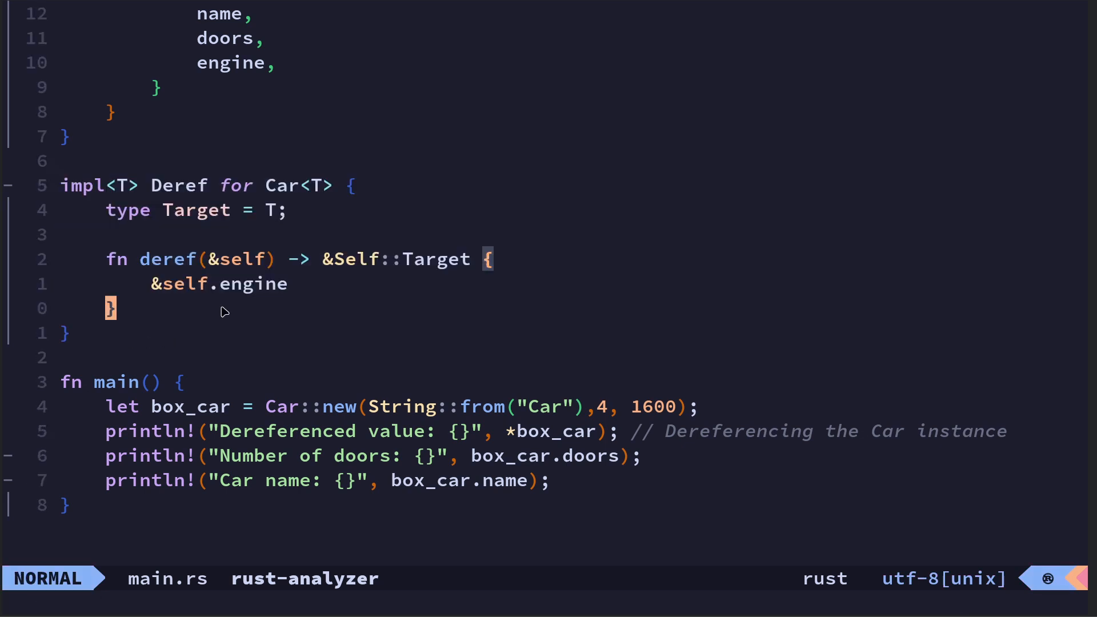
scroll(down, 3)
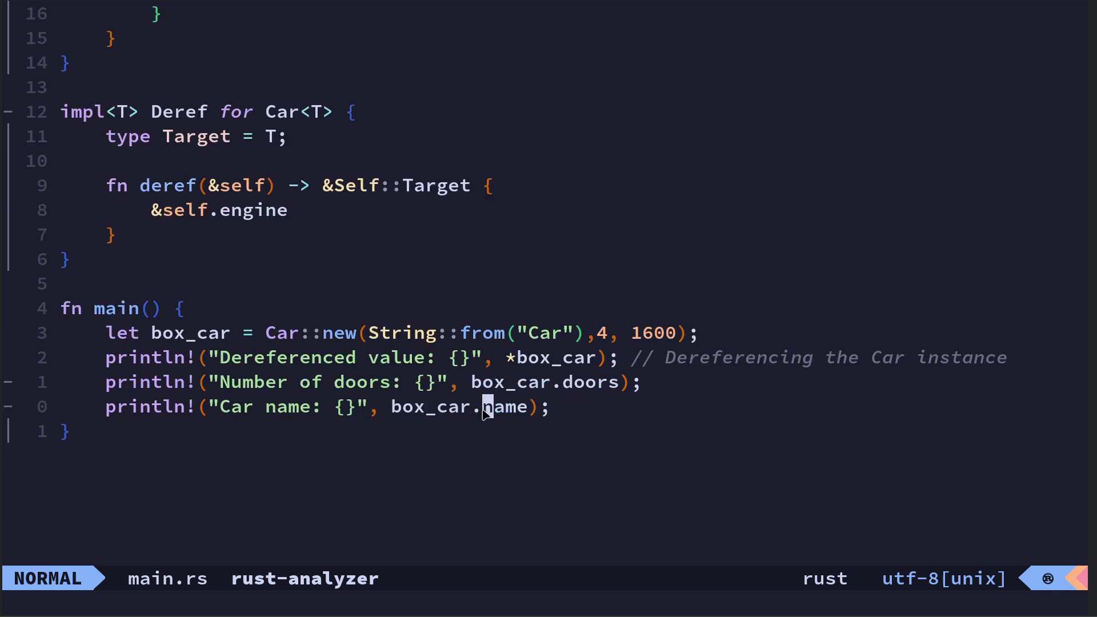
key(v)
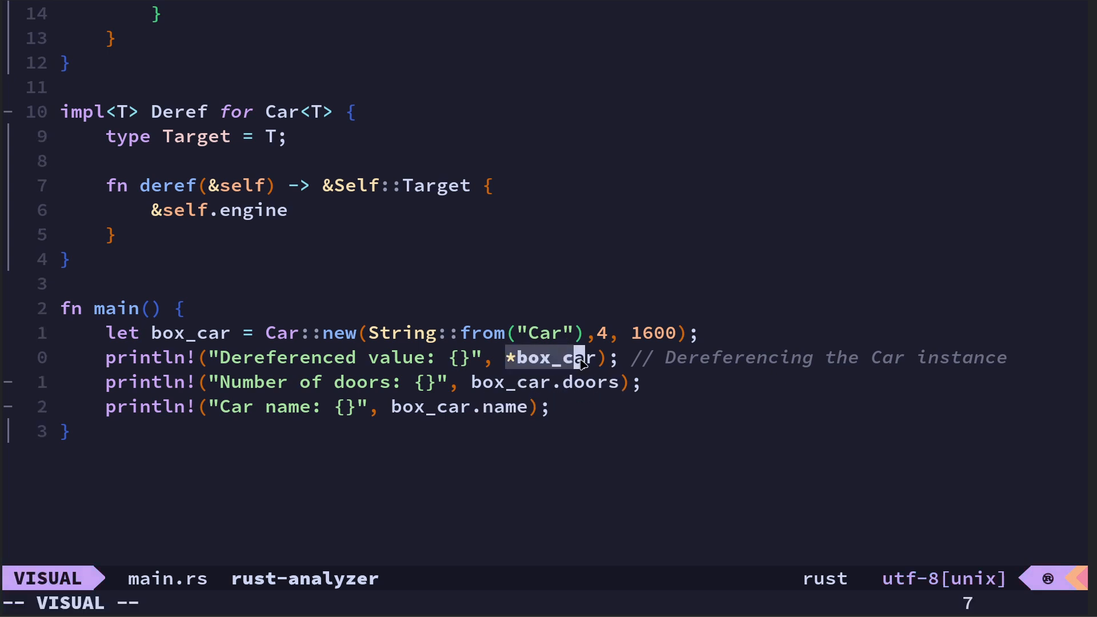
key(Escape)
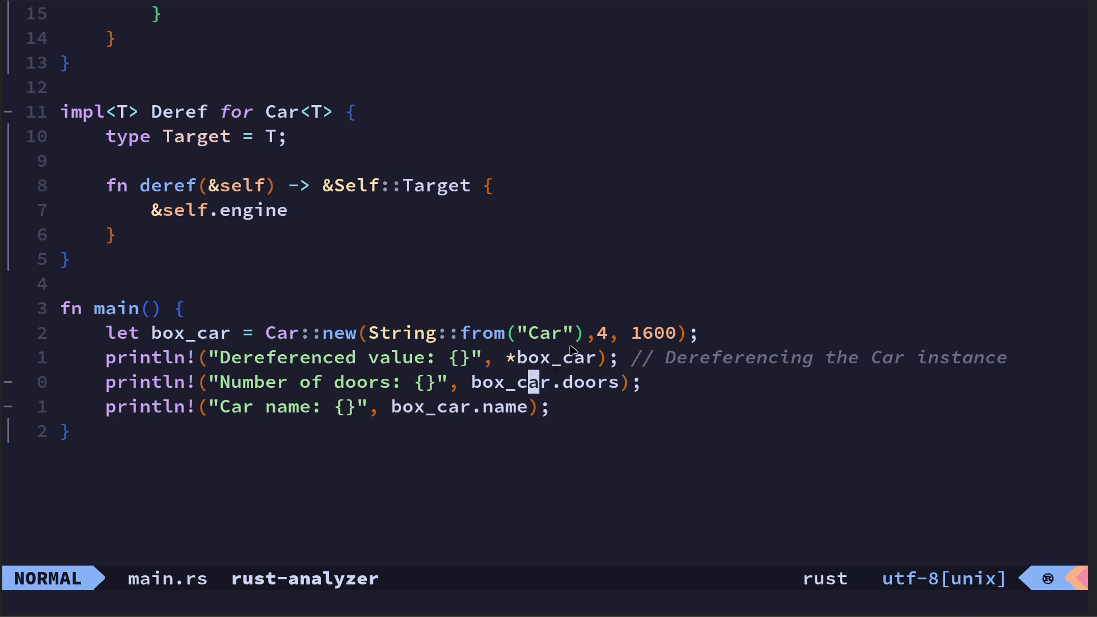
mouse_move(556, 363)
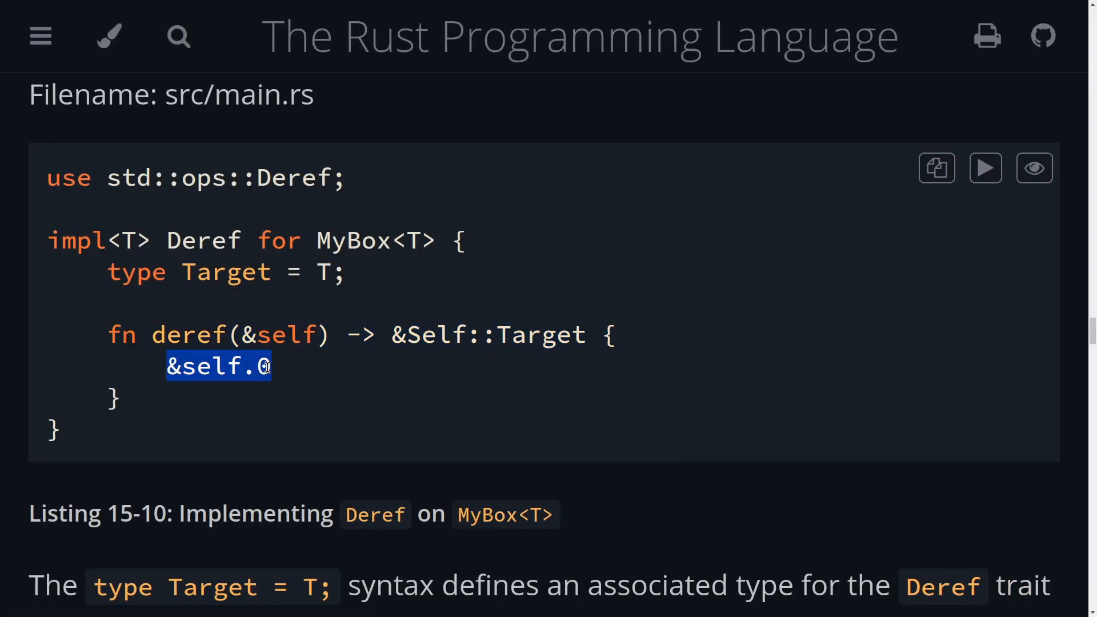
mouse_move(287, 301)
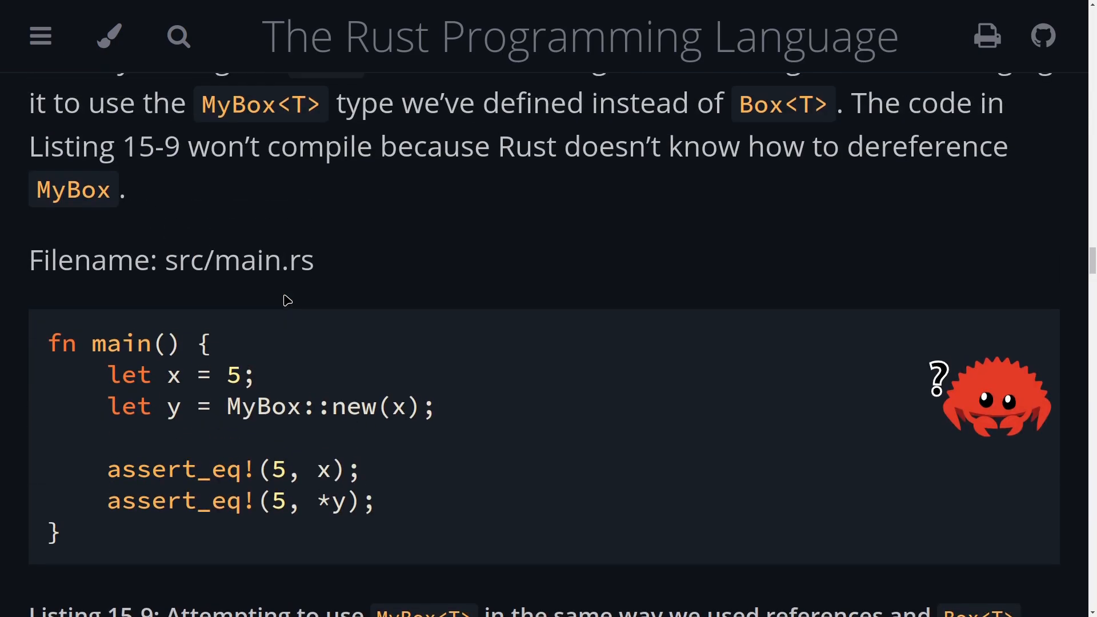
Step: Scroll past Listing 15-10 to the passage on why deref returns a reference
scroll(down, 3)
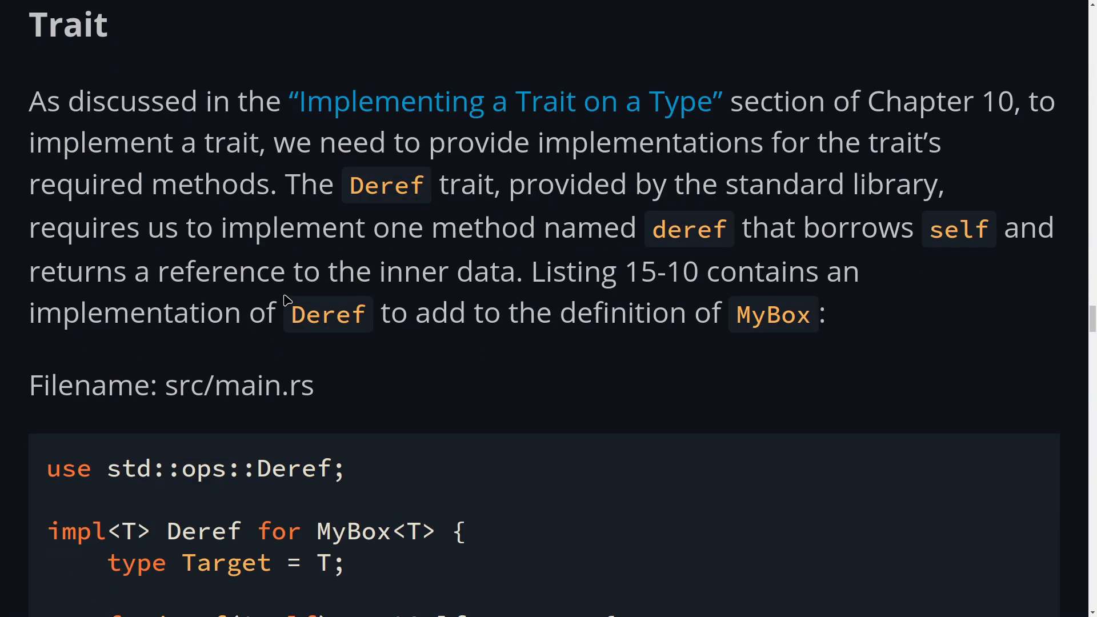
scroll(down, 3)
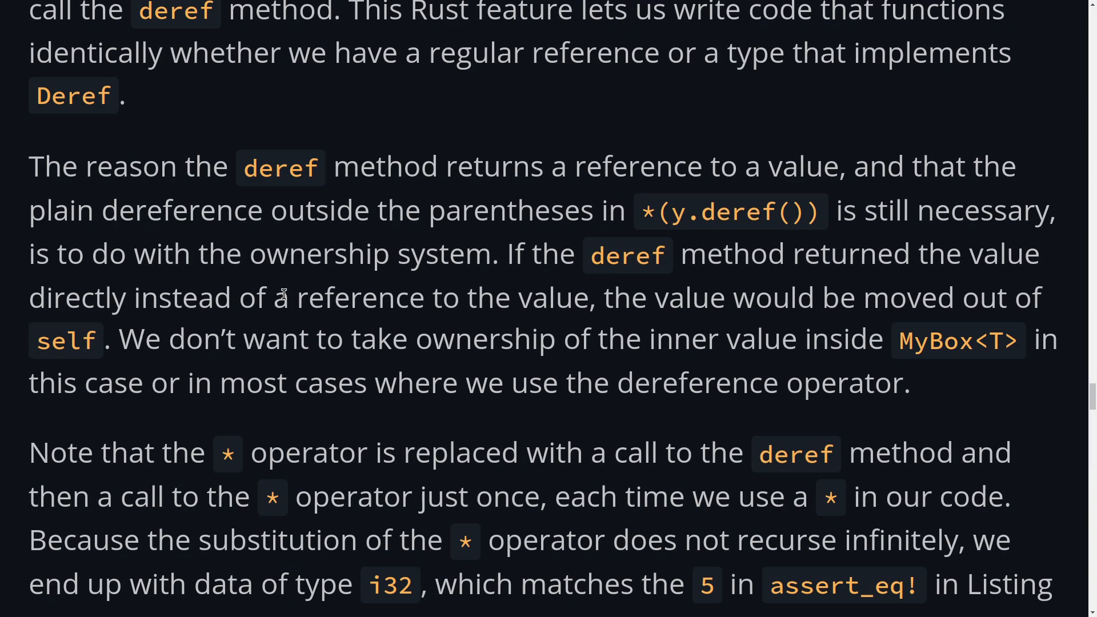
scroll(down, 3)
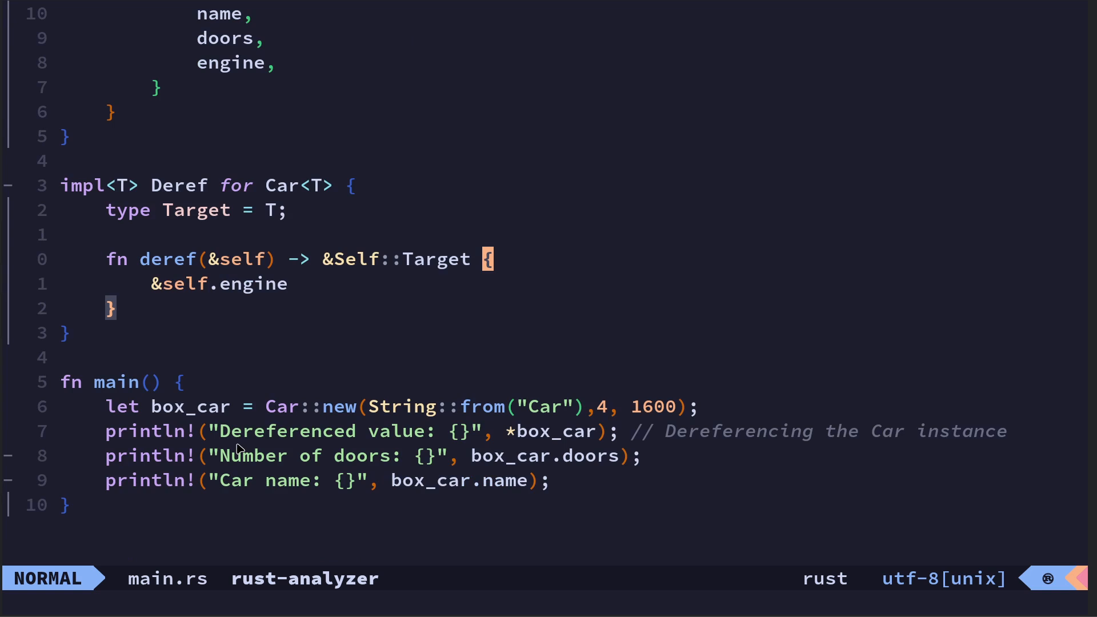
mouse_move(237, 450)
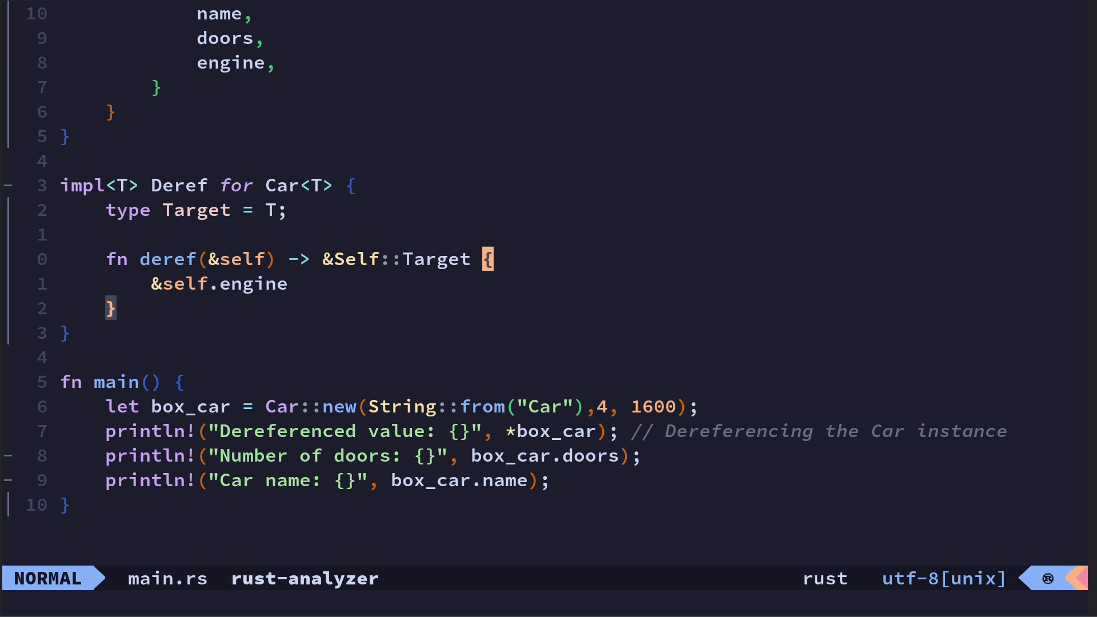
mouse_move(132, 320)
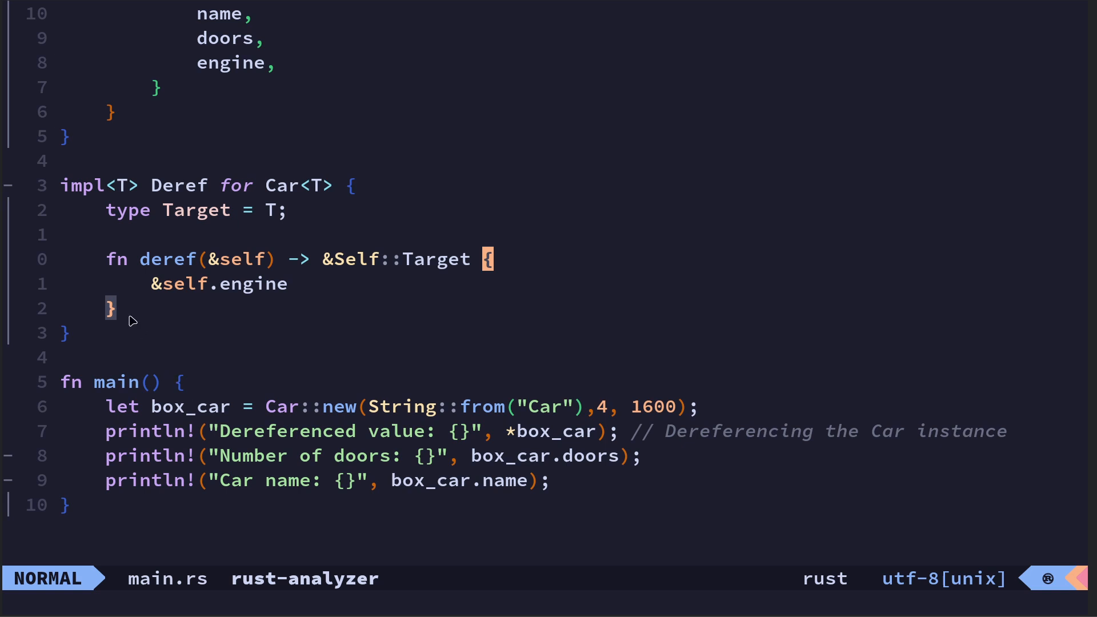
key(v)
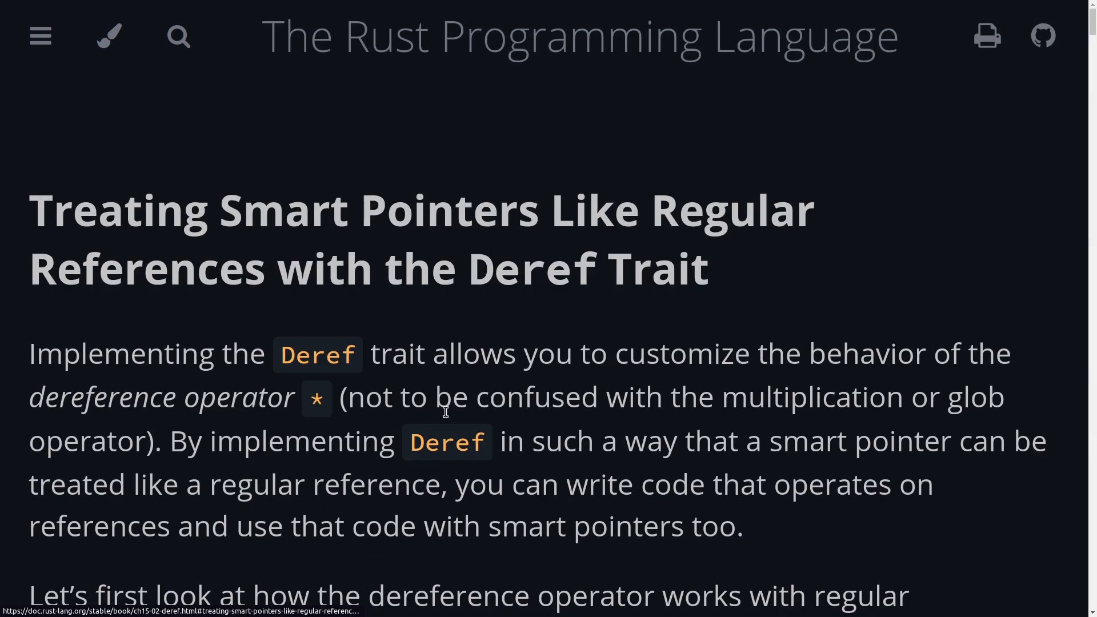
Step: Highlight 'Deref' in the chapter intro and show the sidebar table of contents at chapter 15.2
scroll(down, 3)
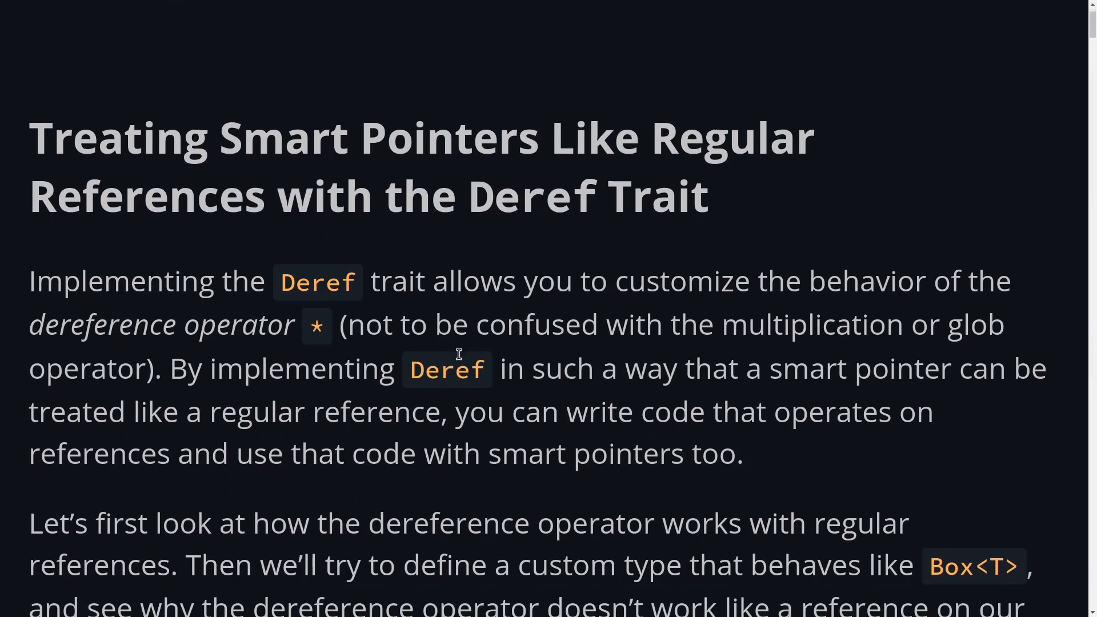
scroll(down, 3)
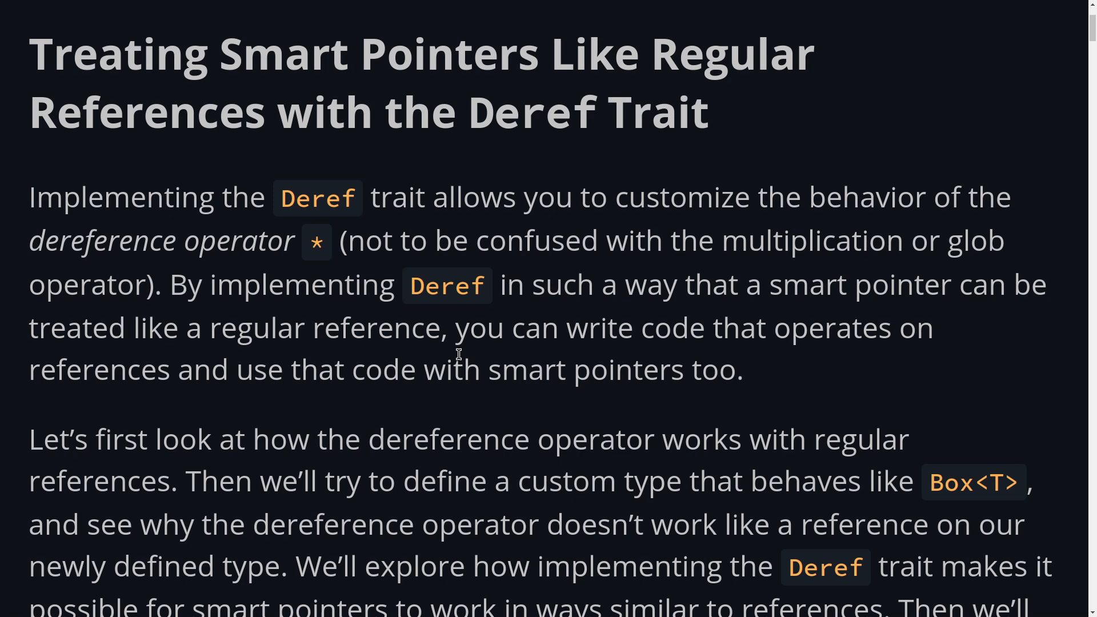
double_click(447, 285)
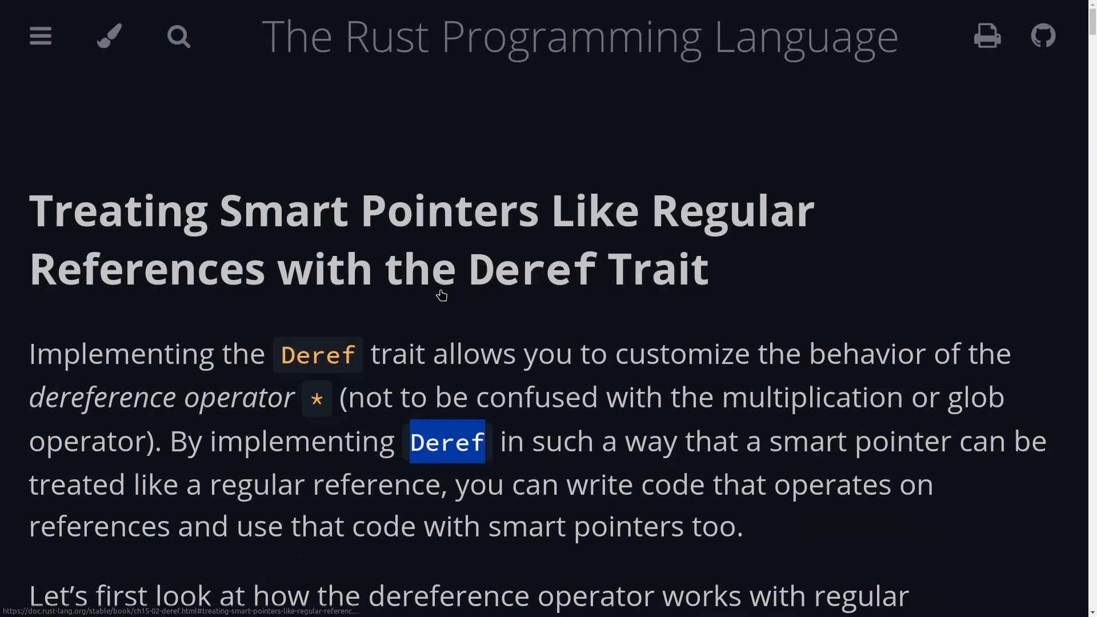
click(40, 35)
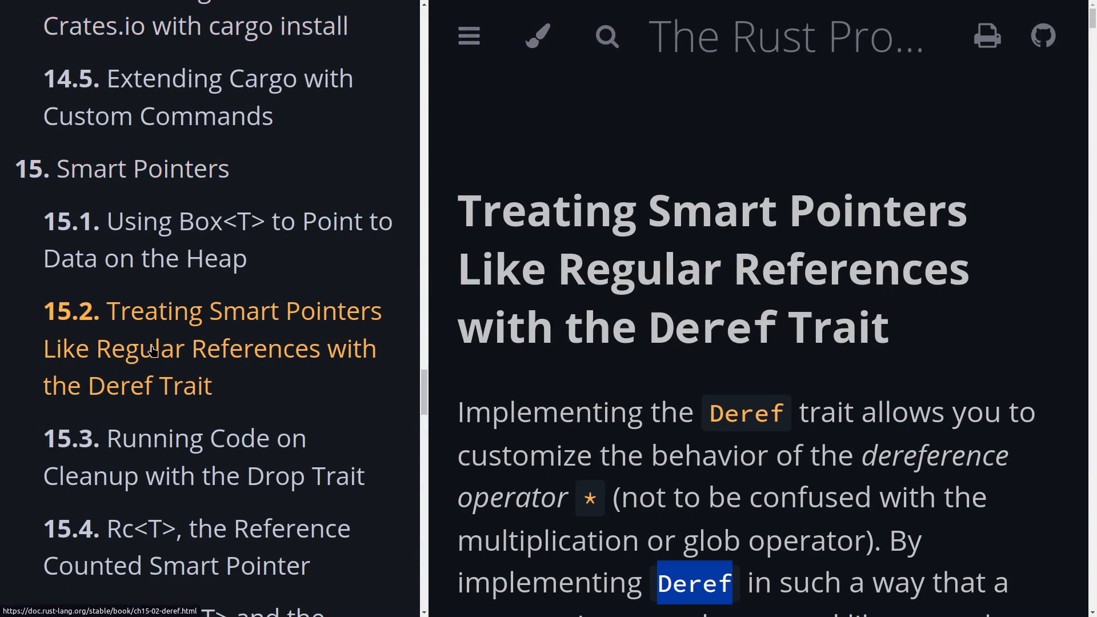
mouse_move(148, 351)
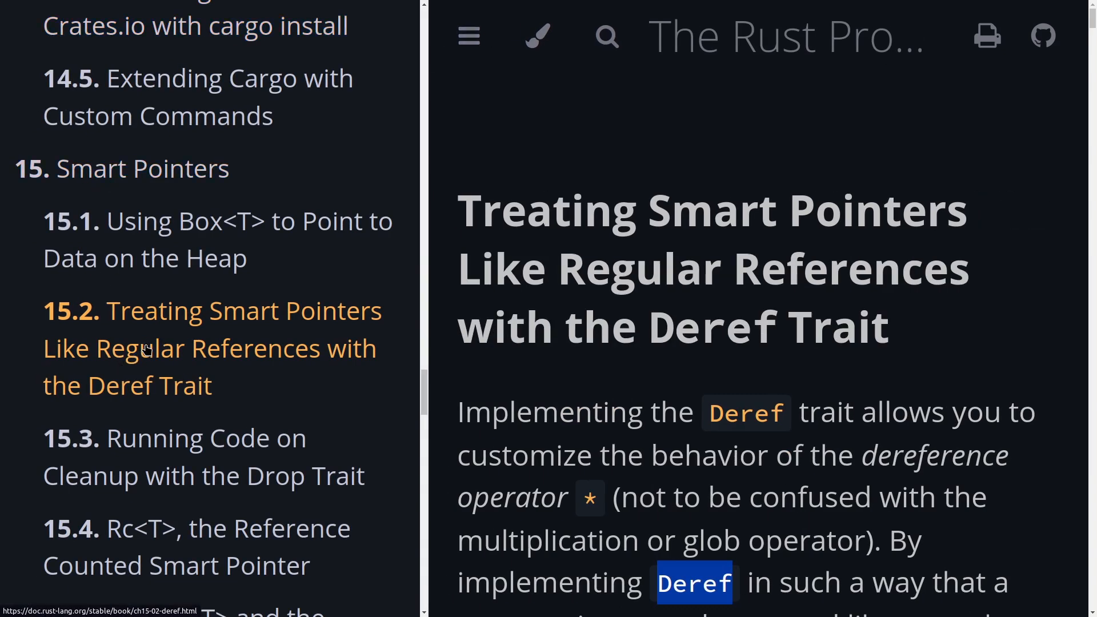
scroll(down, 3)
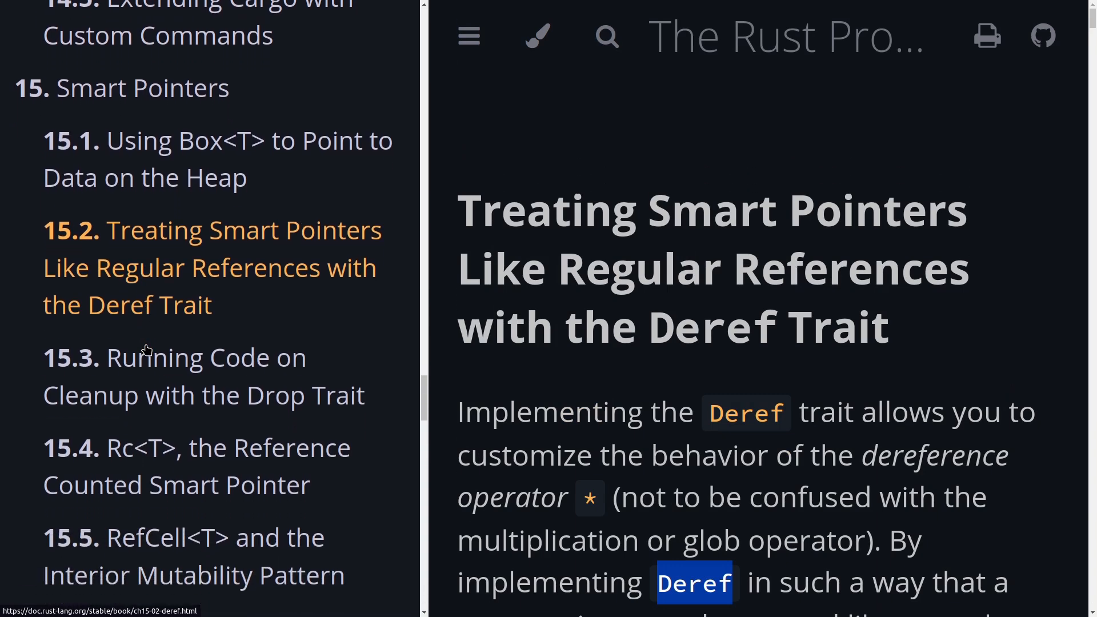
scroll(down, 3)
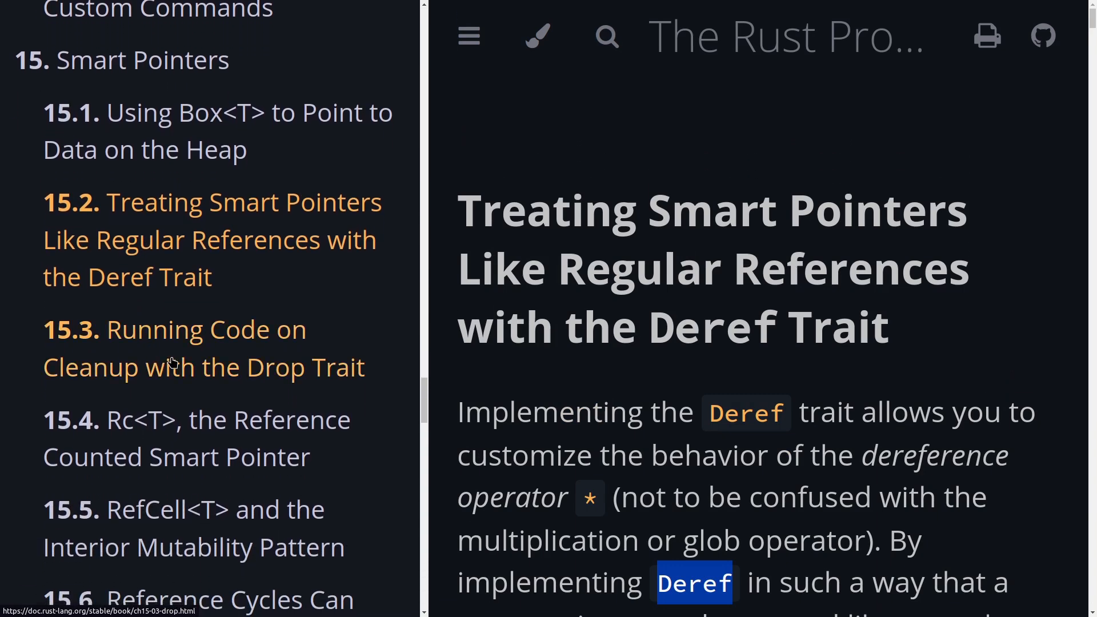
scroll(down, 3)
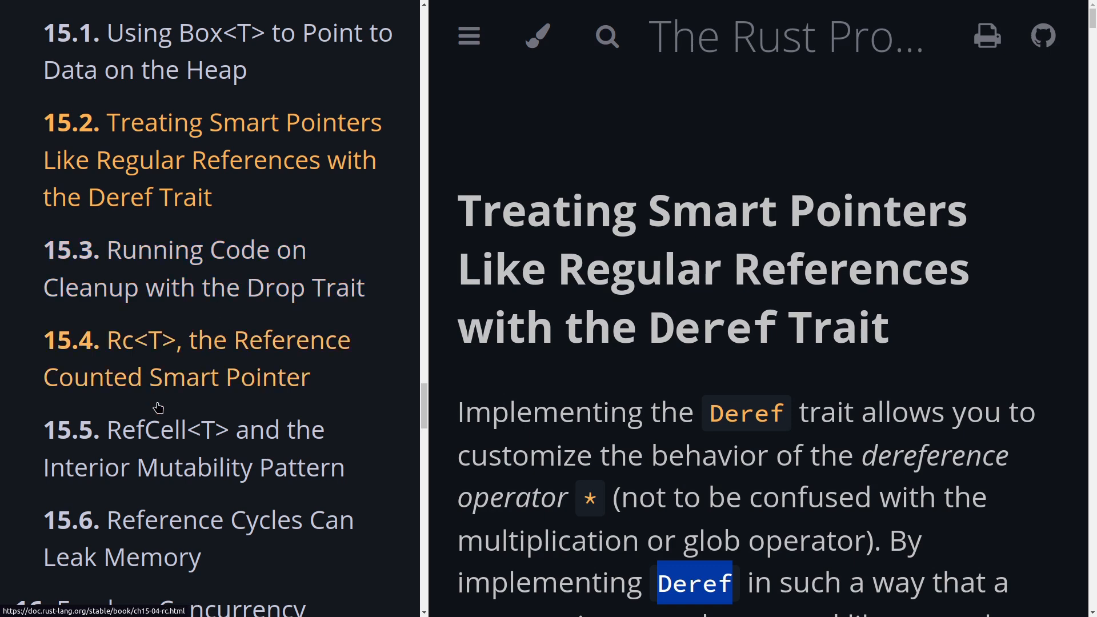
scroll(down, 3)
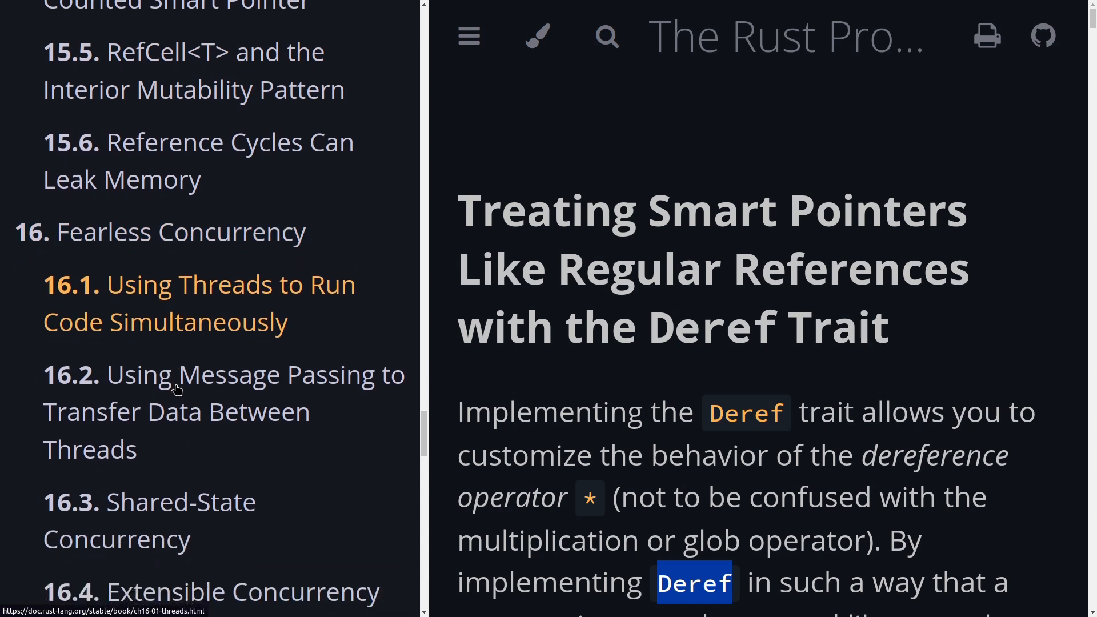
scroll(down, 3)
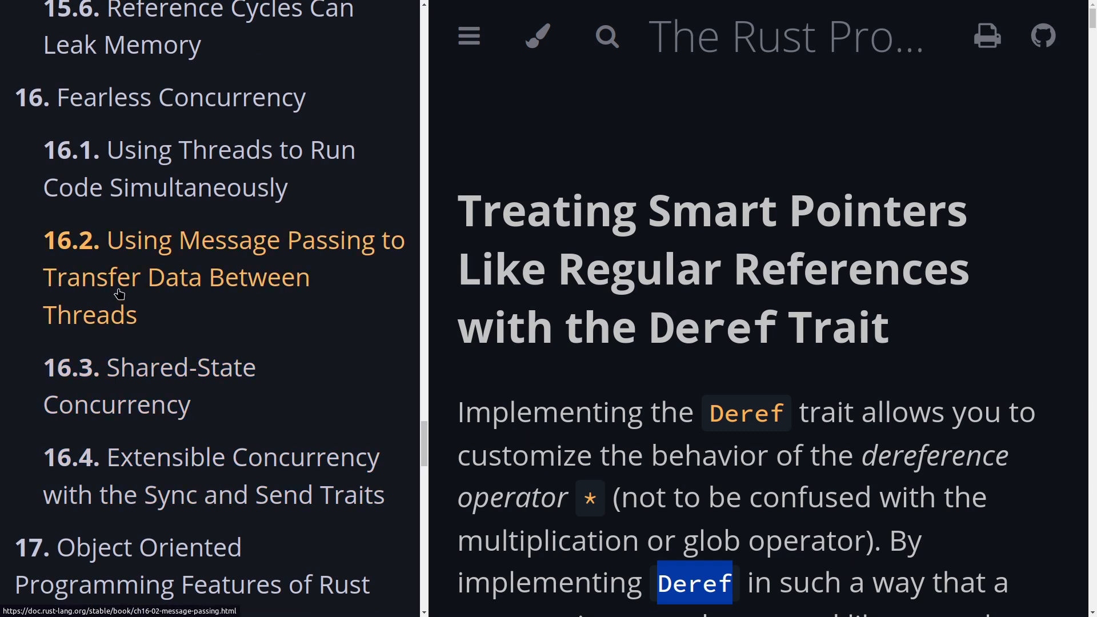
scroll(down, 3)
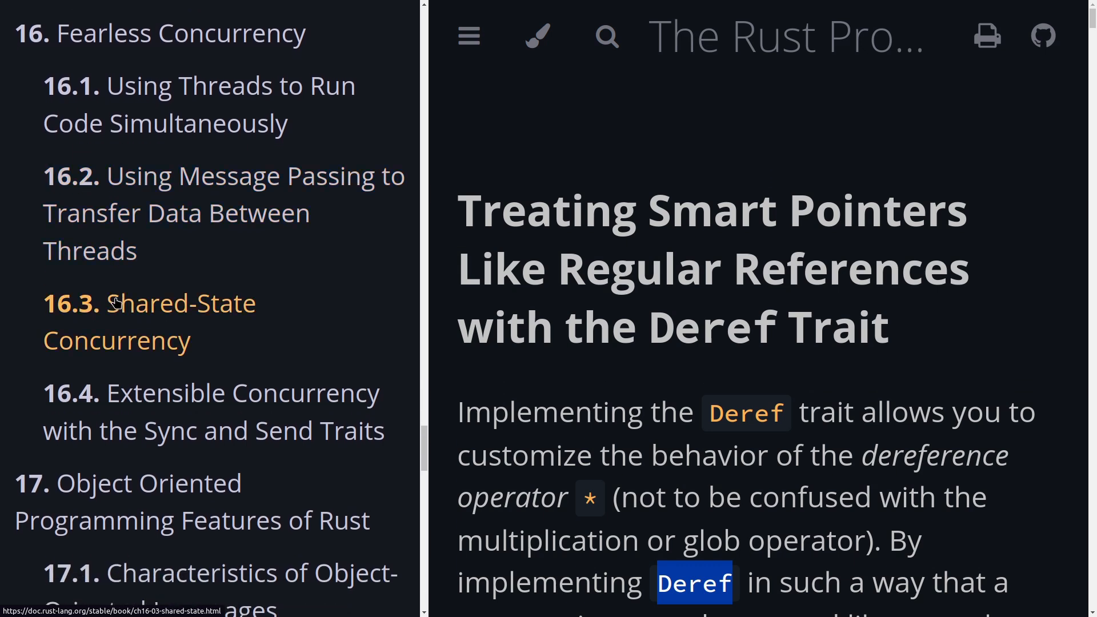
scroll(down, 3)
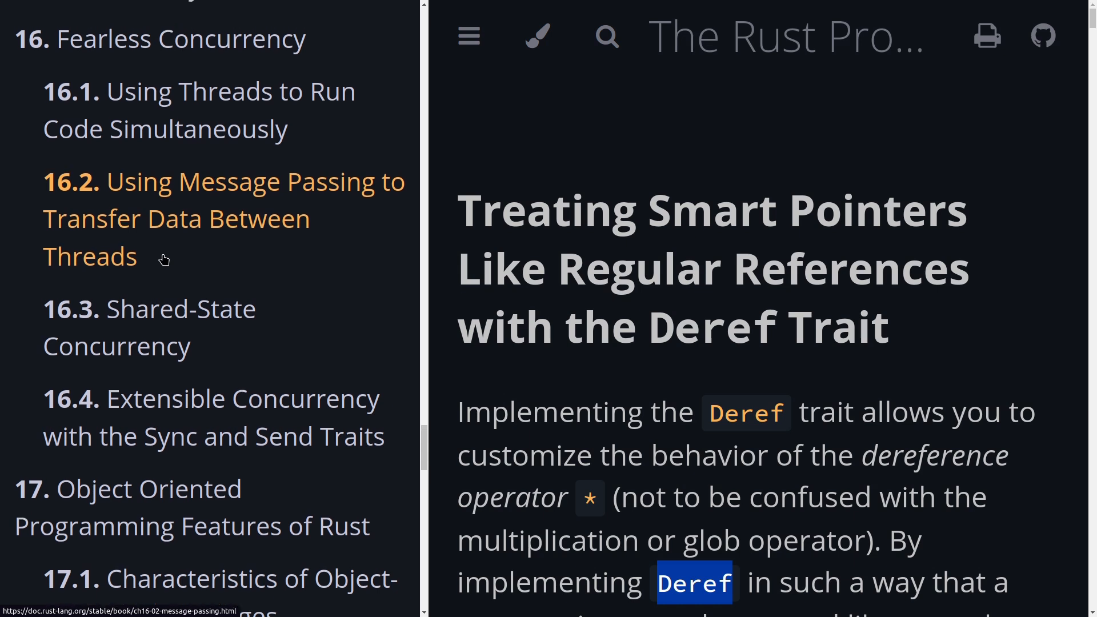
scroll(down, 3)
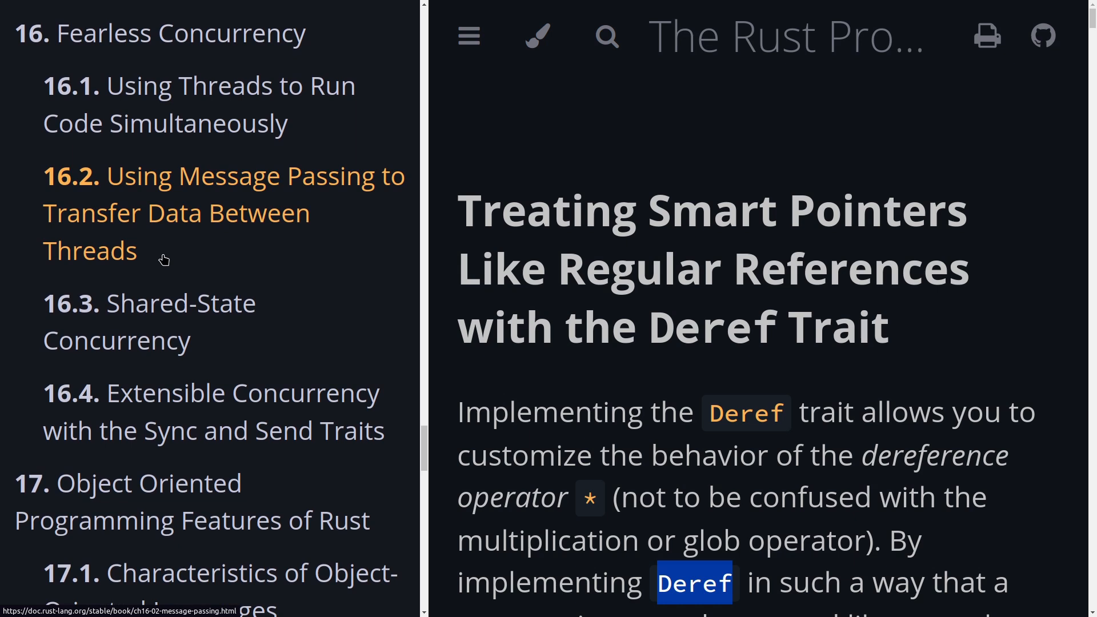
scroll(down, 3)
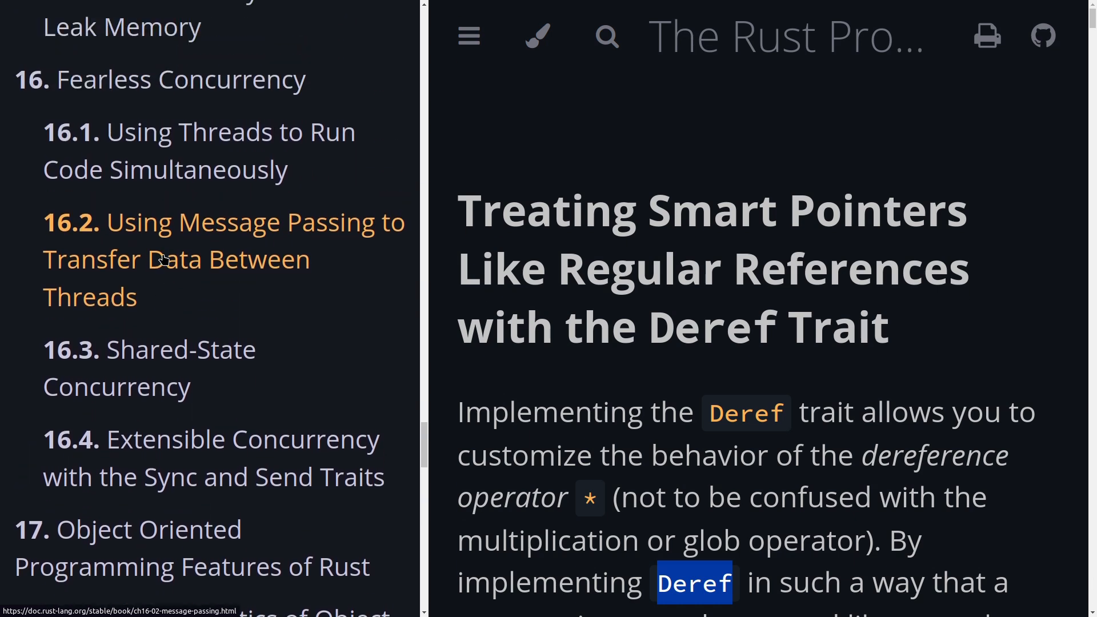
scroll(down, 3)
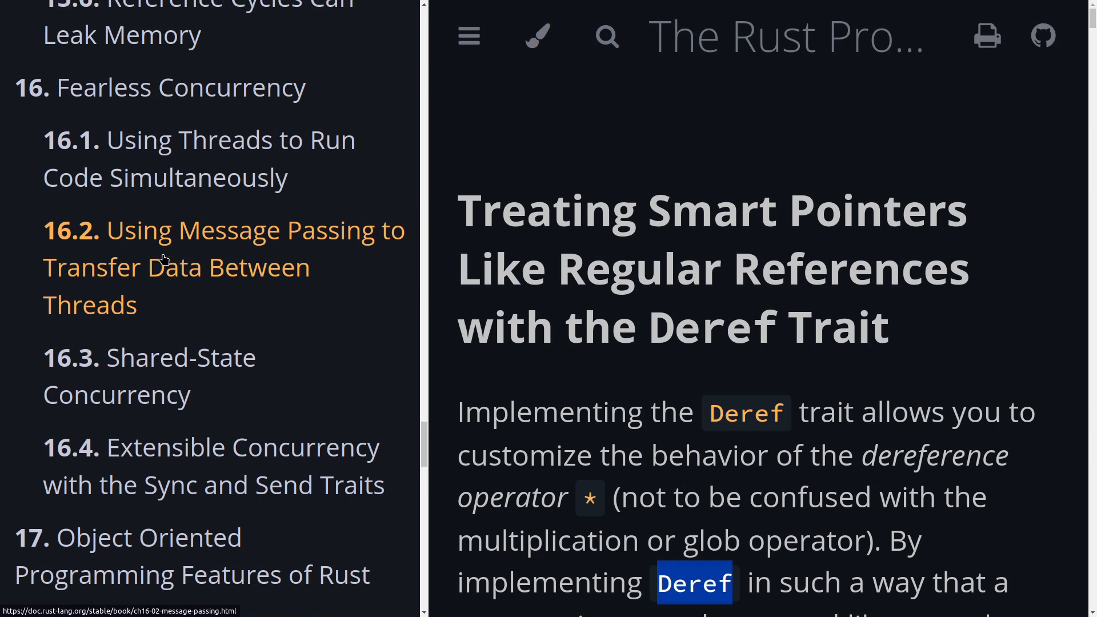
scroll(down, 3)
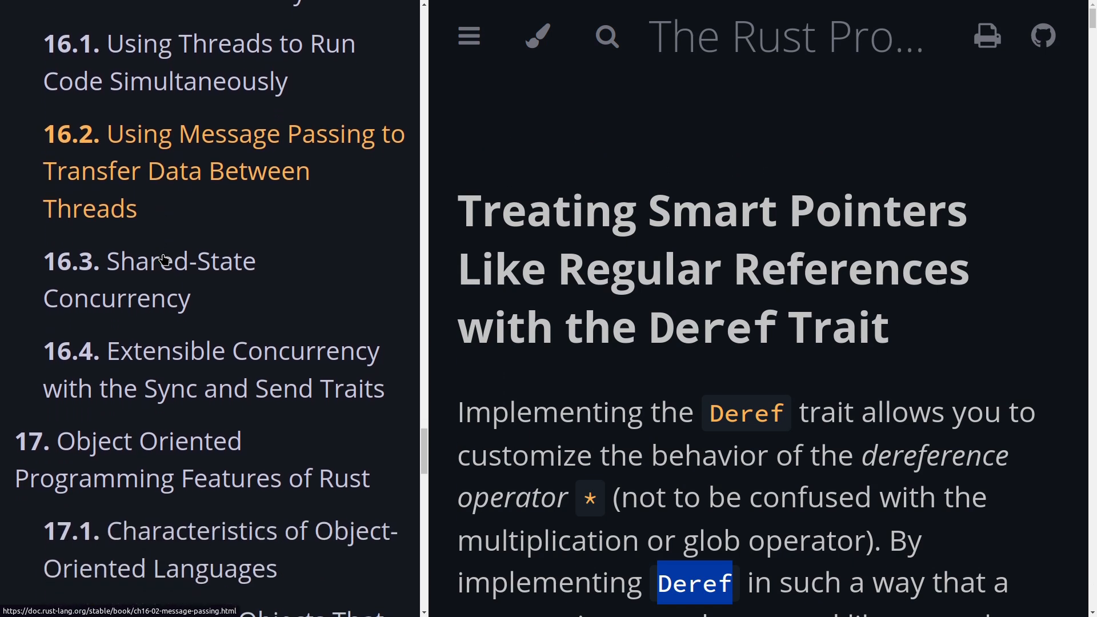
scroll(down, 3)
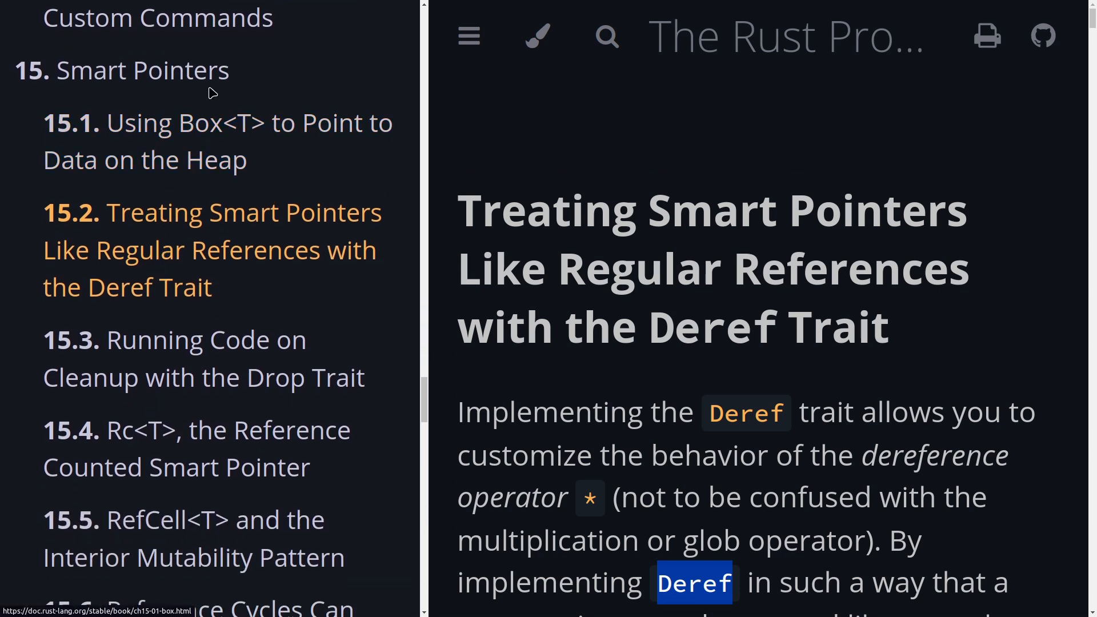
mouse_move(195, 370)
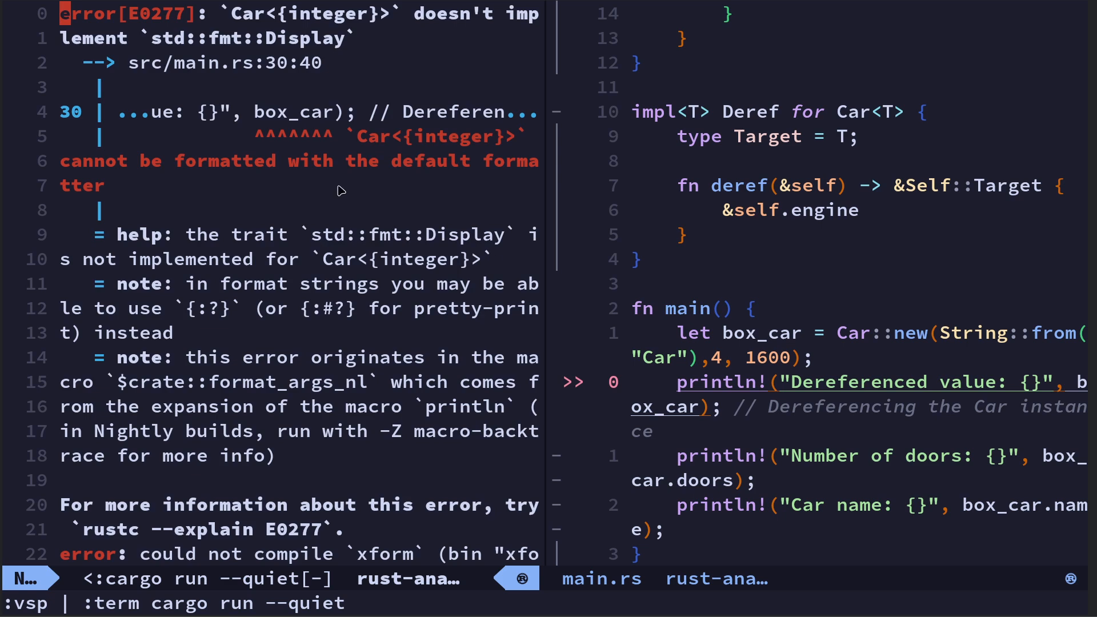
mouse_move(425, 27)
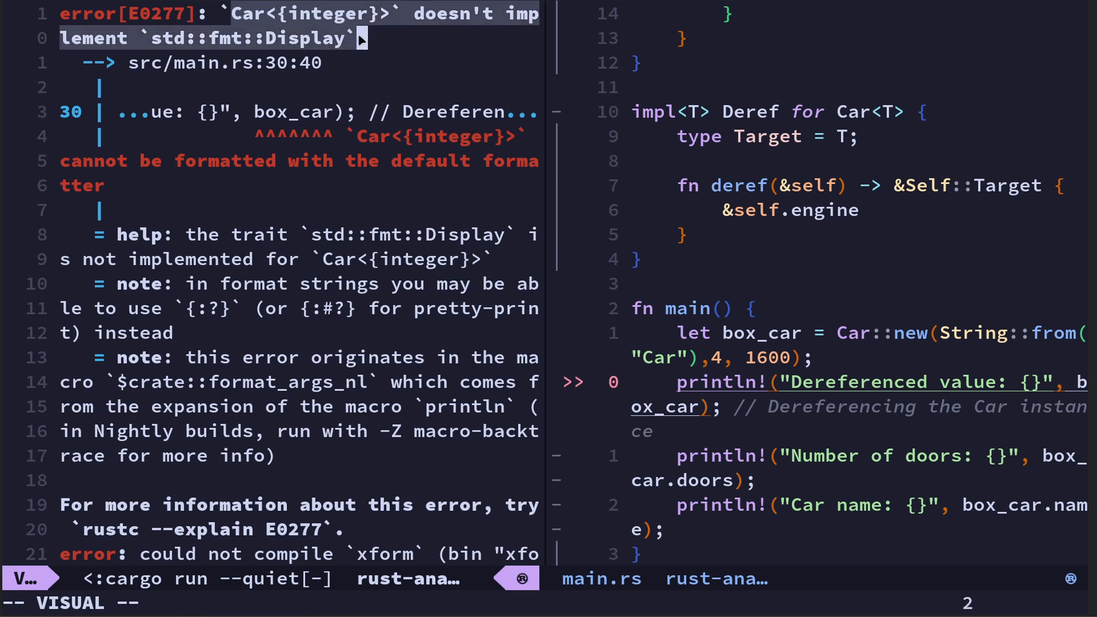
mouse_move(297, 123)
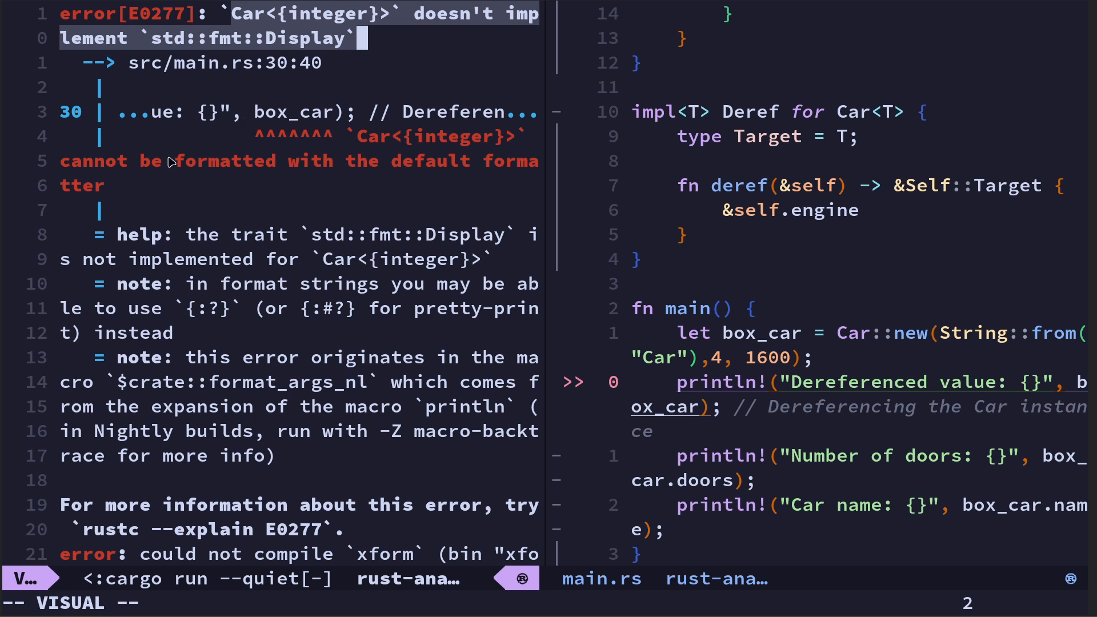
Step: Read the E0277 error that Car<{integer}> doesn't implement Display in the cargo run split
key(Escape)
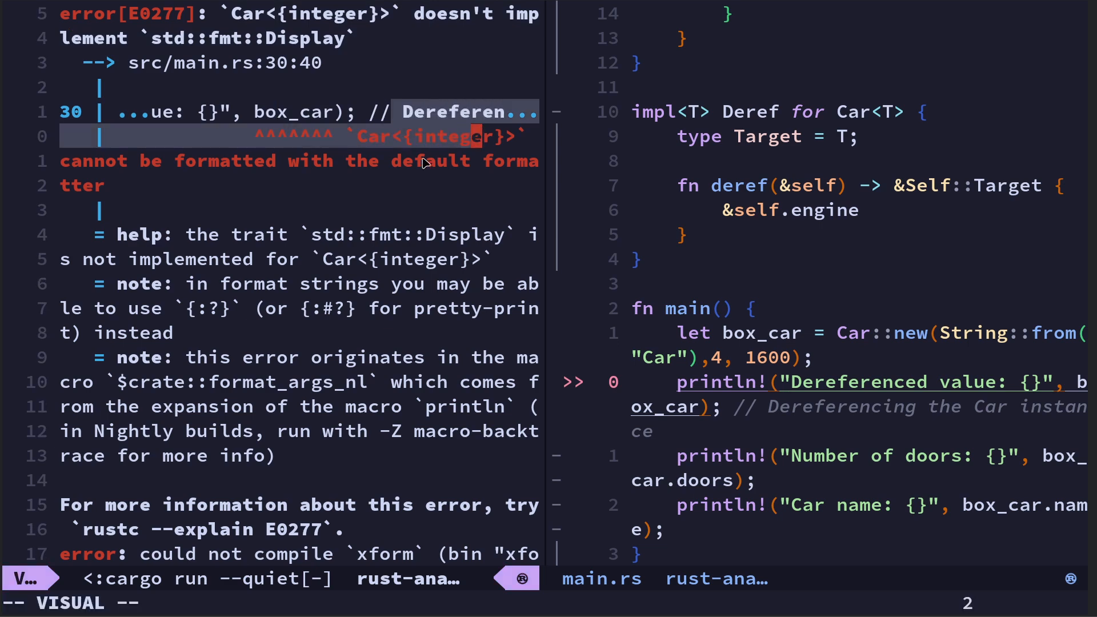
mouse_move(190, 211)
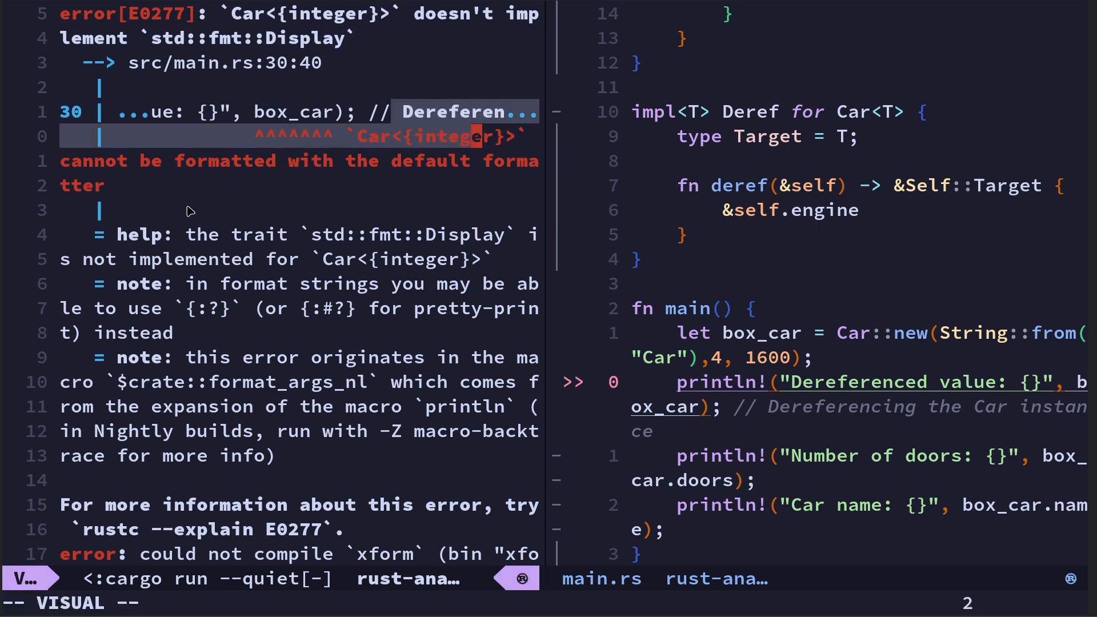
mouse_move(319, 31)
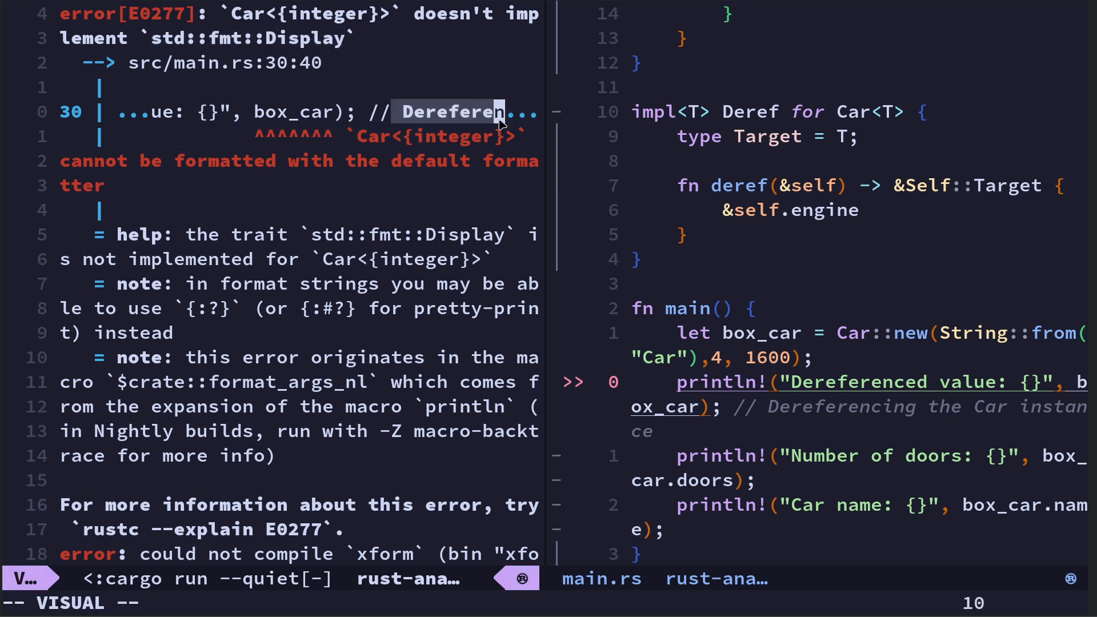
mouse_move(385, 259)
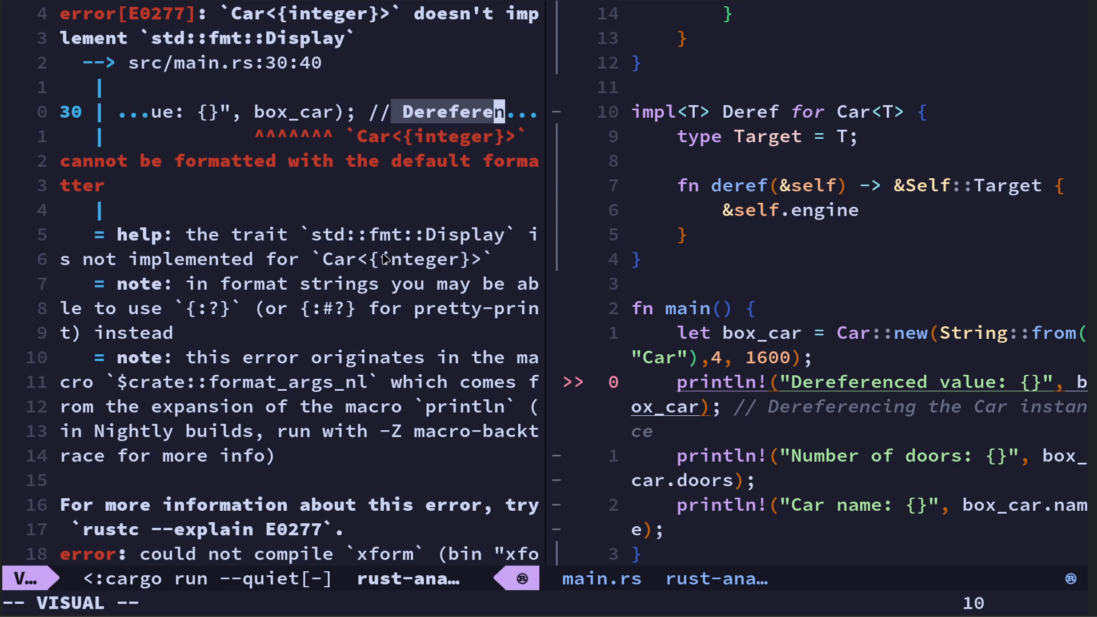
mouse_move(370, 194)
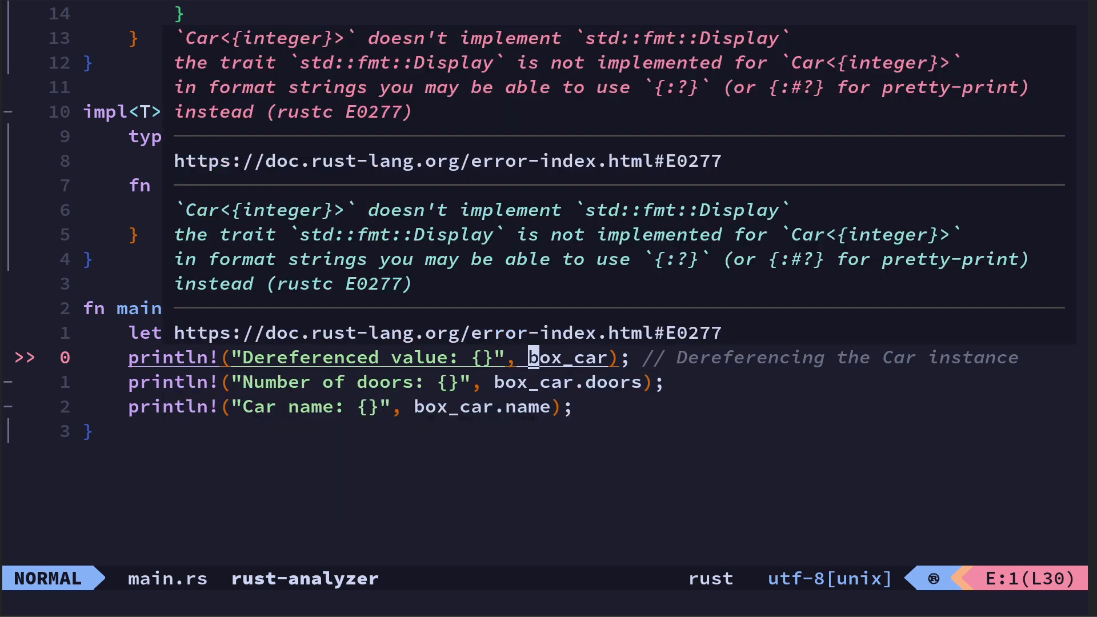
Step: Restore the * before box_car in the first println! and save main.rs
key(:w)
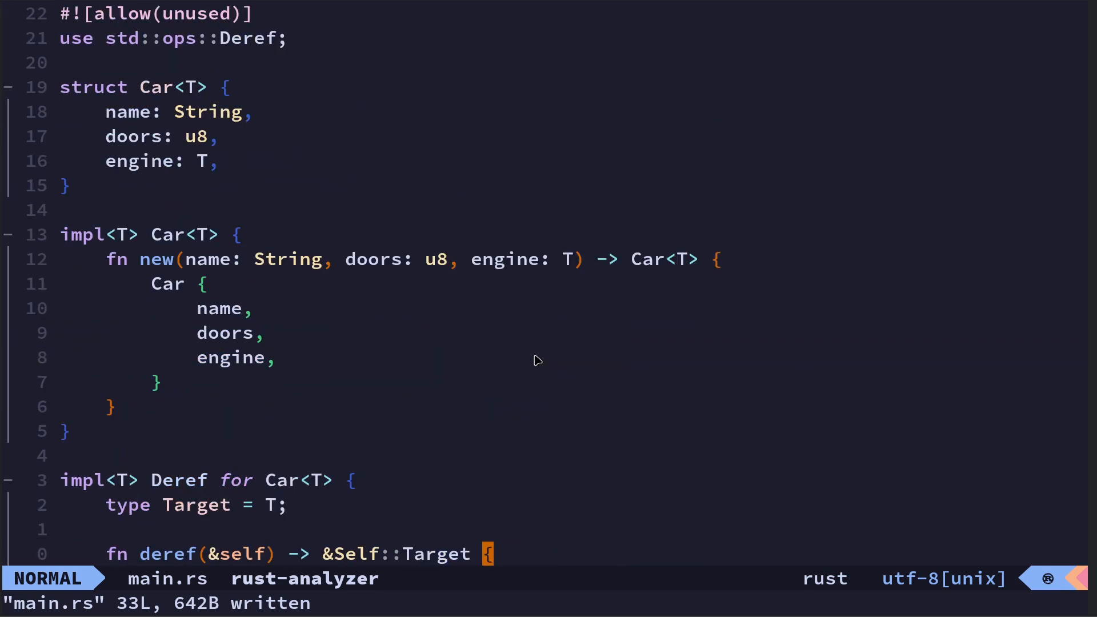
scroll(down, 3)
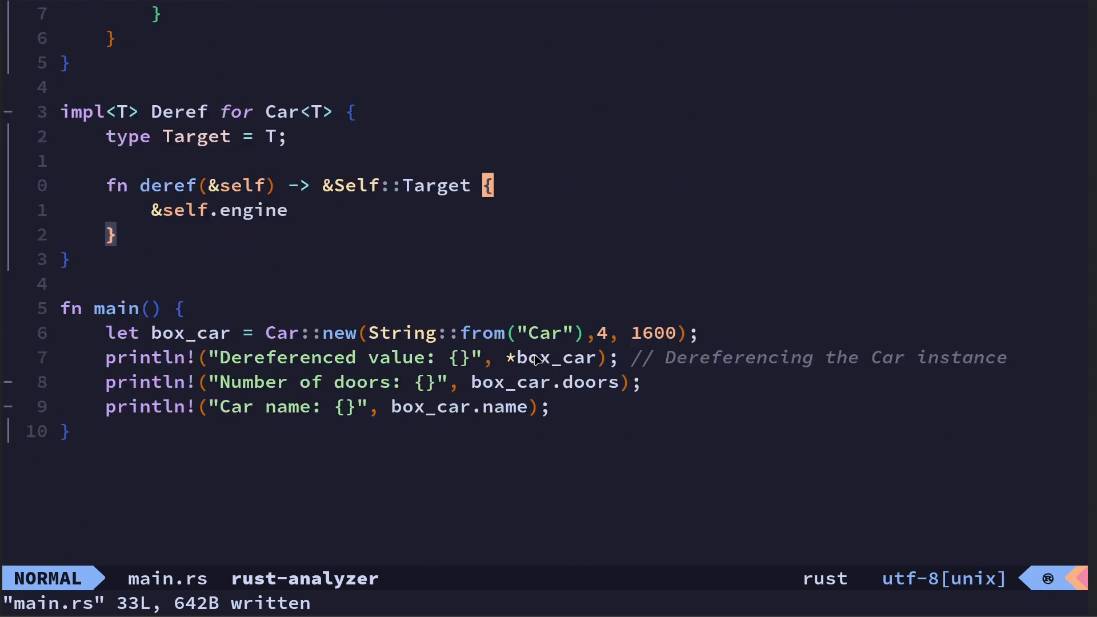